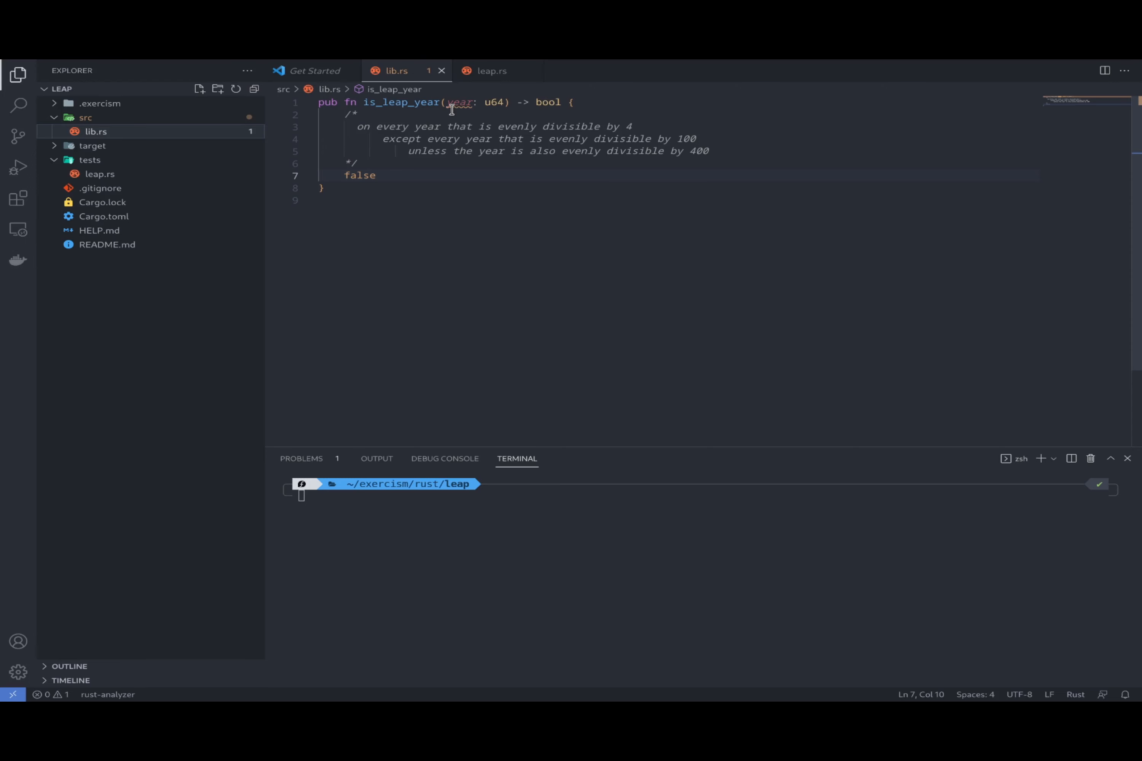
Replace the false body with if year % 4 == 0 { return true; } followed by false
text(carg)
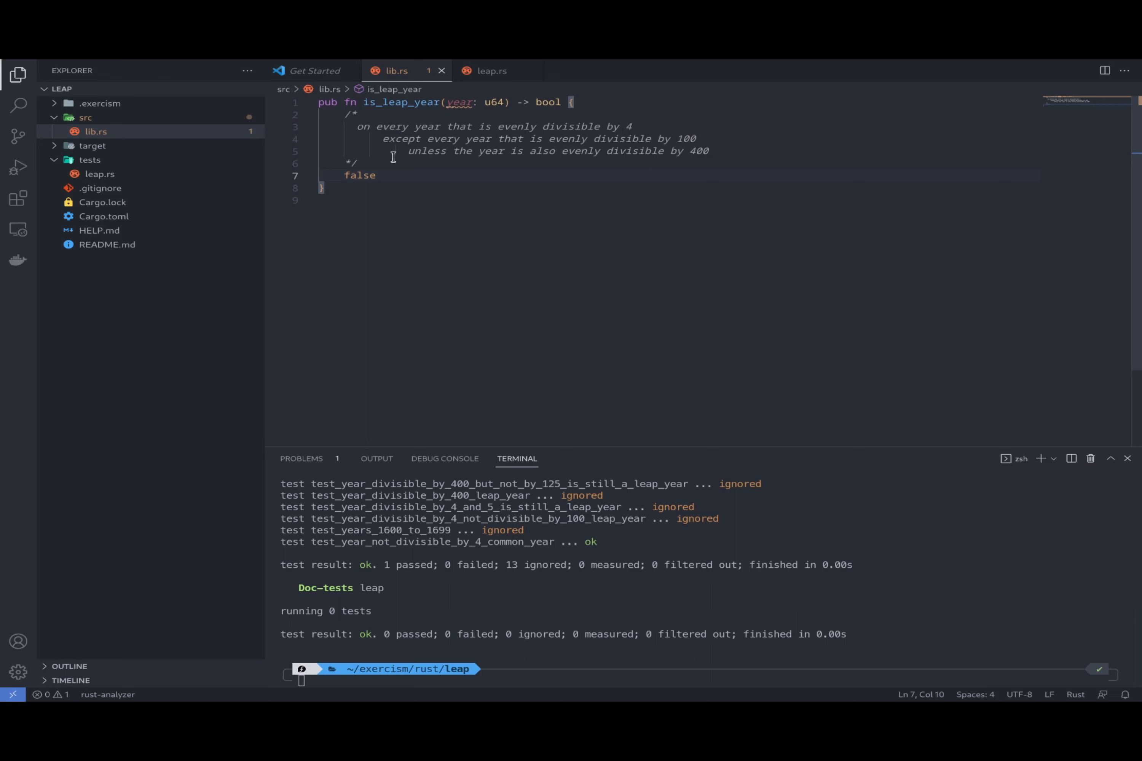
double_click(359, 175)
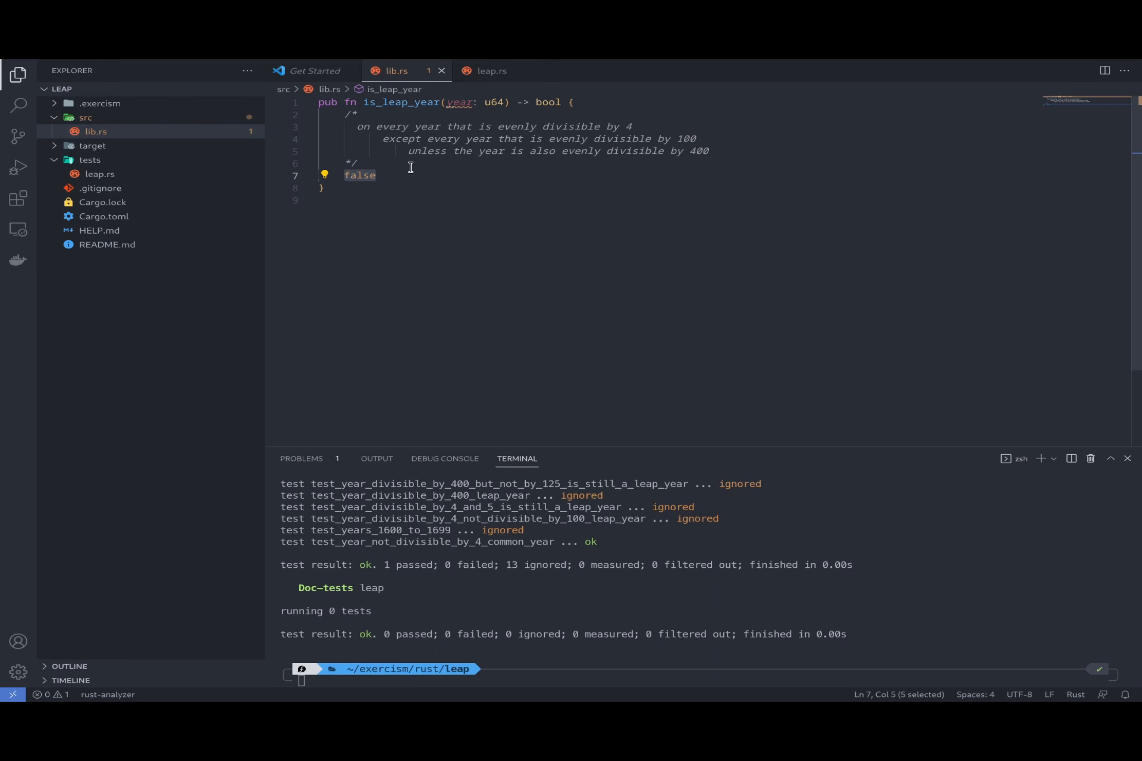
text(if y)
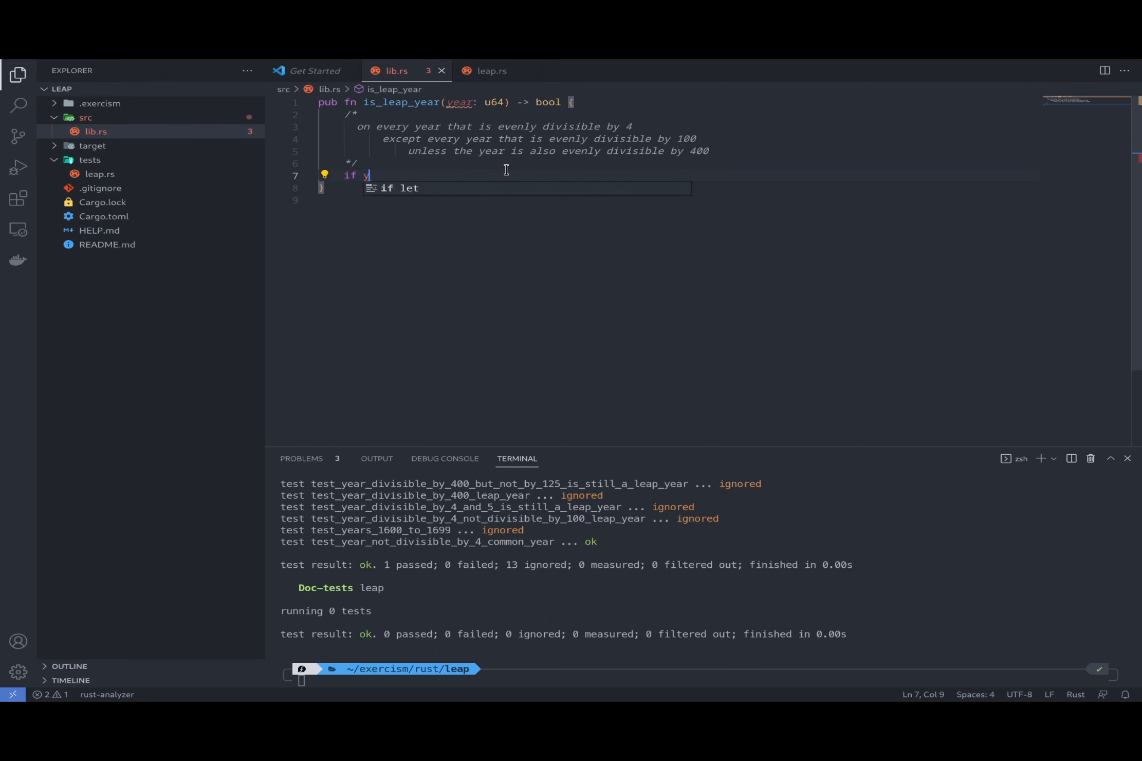
text(ear)
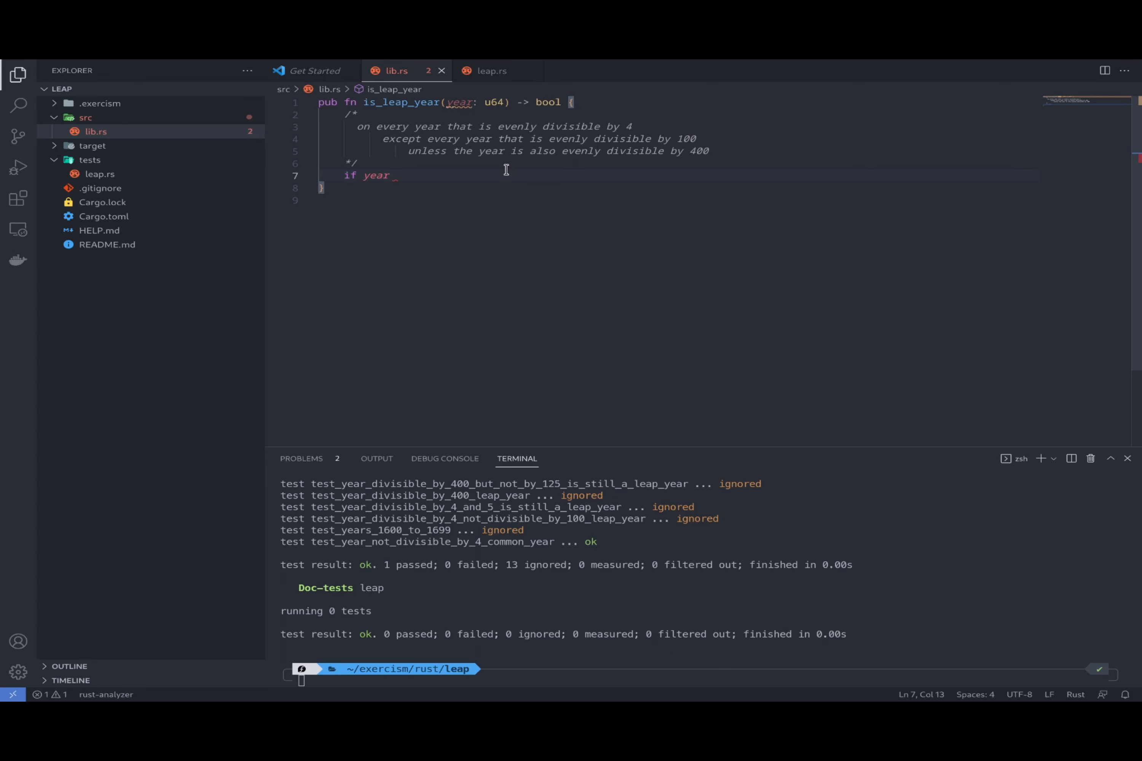
text(% 4 =)
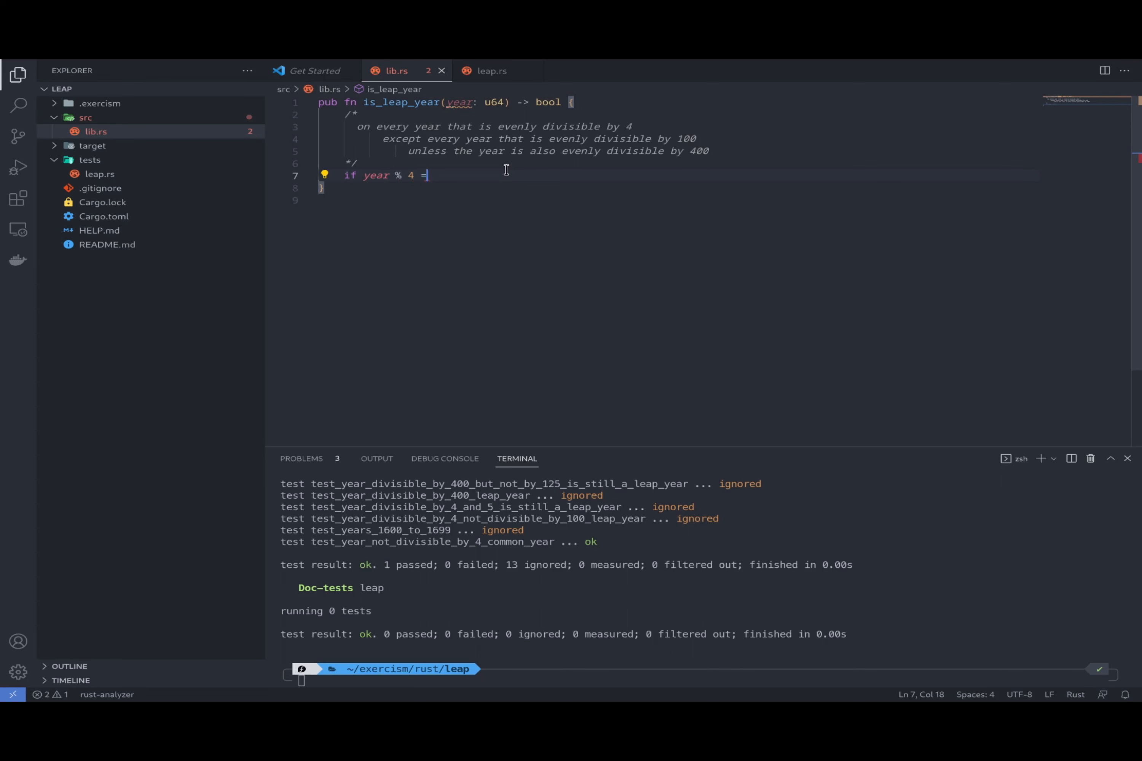
text(= 0 {)
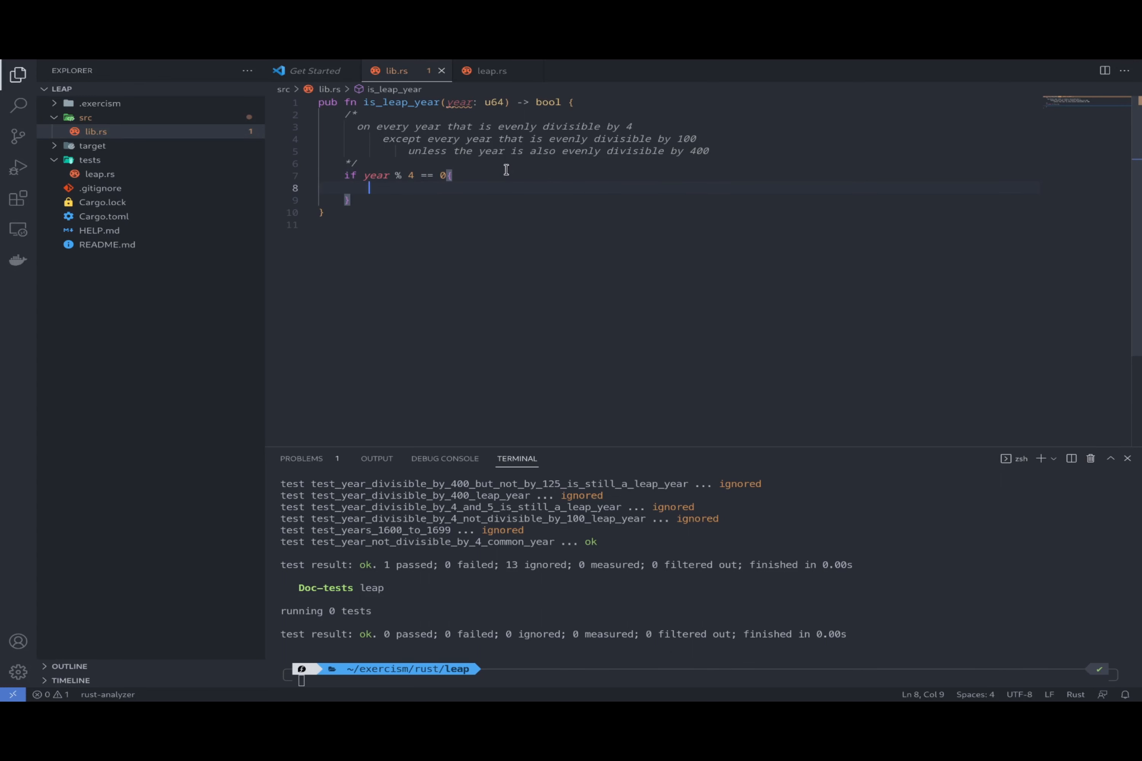
text(return)
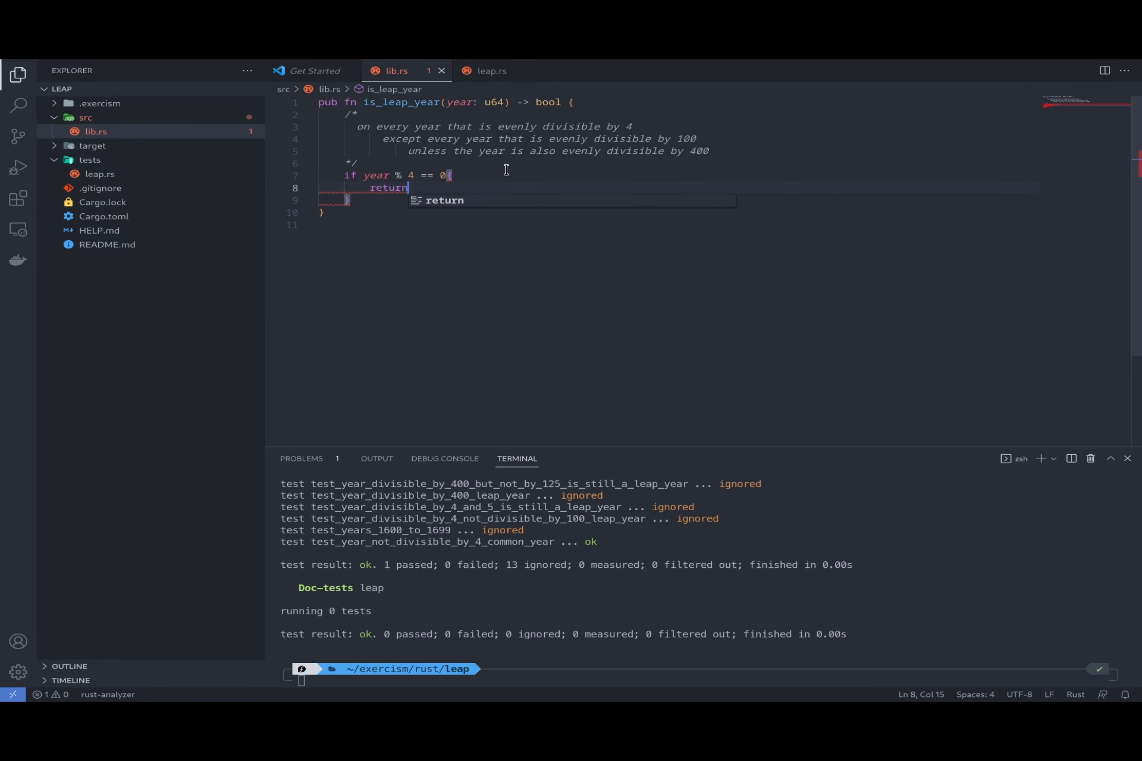
text(true;)
text(false)
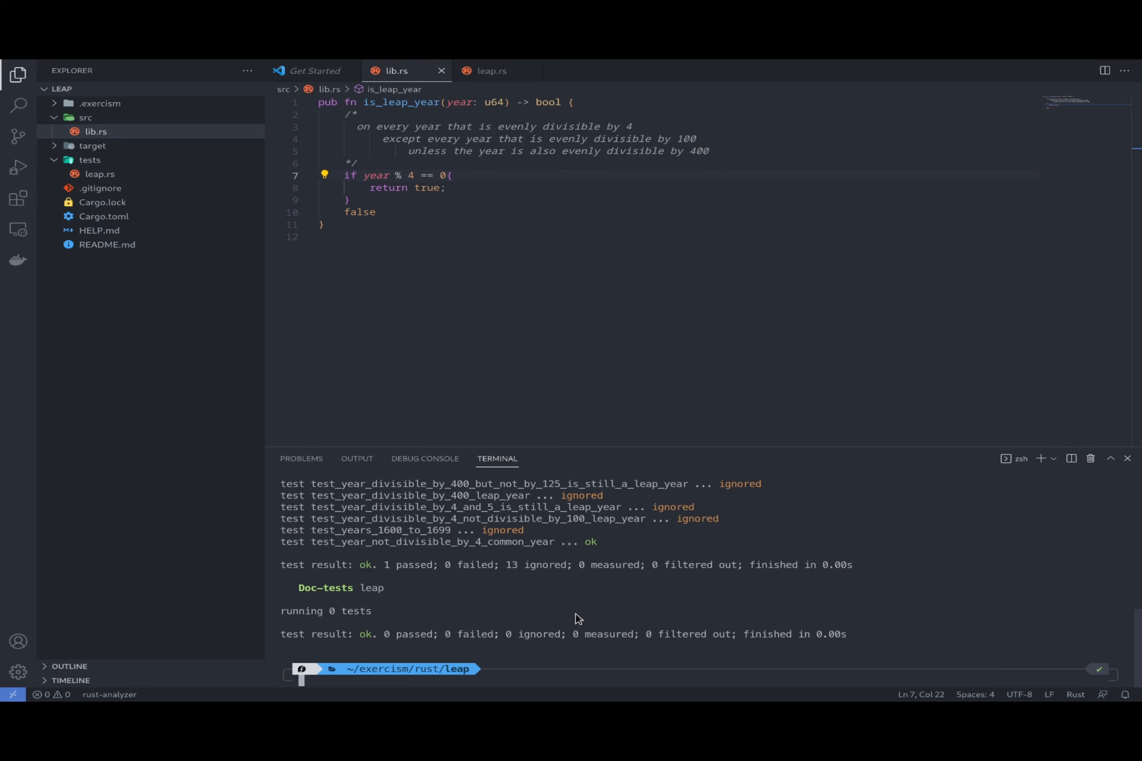
Run cargo test in the terminal, getting 1 passed, 13 ignored
text(cargo test)
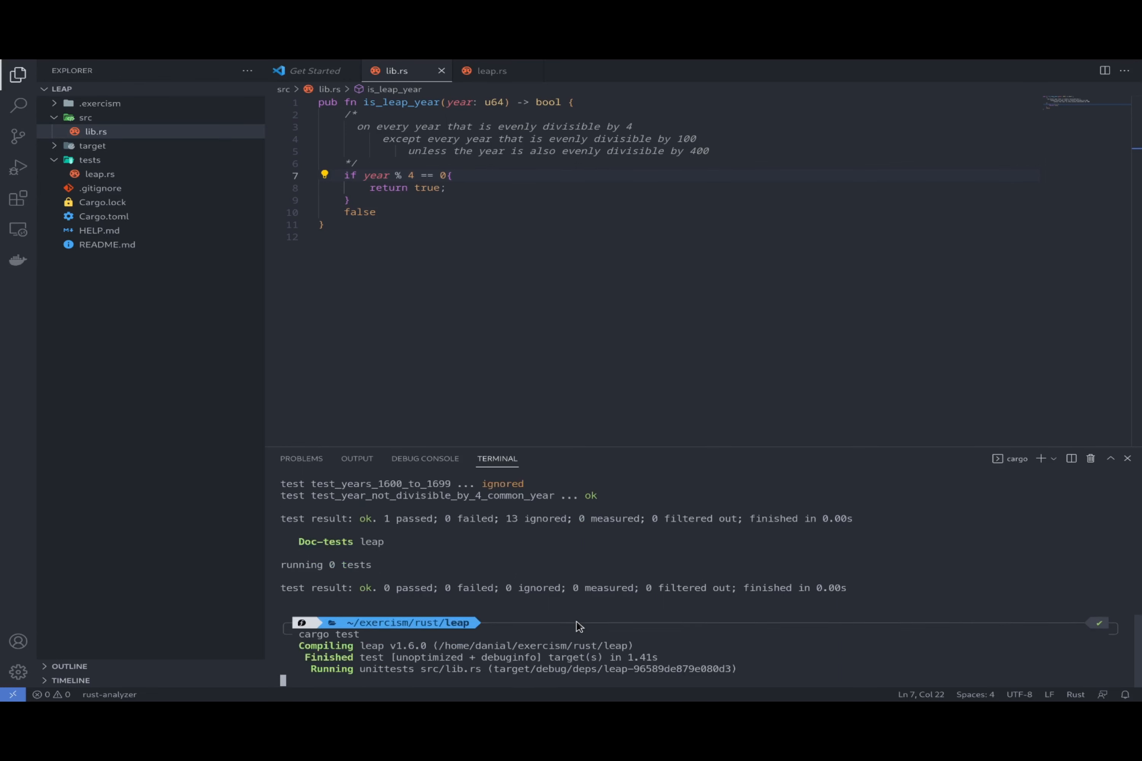
click(489, 71)
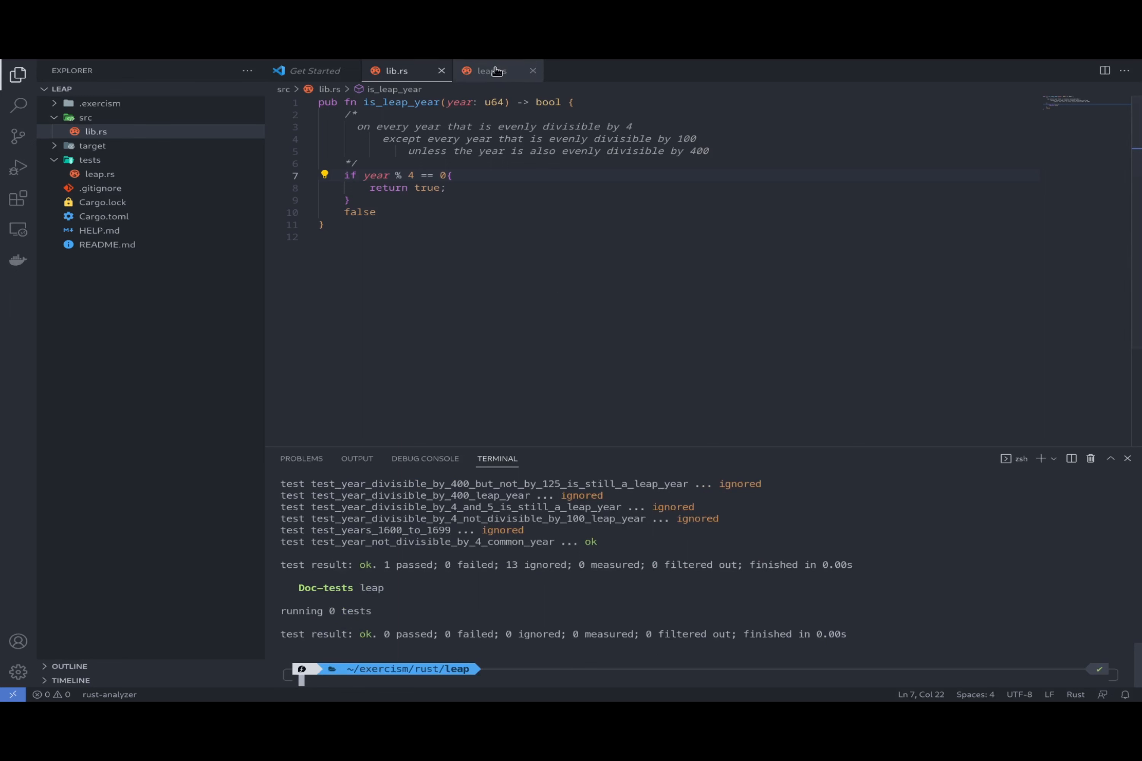
Remove #[ignore] from the next leap.rs tests and run cargo test, exposing the divisible-by-100 failure
click(485, 71)
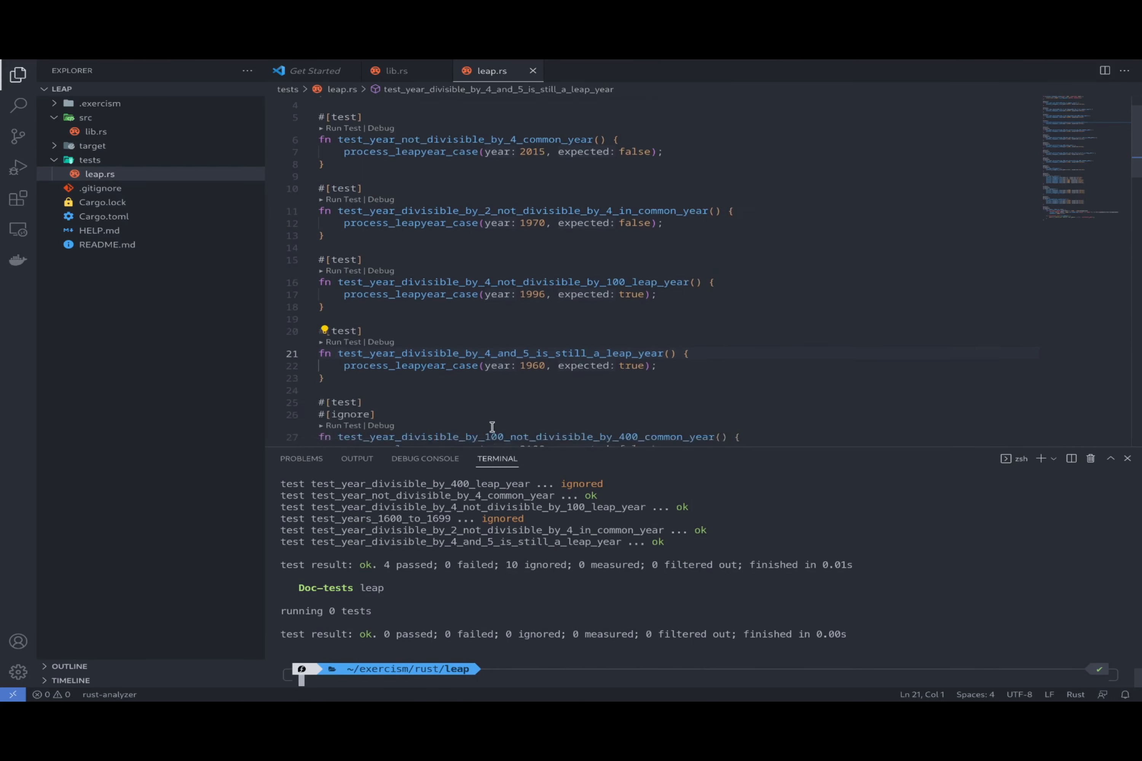
scroll(down, 3)
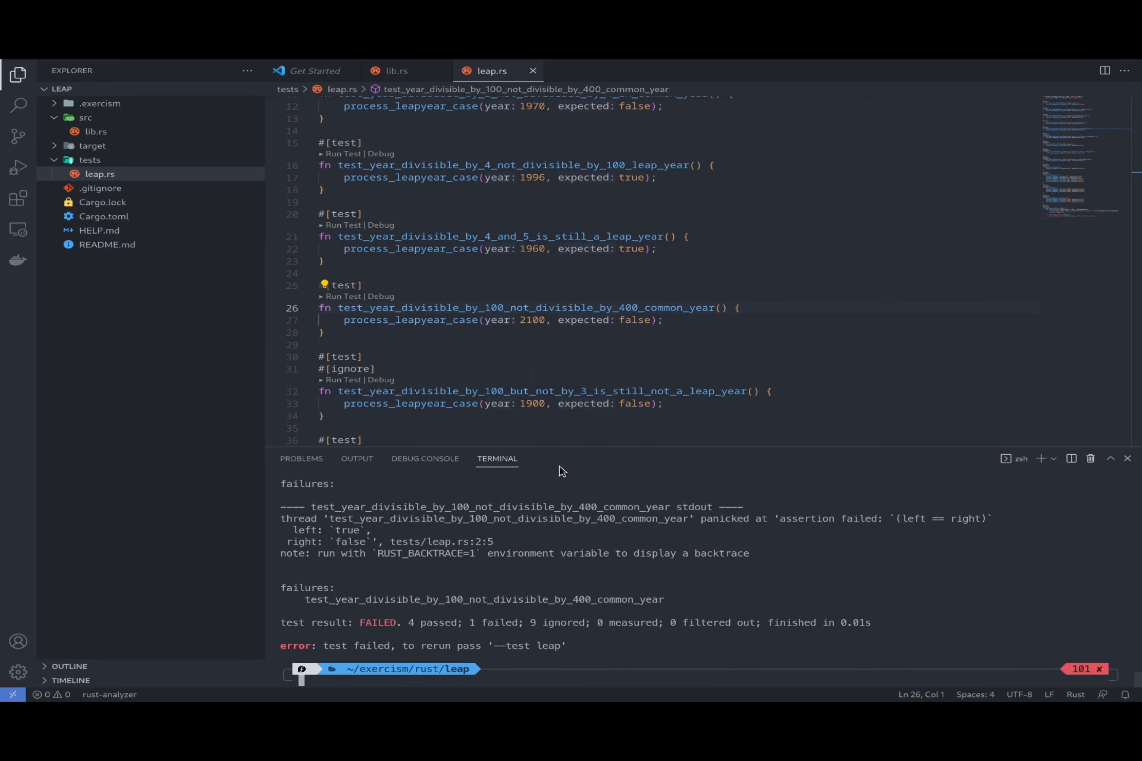
mouse_move(477, 317)
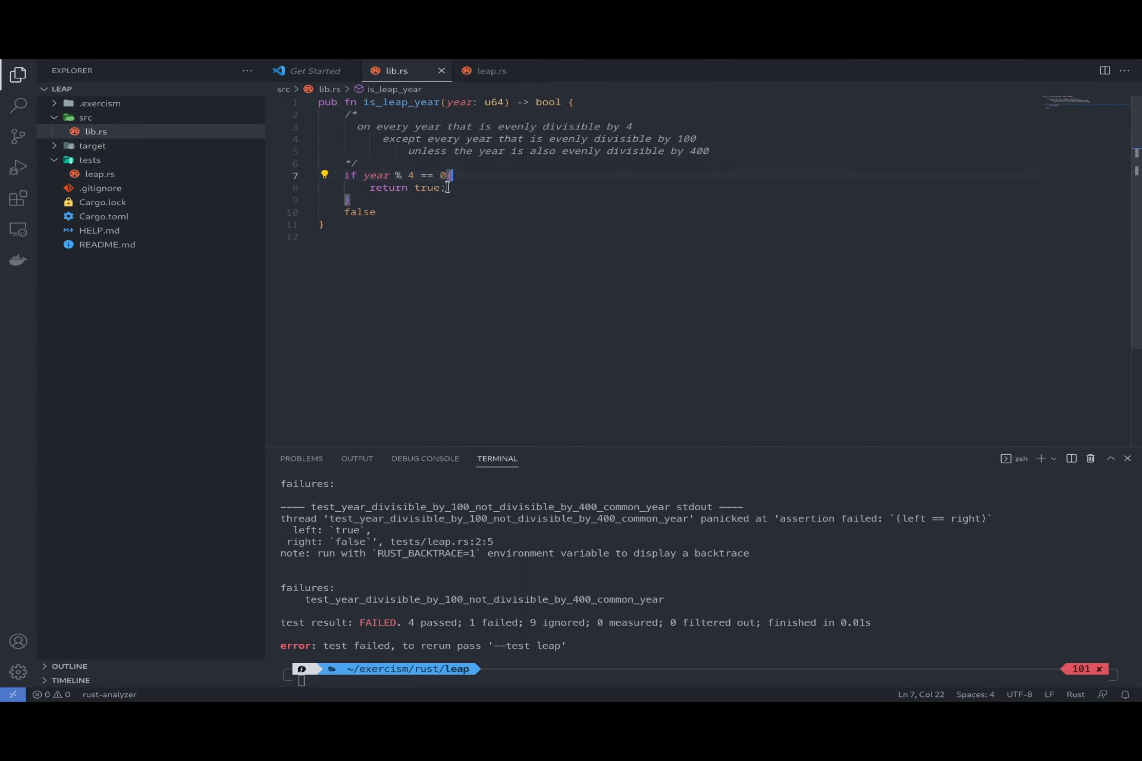
mouse_move(402, 138)
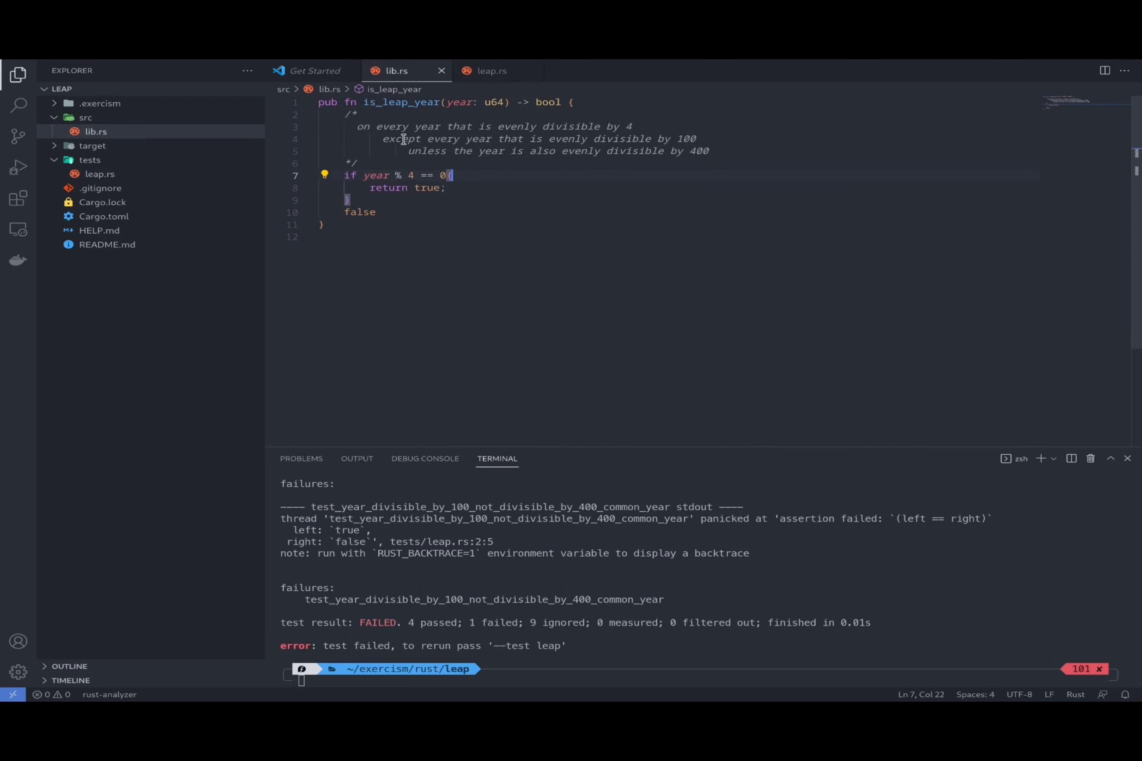
mouse_move(490, 139)
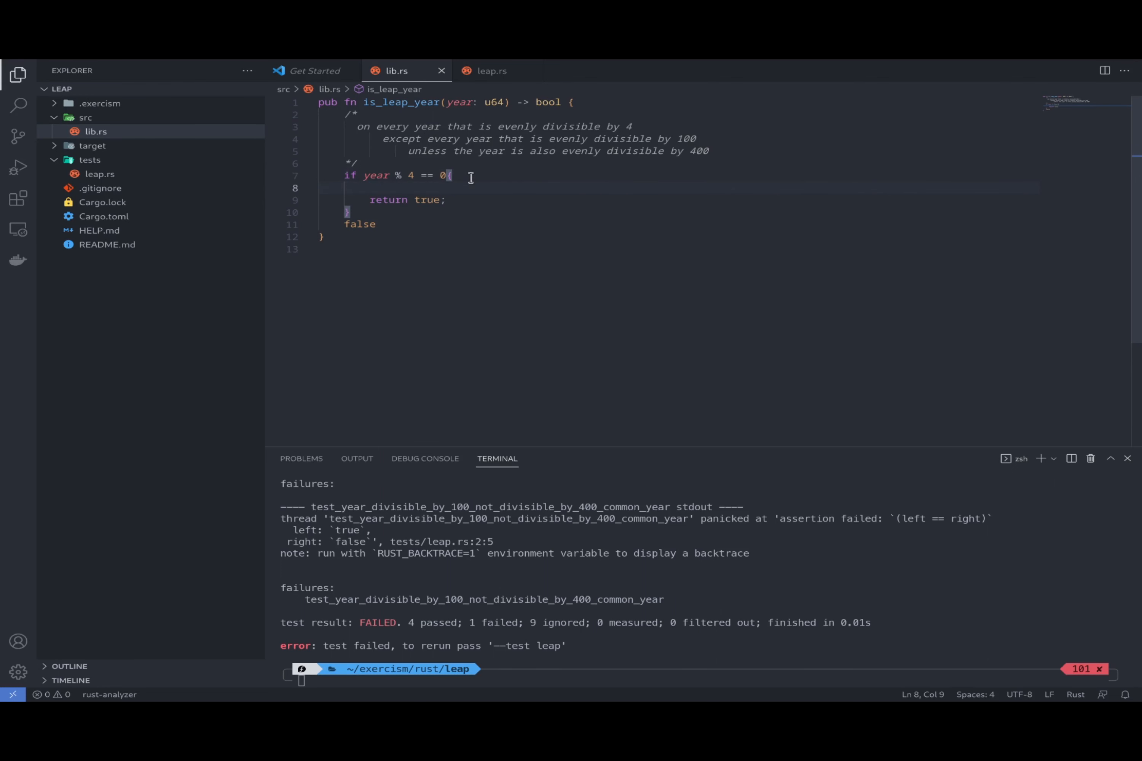
Add if year % 100 == 0 { return false; } before return true and rerun cargo test (5 passed)
text(if year % 100)
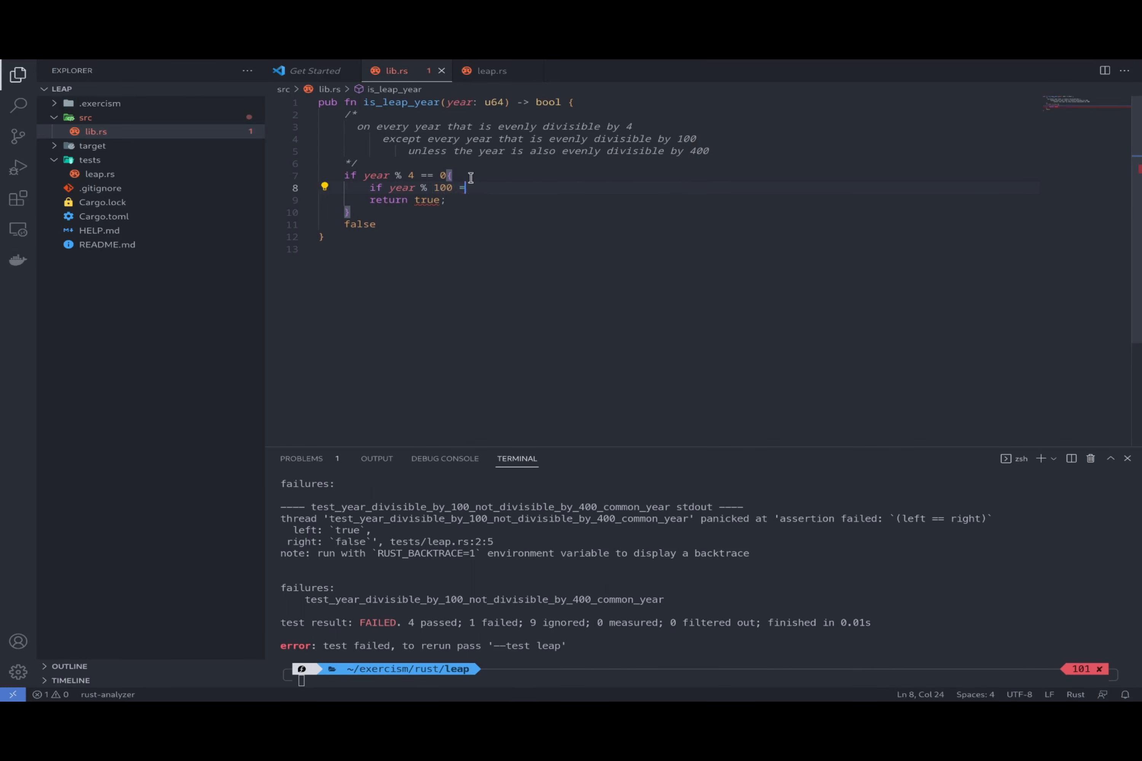
text(= 0{)
text(return false;)
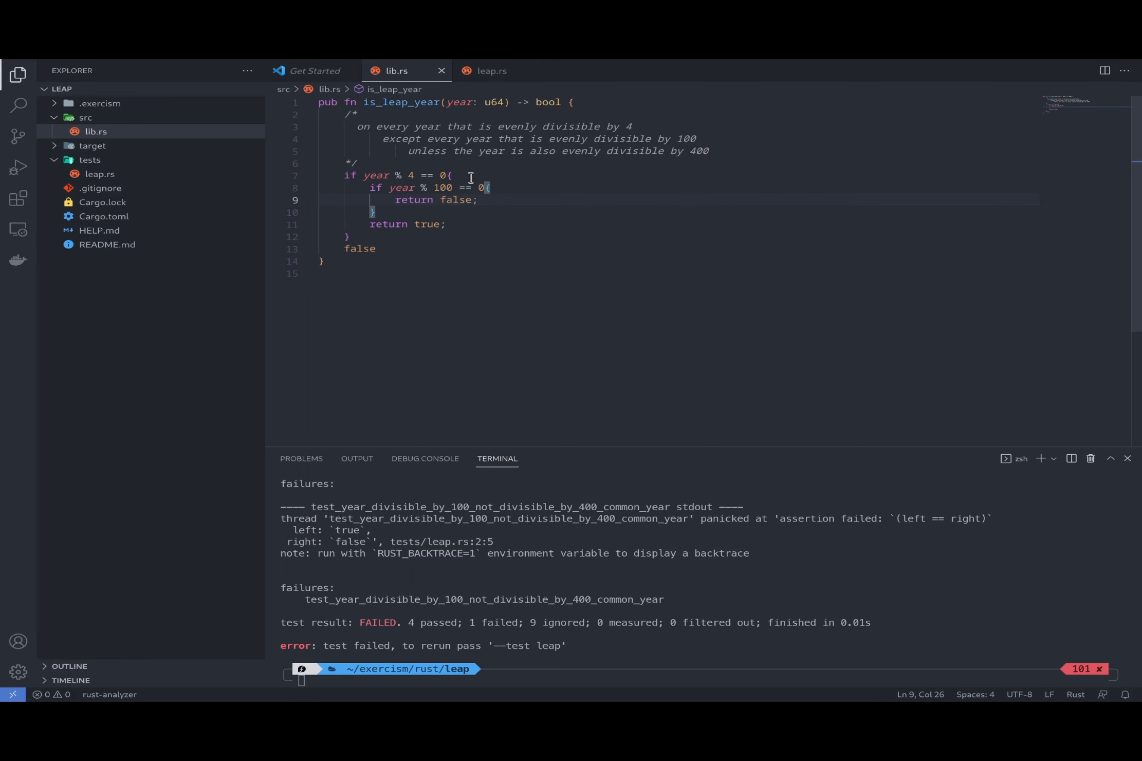
text(cargo test)
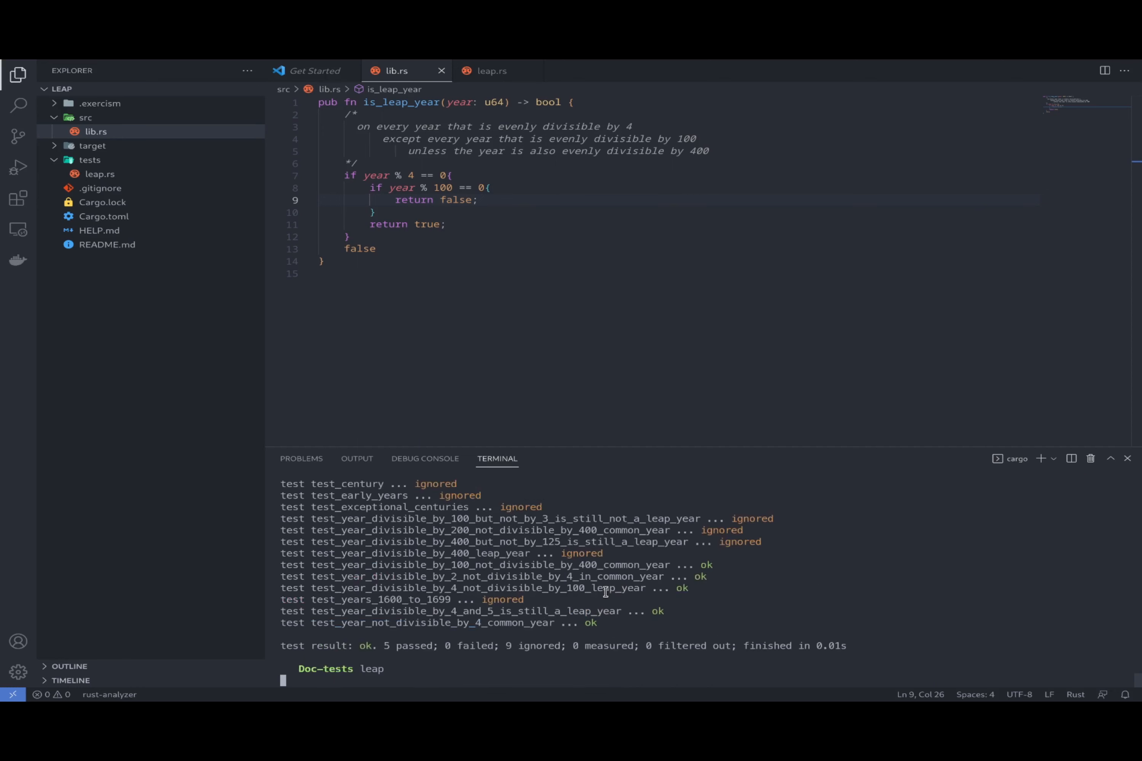
click(492, 71)
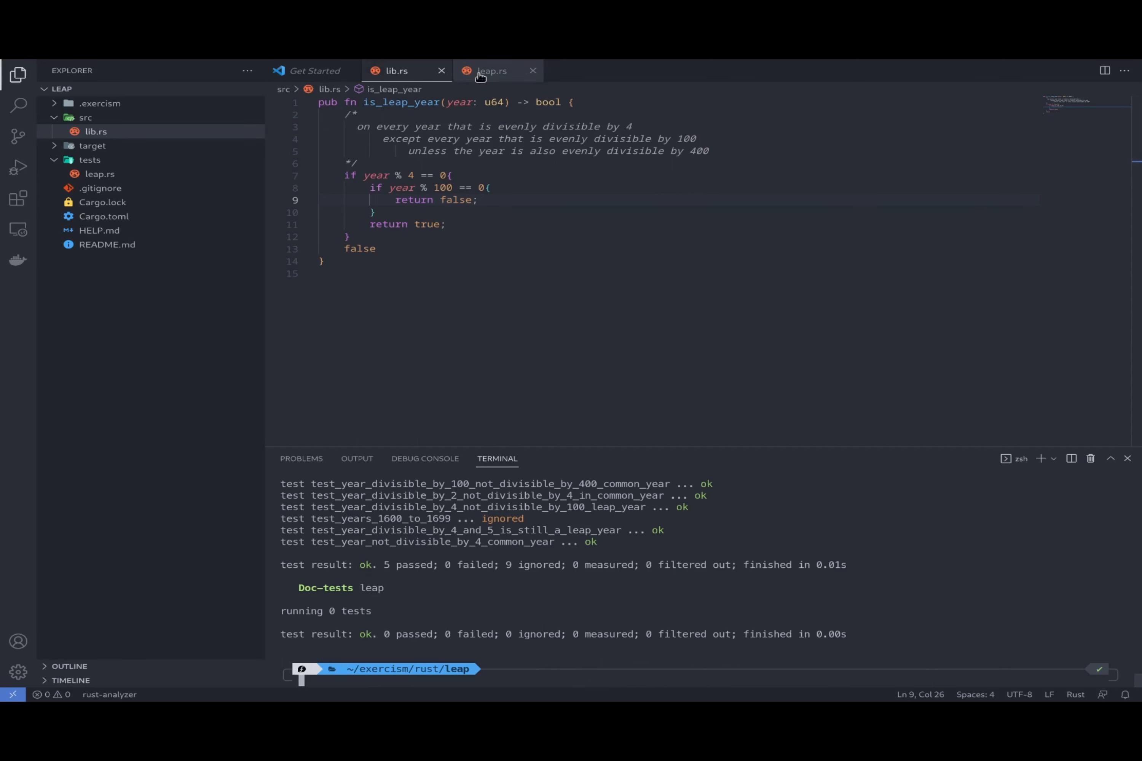
Un-ignore test_year_divisible_by_400_leap_year in leap.rs and run cargo test, showing it fails
click(491, 70)
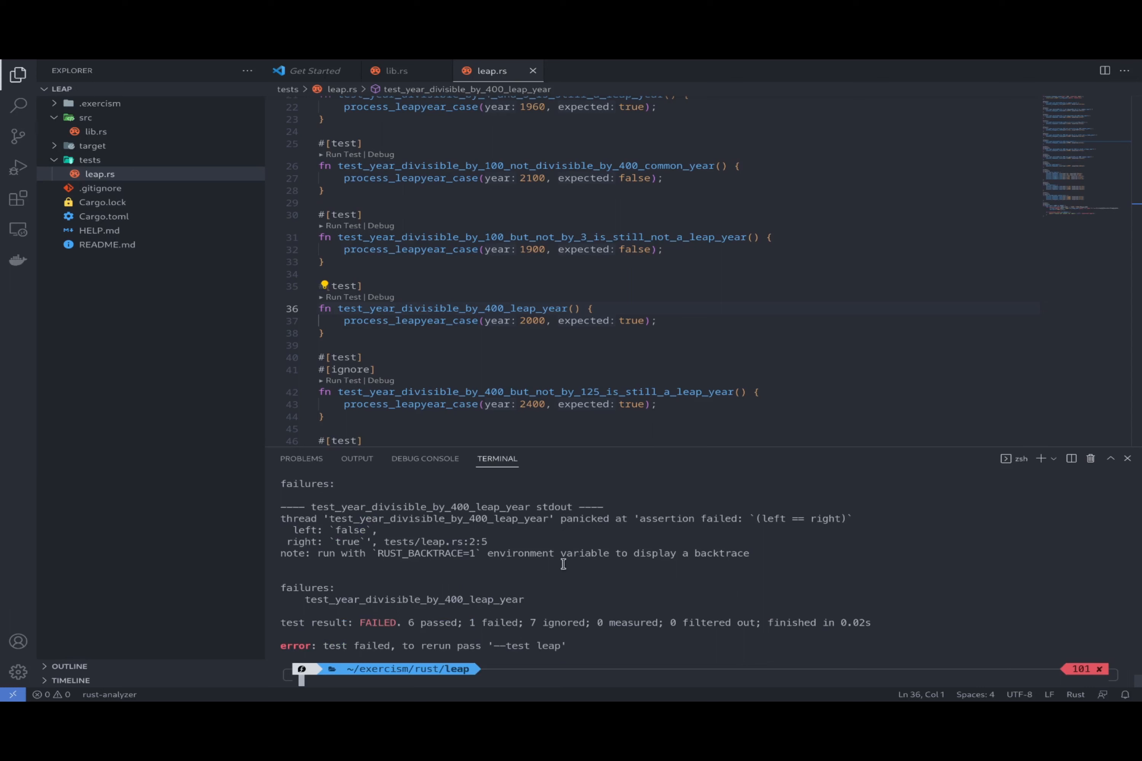
mouse_move(532, 321)
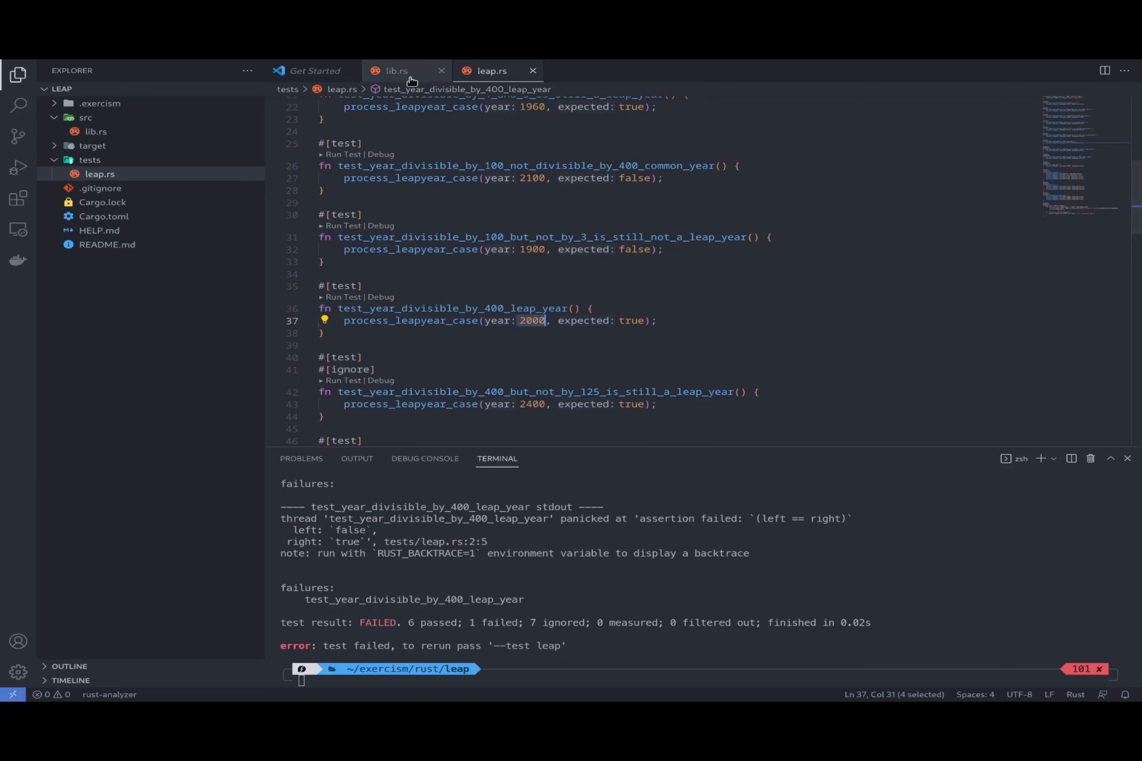
Add if year % 400 == 0 { return true; } inside the year % 100 block so 7 tests pass
click(397, 71)
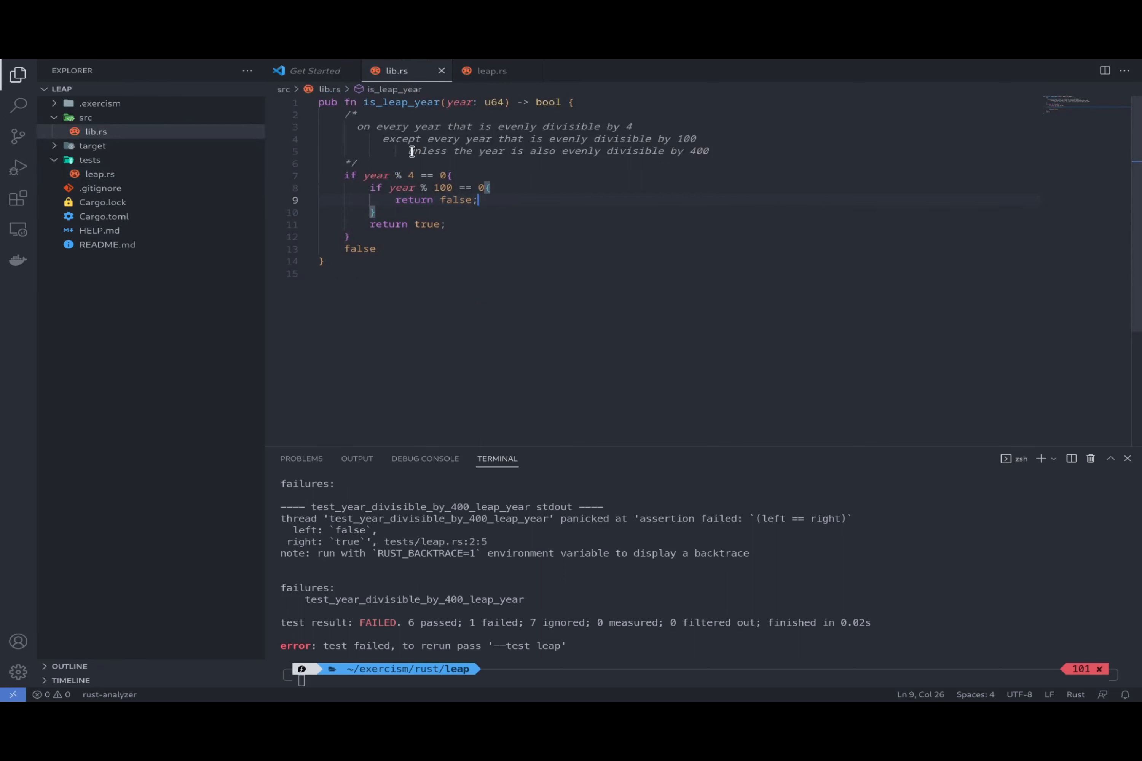
drag(410, 152, 545, 152)
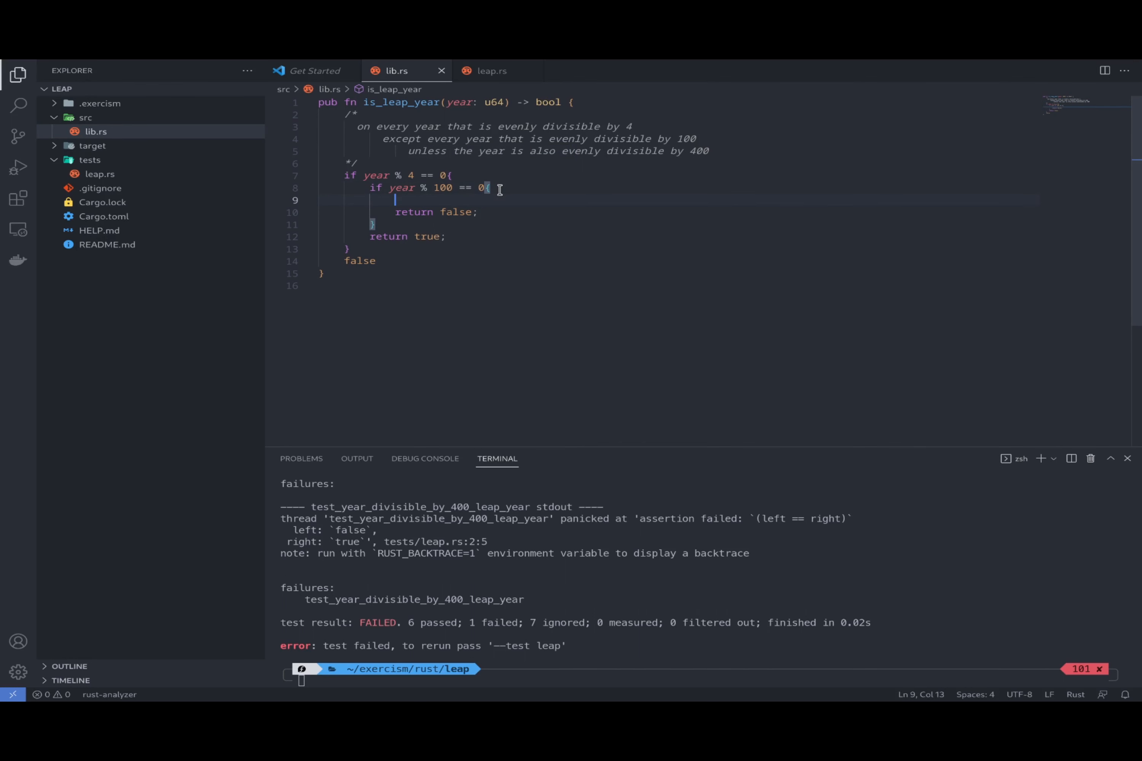
text(if year %)
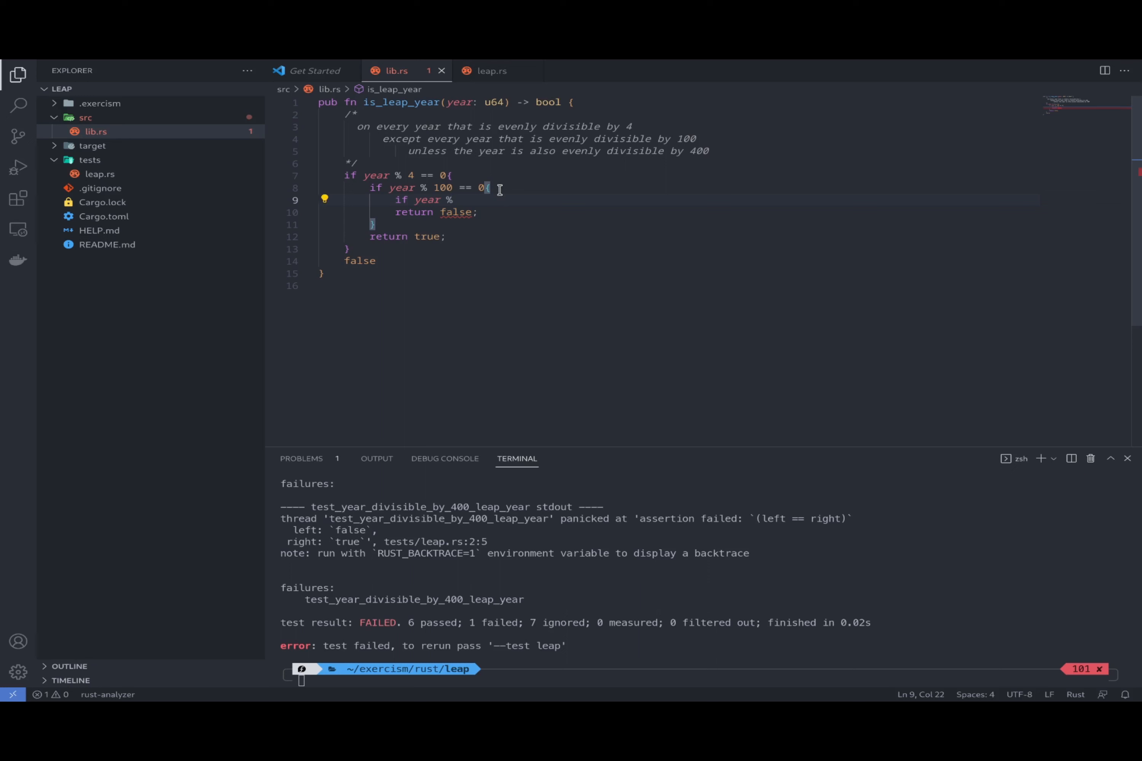
text(400 ==0{)
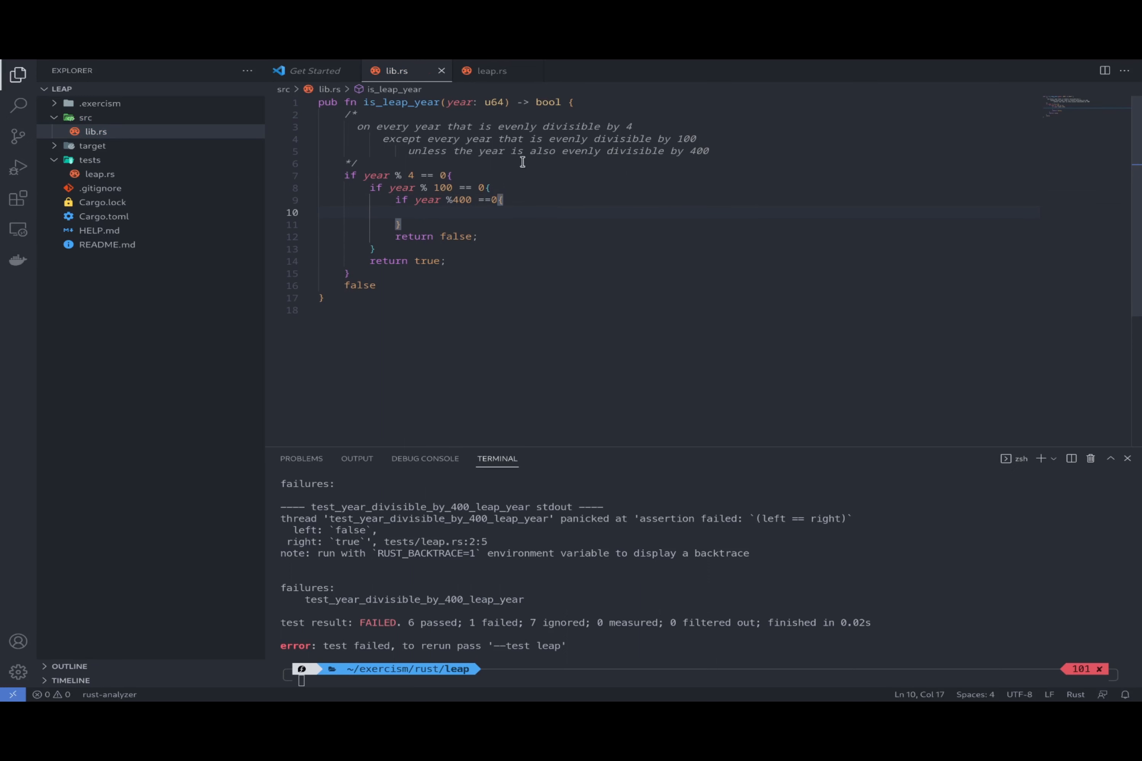
text(retur)
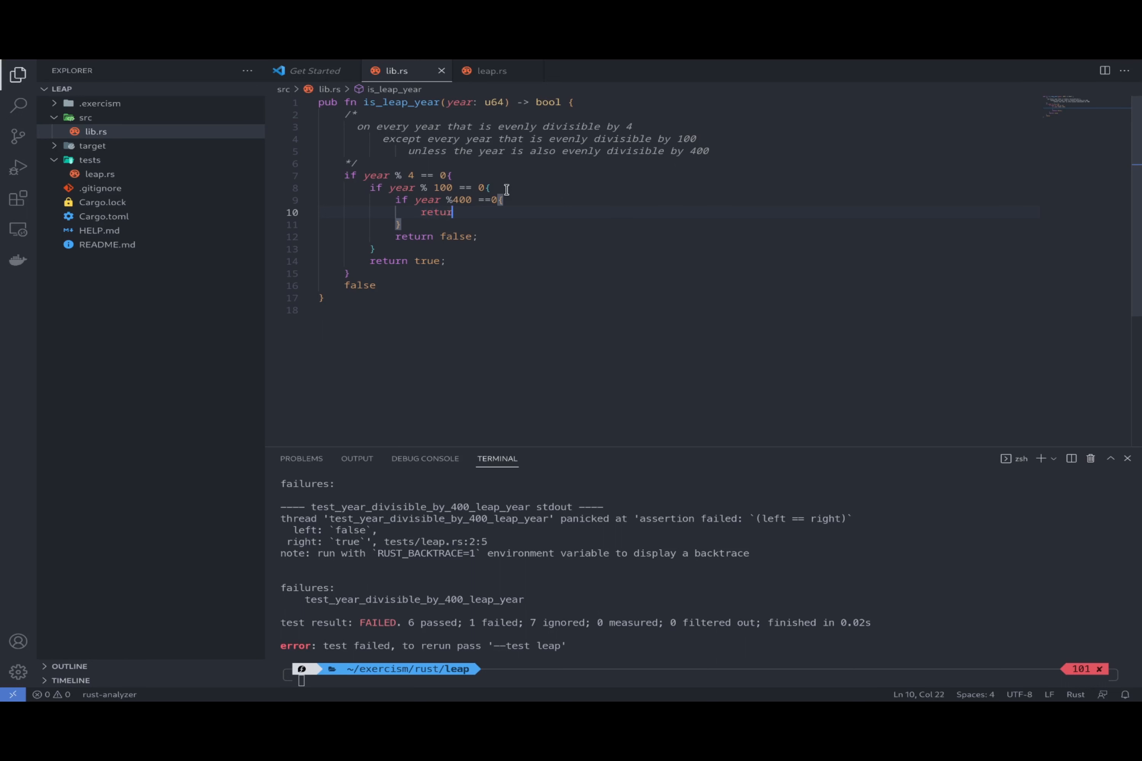
text(n true;)
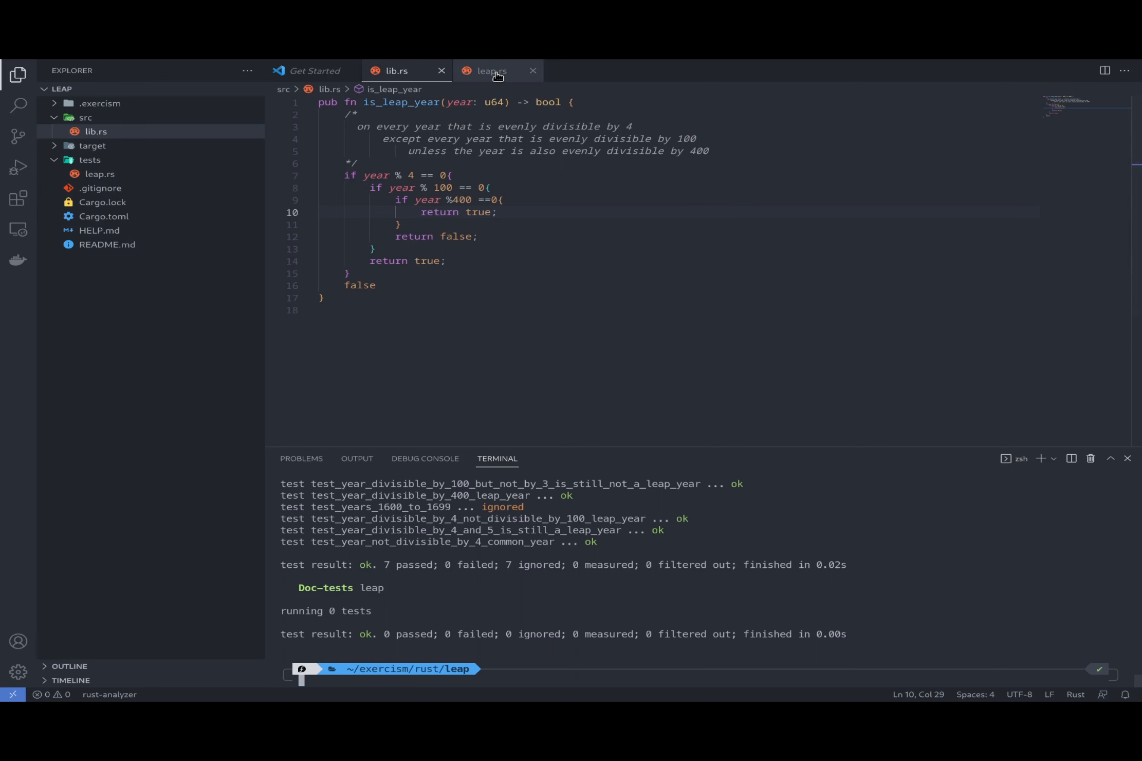
Search-and-replace every #[ignore] in leap.rs with nothing so all 14 tests run and pass
click(19, 106)
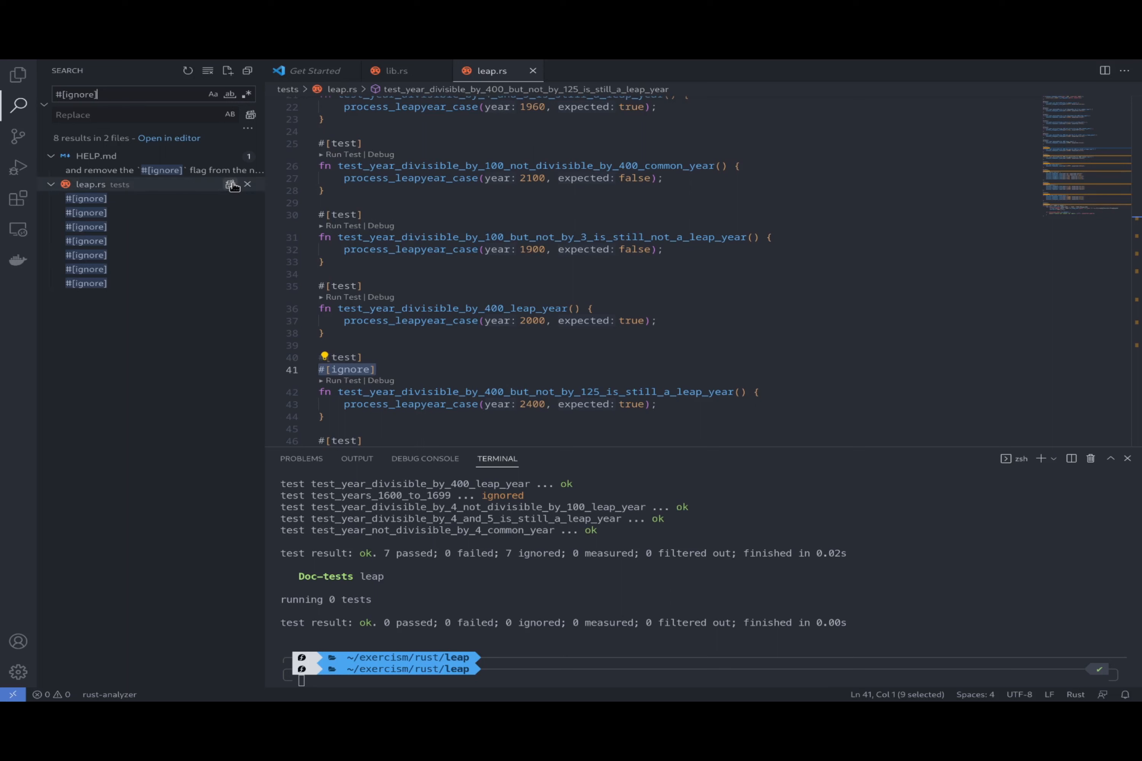
click(233, 185)
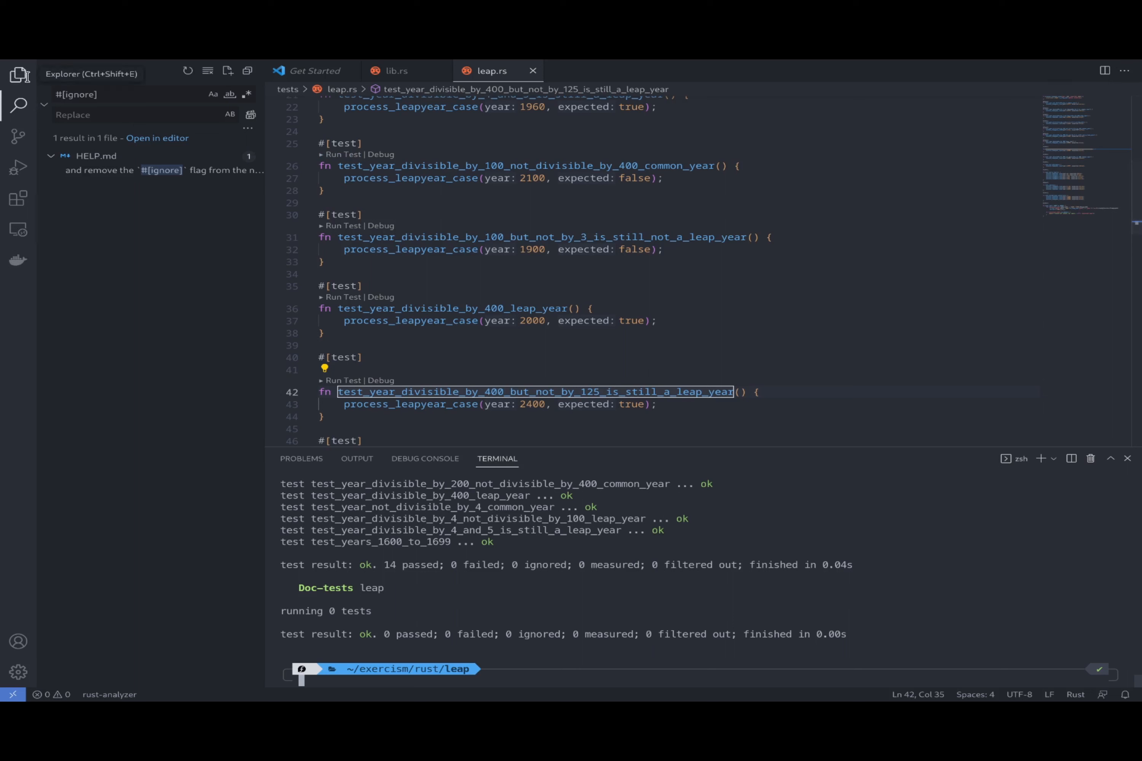
click(396, 71)
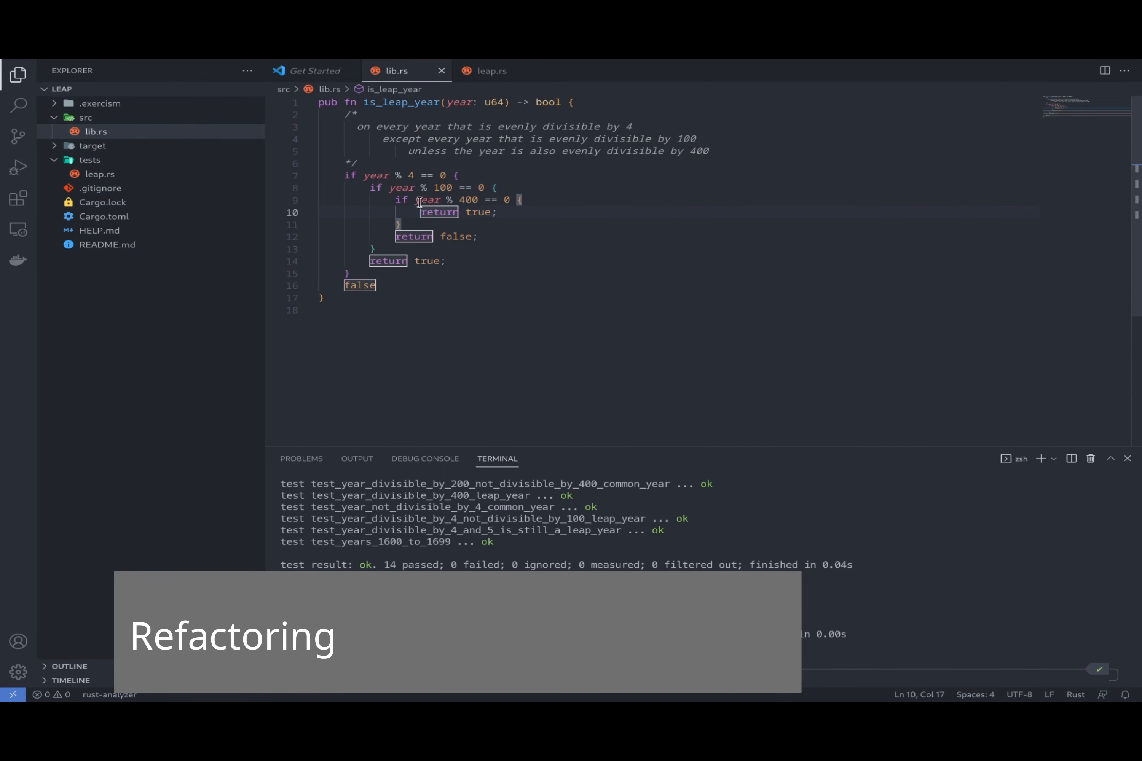
Replace the inner if/return true/return false block with return year % 400 == 0, tests still passing
drag(414, 200, 512, 200)
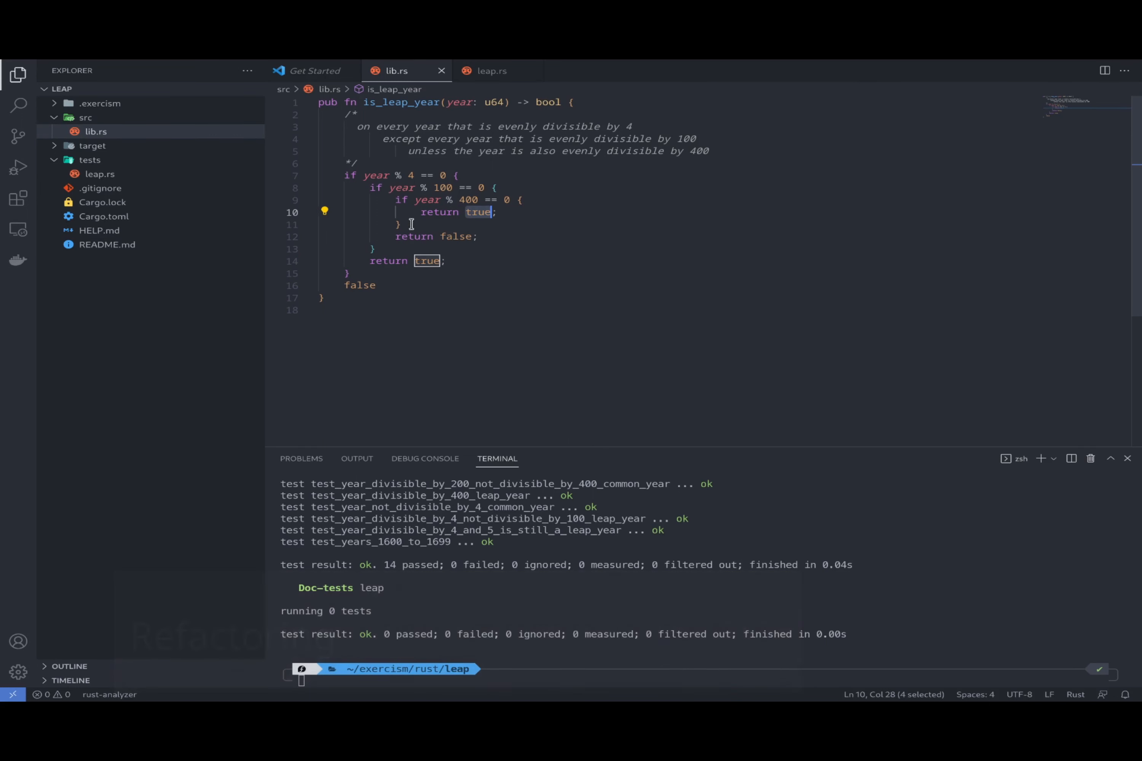
mouse_move(457, 236)
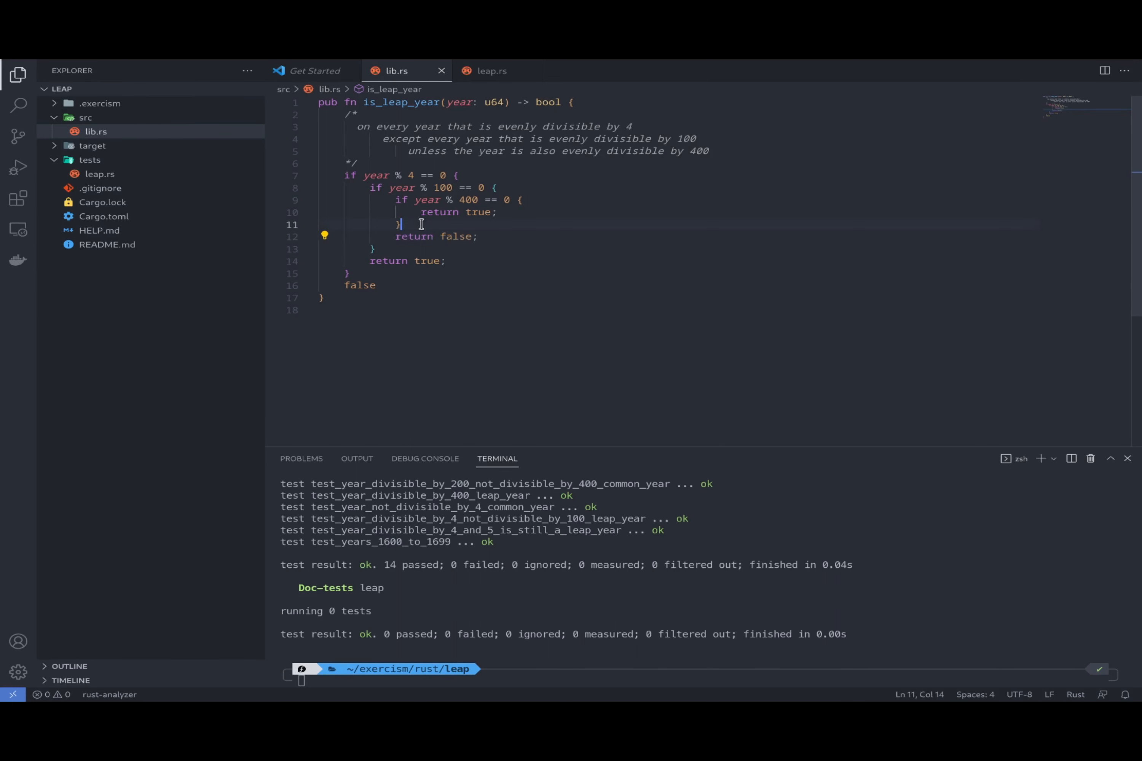
text(else{)
click(459, 200)
text(return )
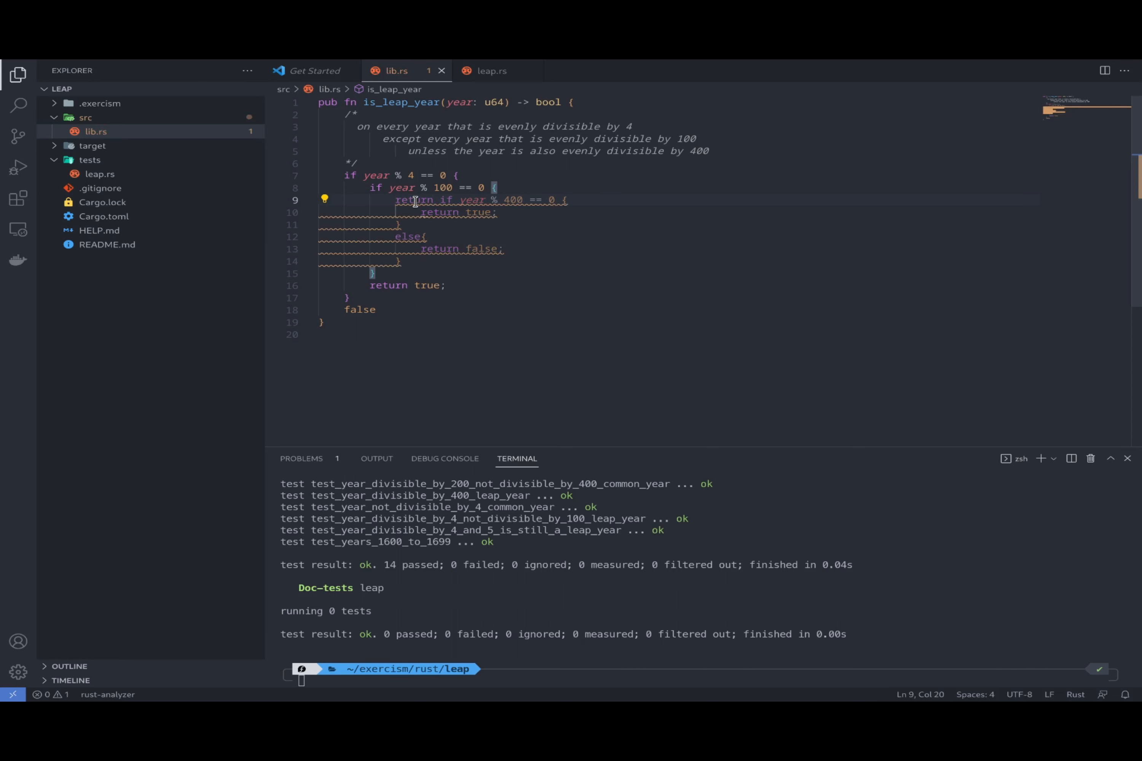
key(Backspace)
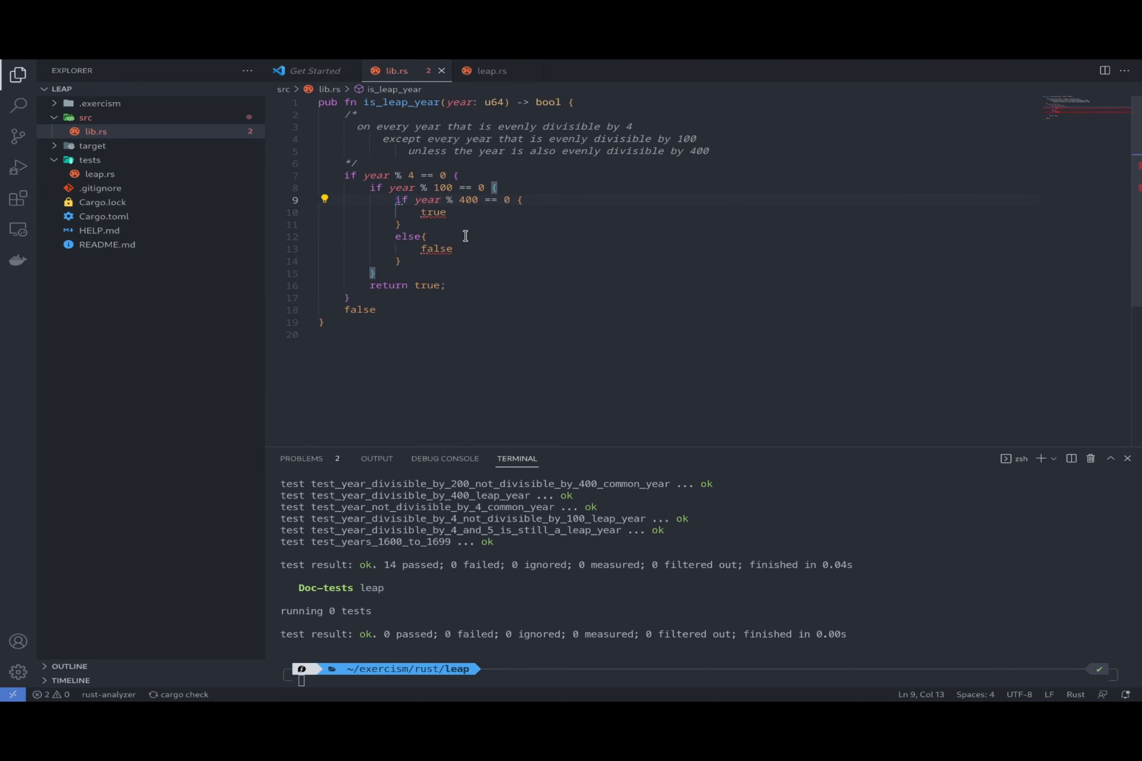
text(return)
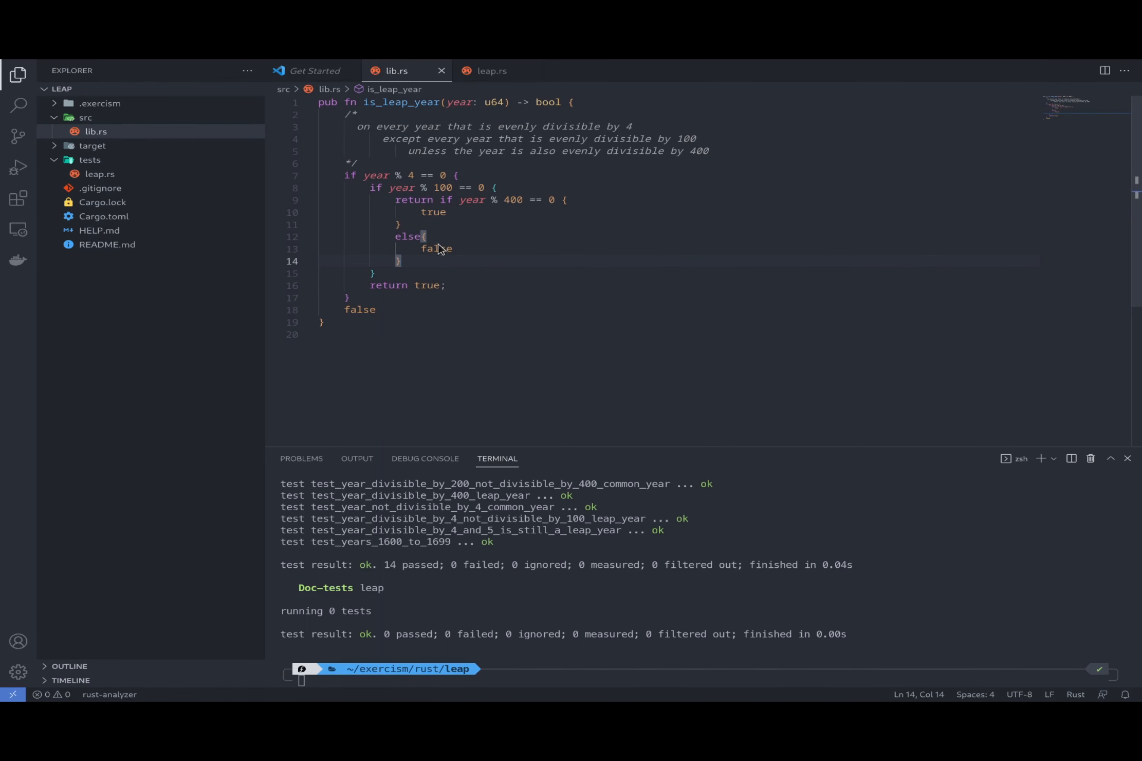
mouse_move(412, 199)
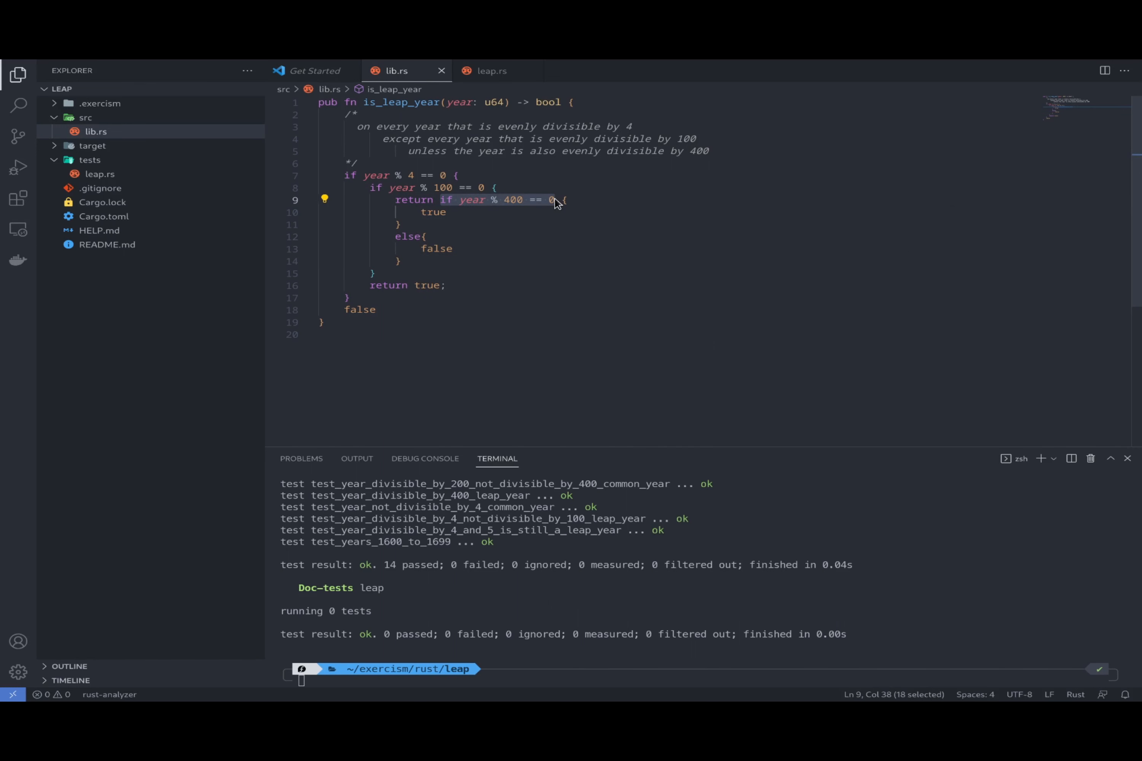
double_click(513, 200)
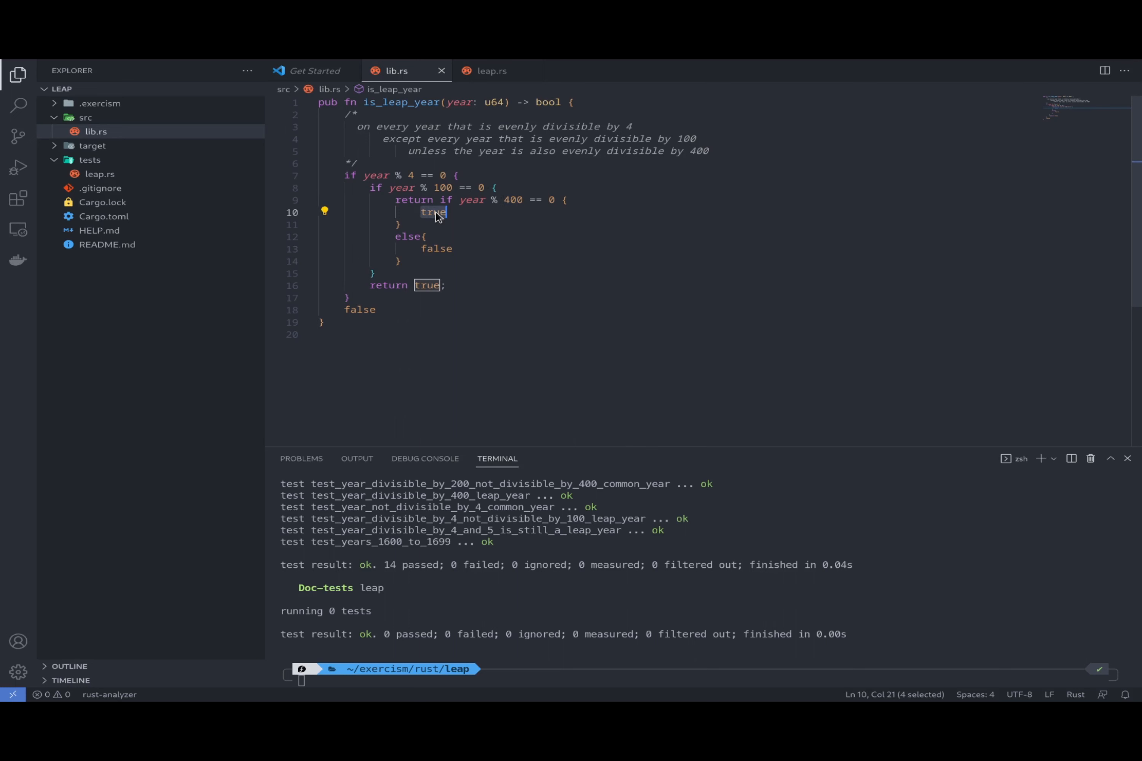
mouse_move(434, 248)
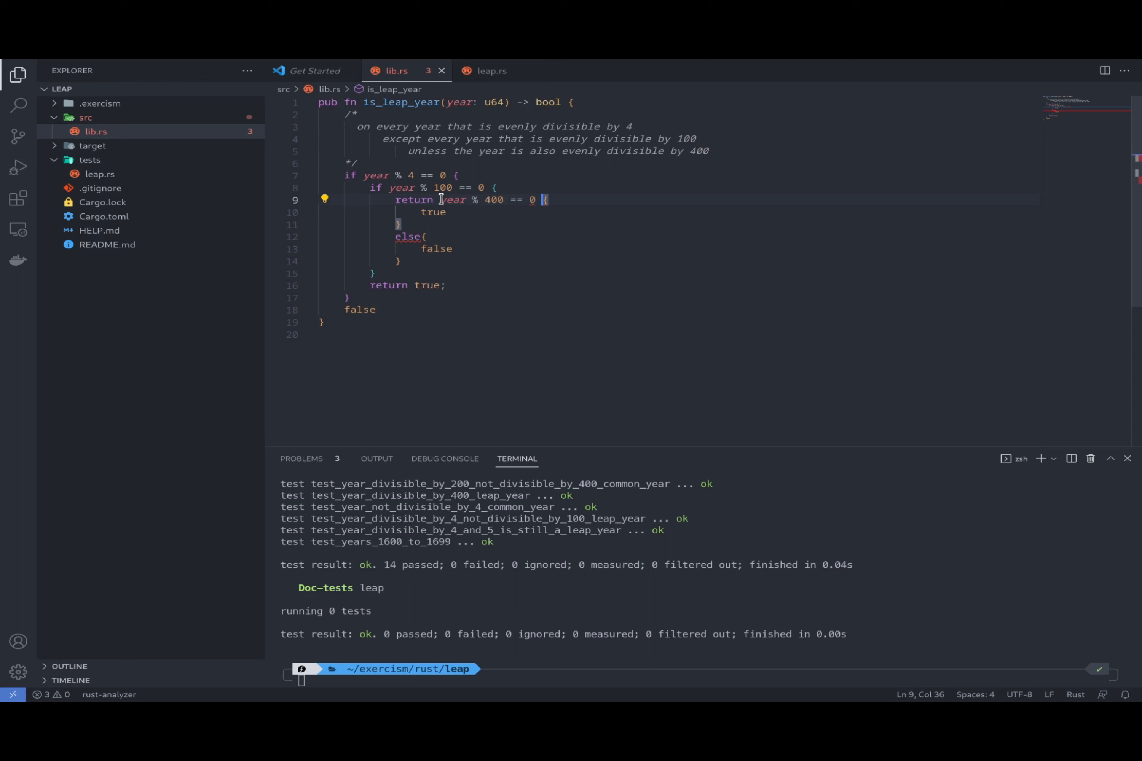
key(Delete)
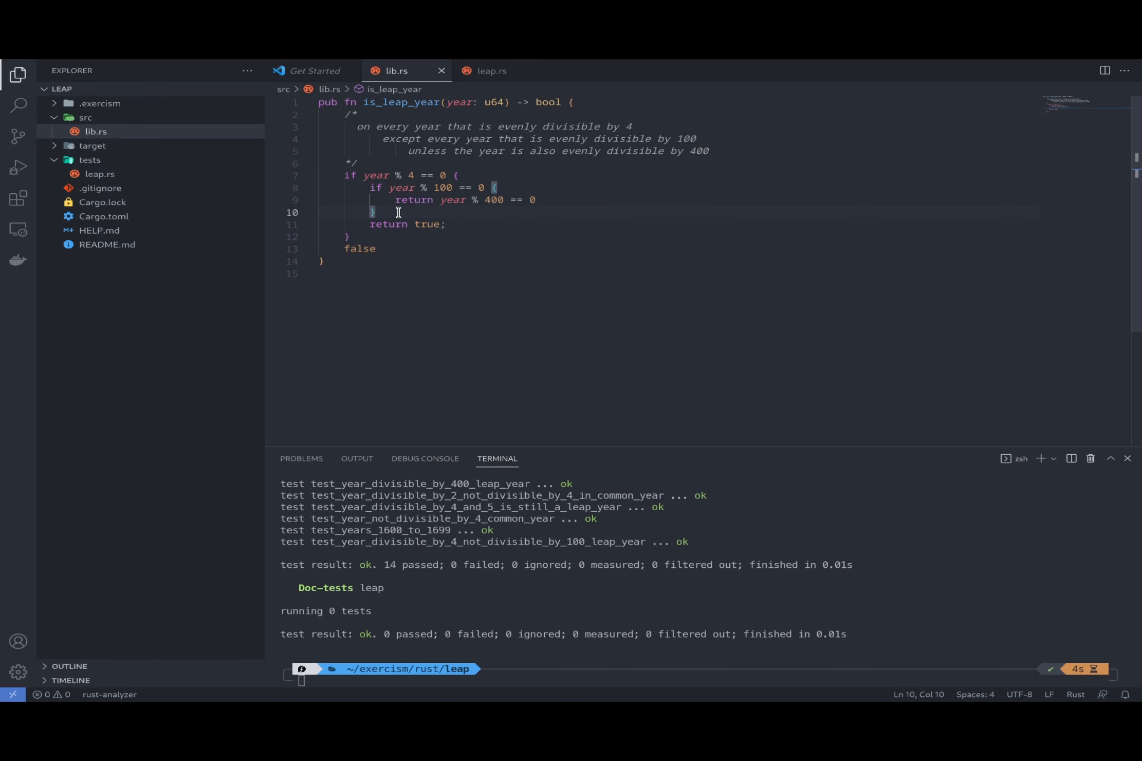
Rewrite the branch as return if year % 100 != 0 { true } else { year % 400 == 0 } and format
drag(495, 187, 374, 212)
text(else)
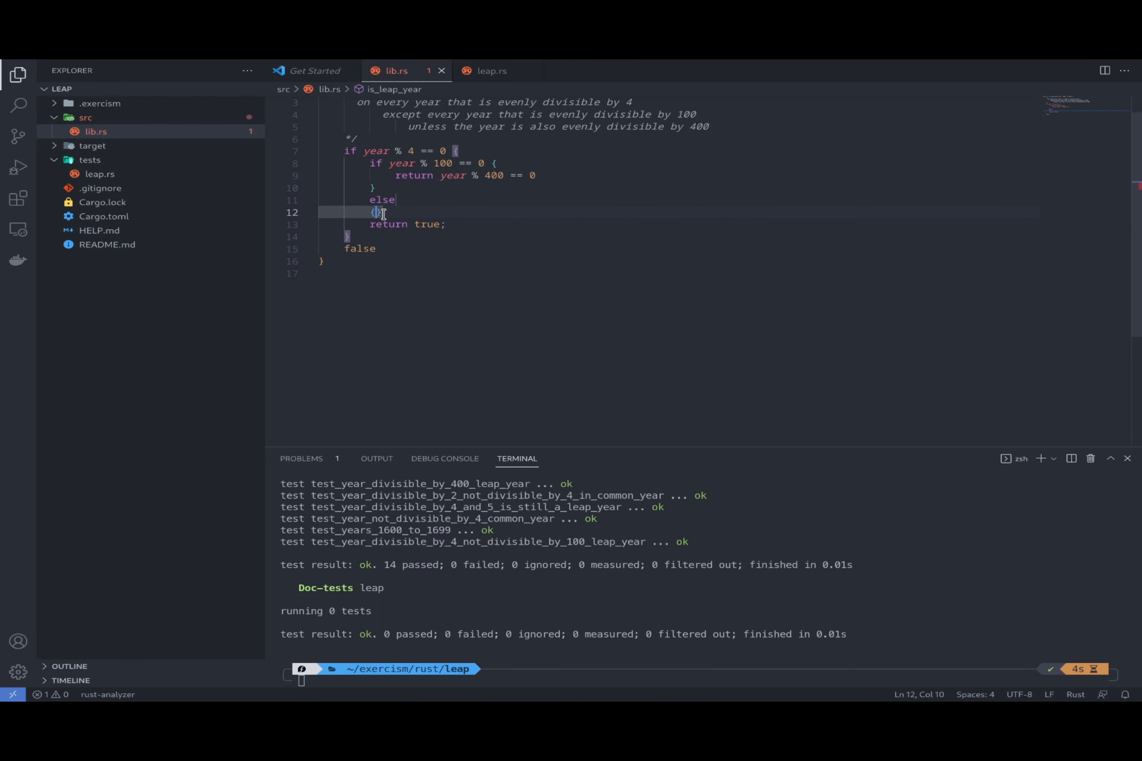
key(Enter)
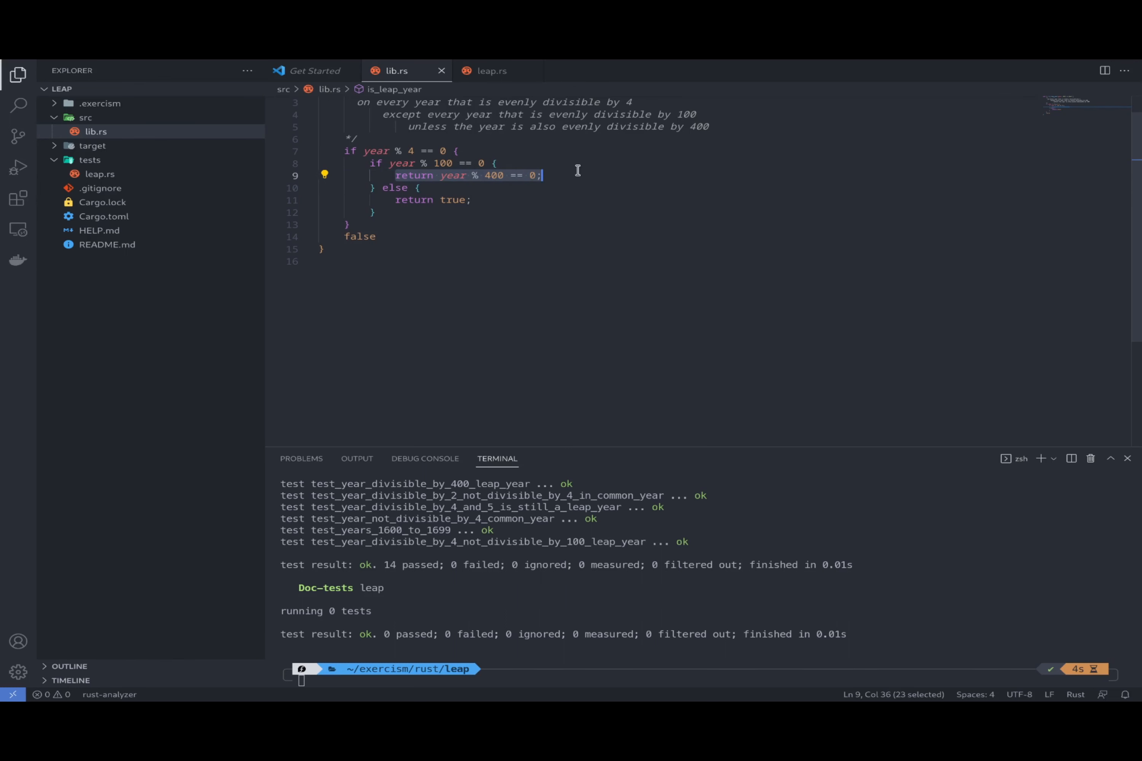
mouse_move(405, 192)
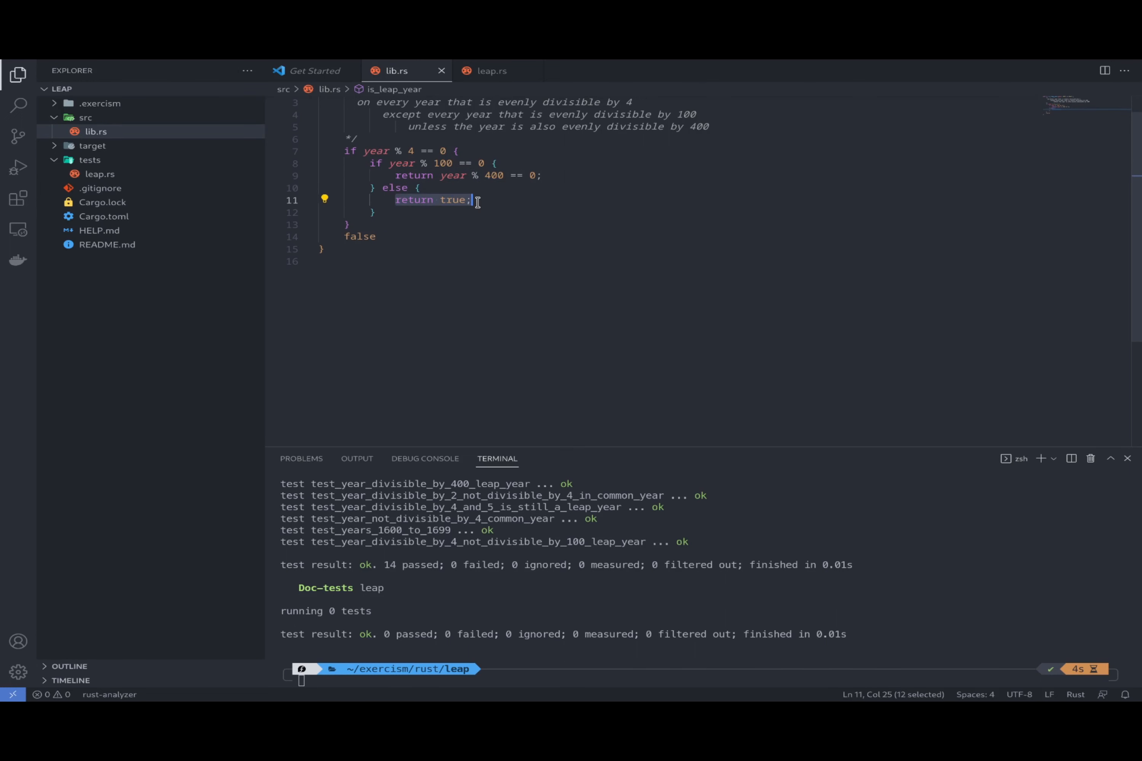
mouse_move(391, 164)
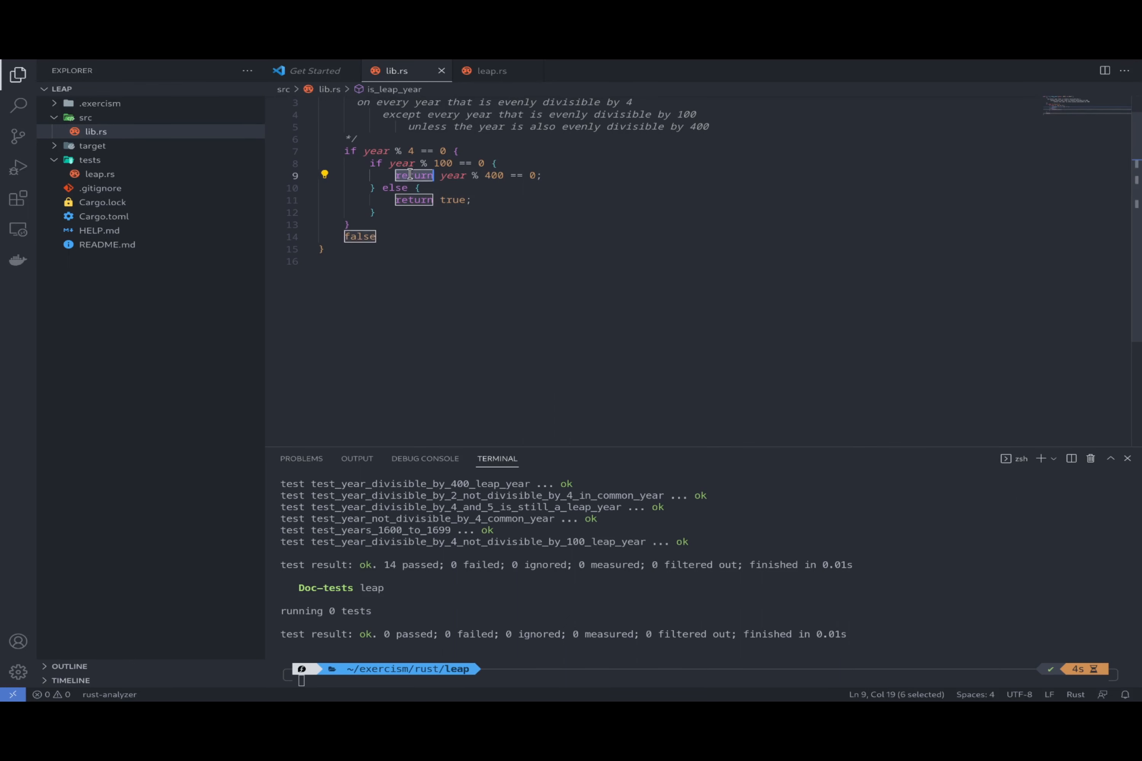
key(Delete)
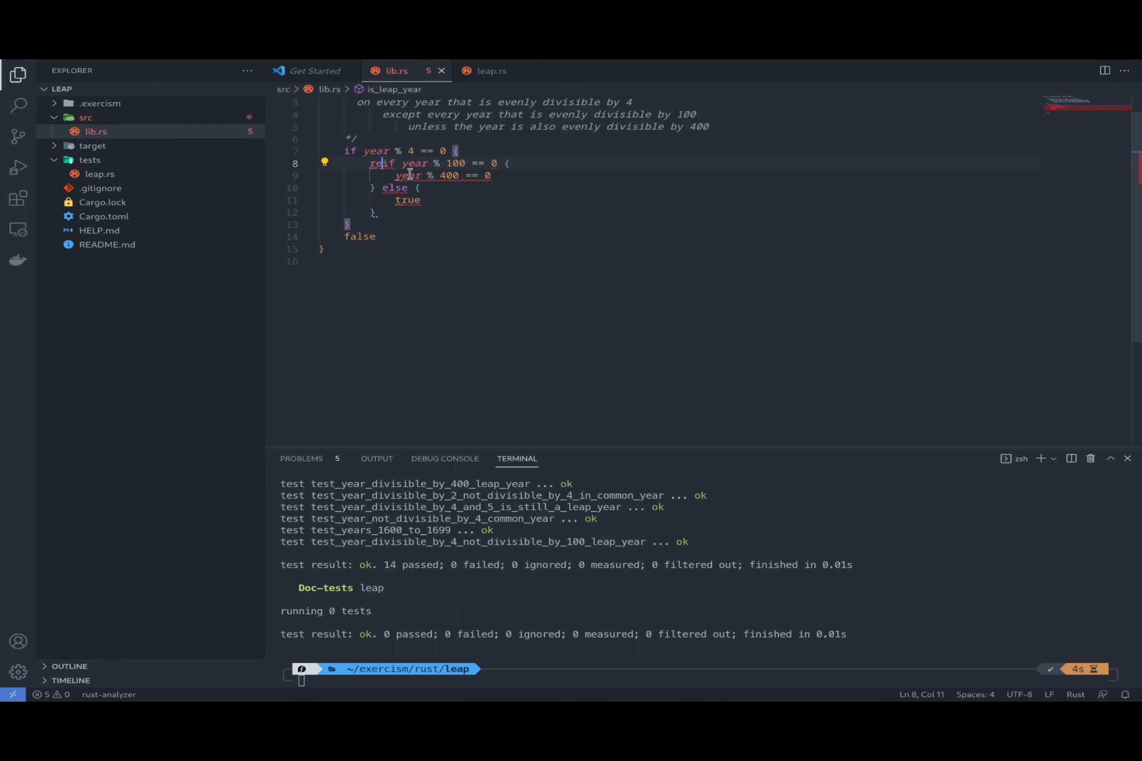
text(return if)
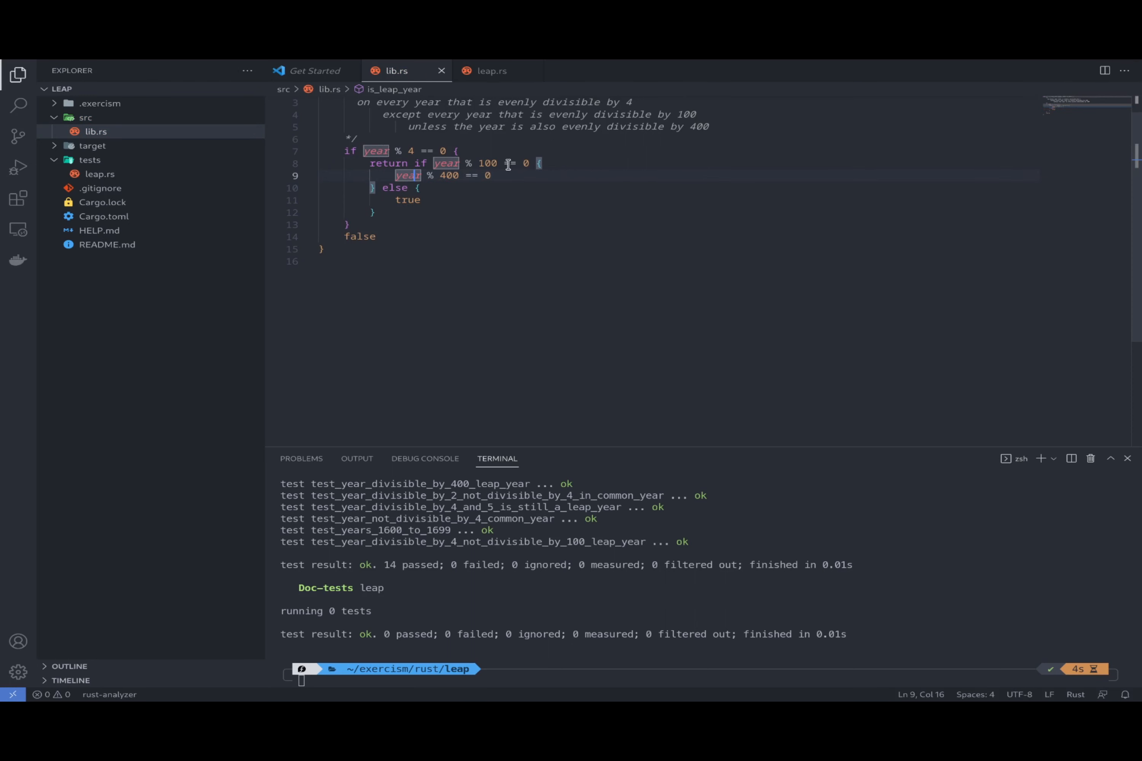
click(510, 163)
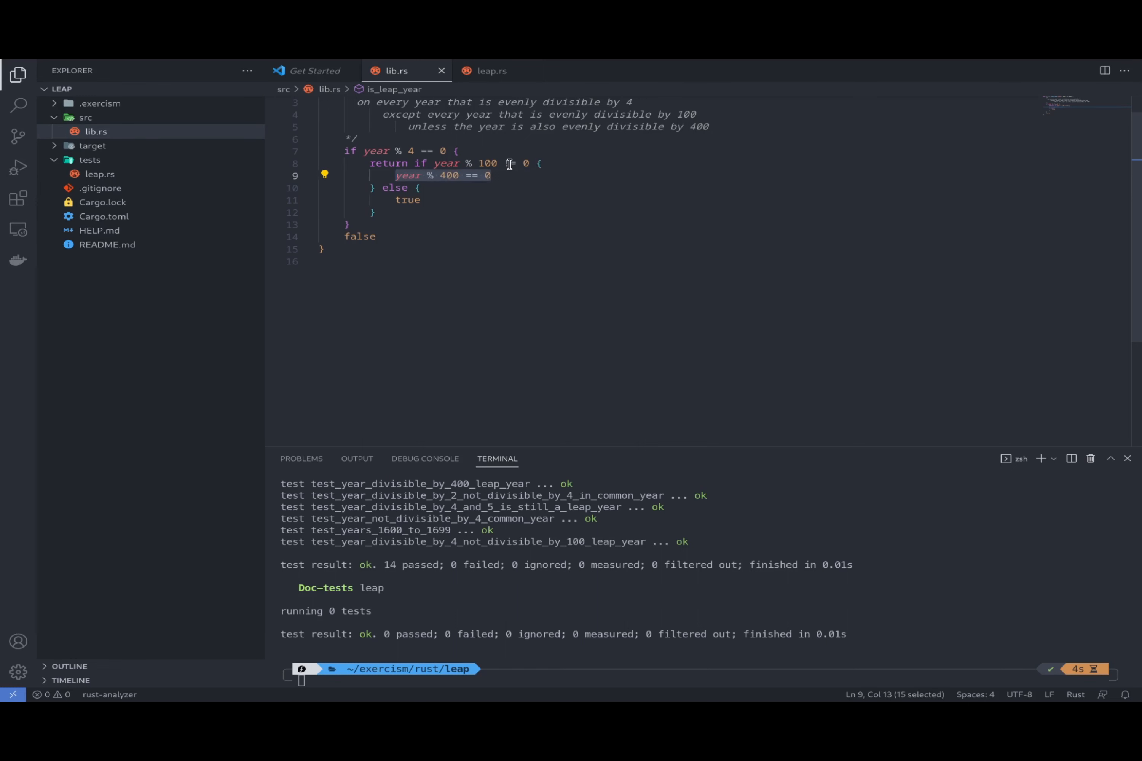
text(true)
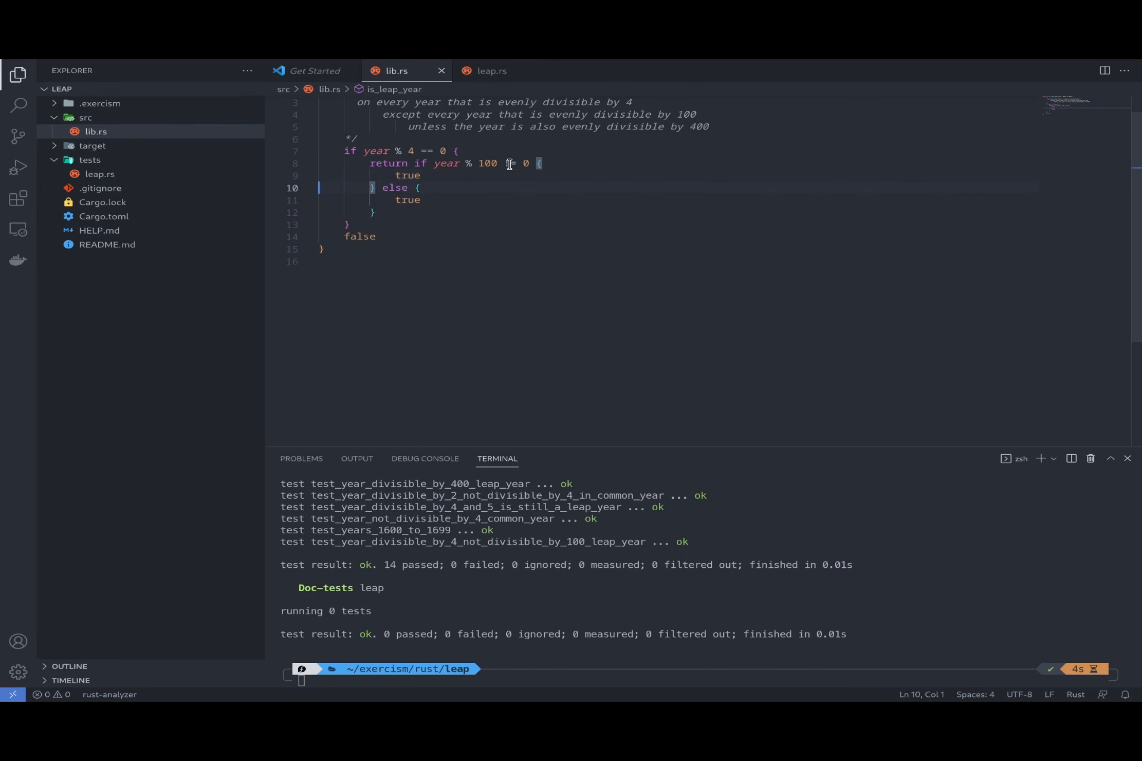
text(year % 400 == 0)
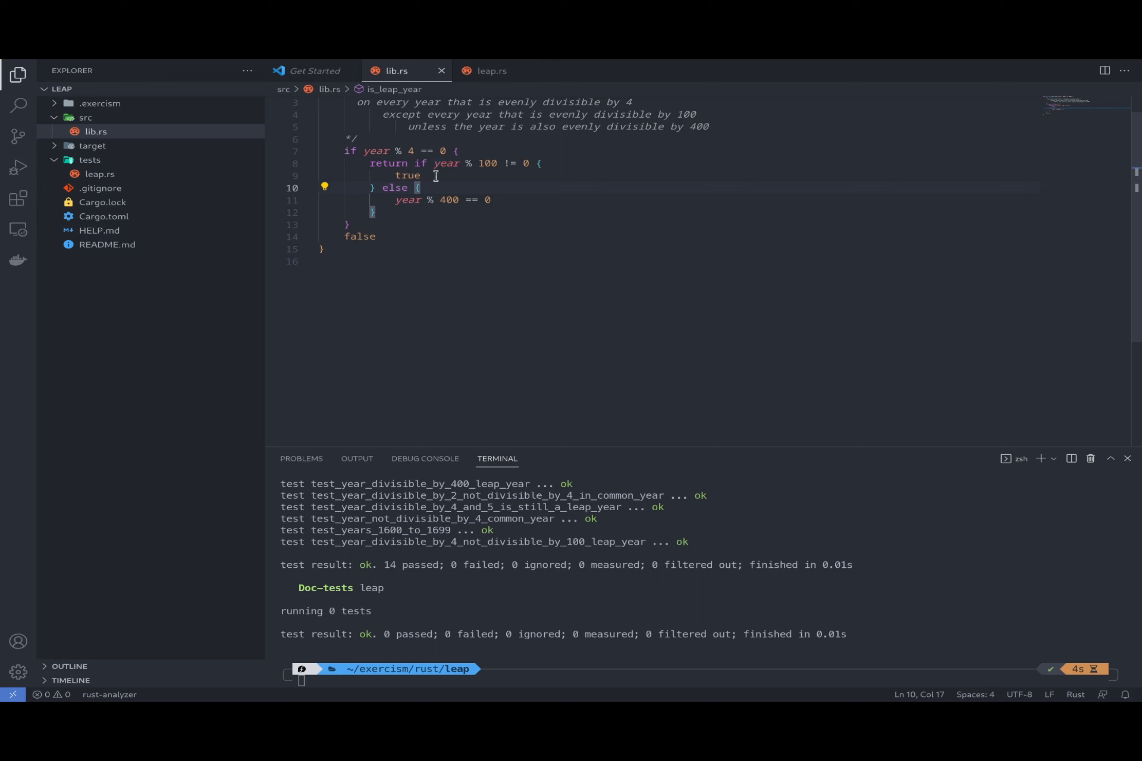
mouse_move(411, 175)
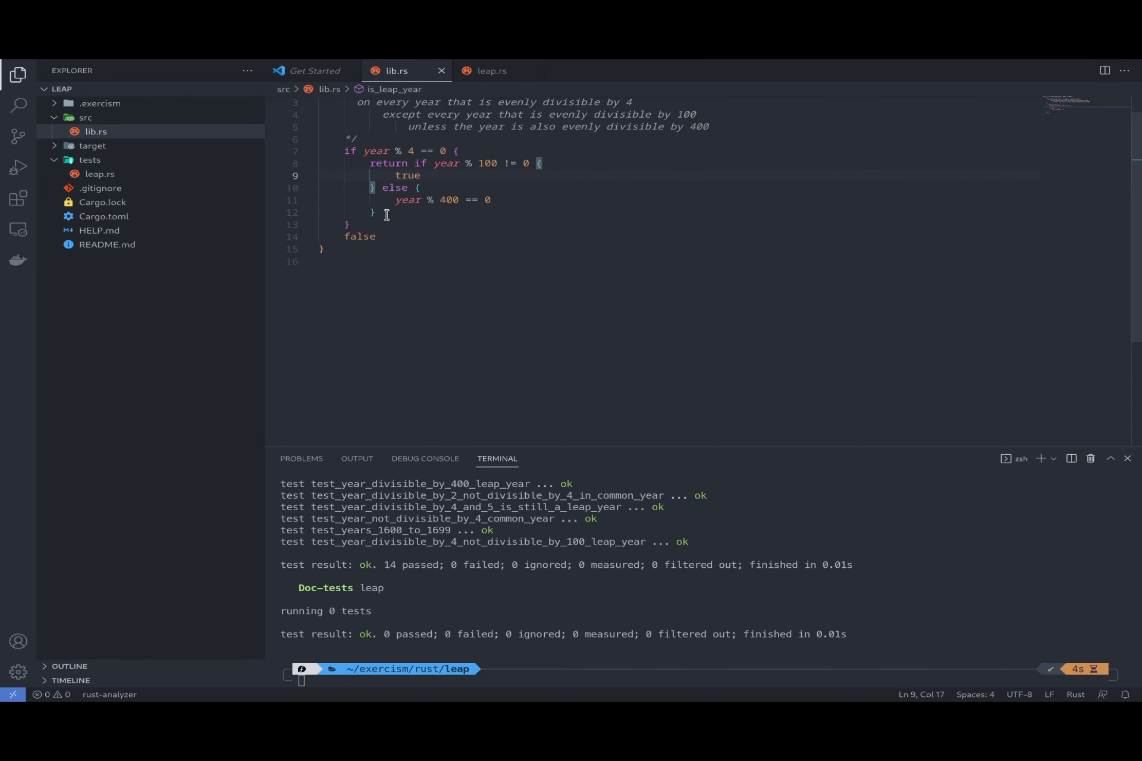
Collapse the inner if/else into return year % 100 != 0 || year % 400 == 0 and rerun cargo test
drag(368, 163, 378, 212)
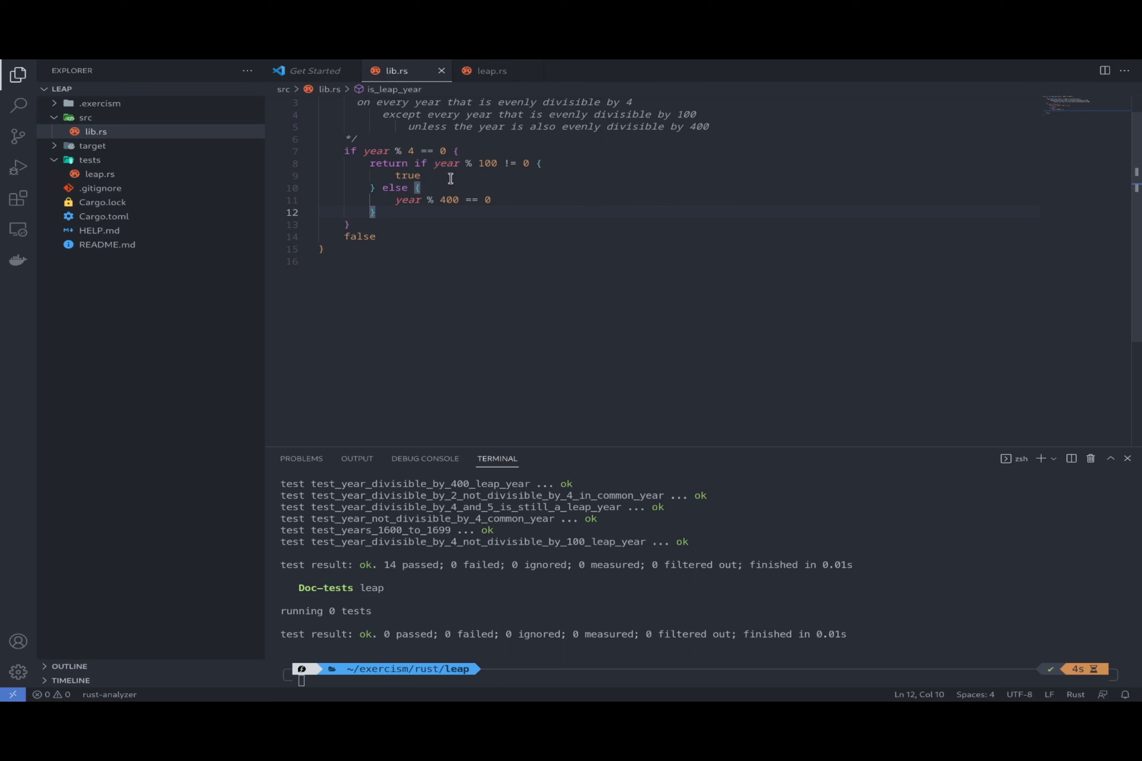
mouse_move(419, 163)
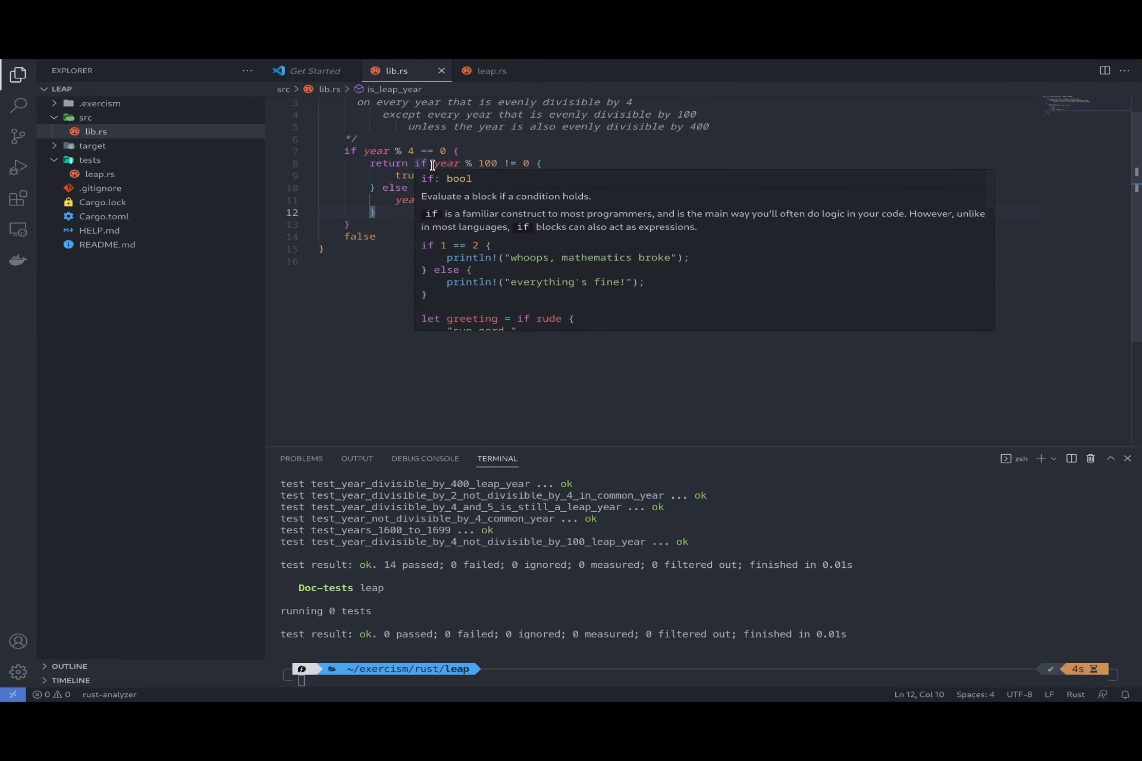
drag(433, 163, 529, 163)
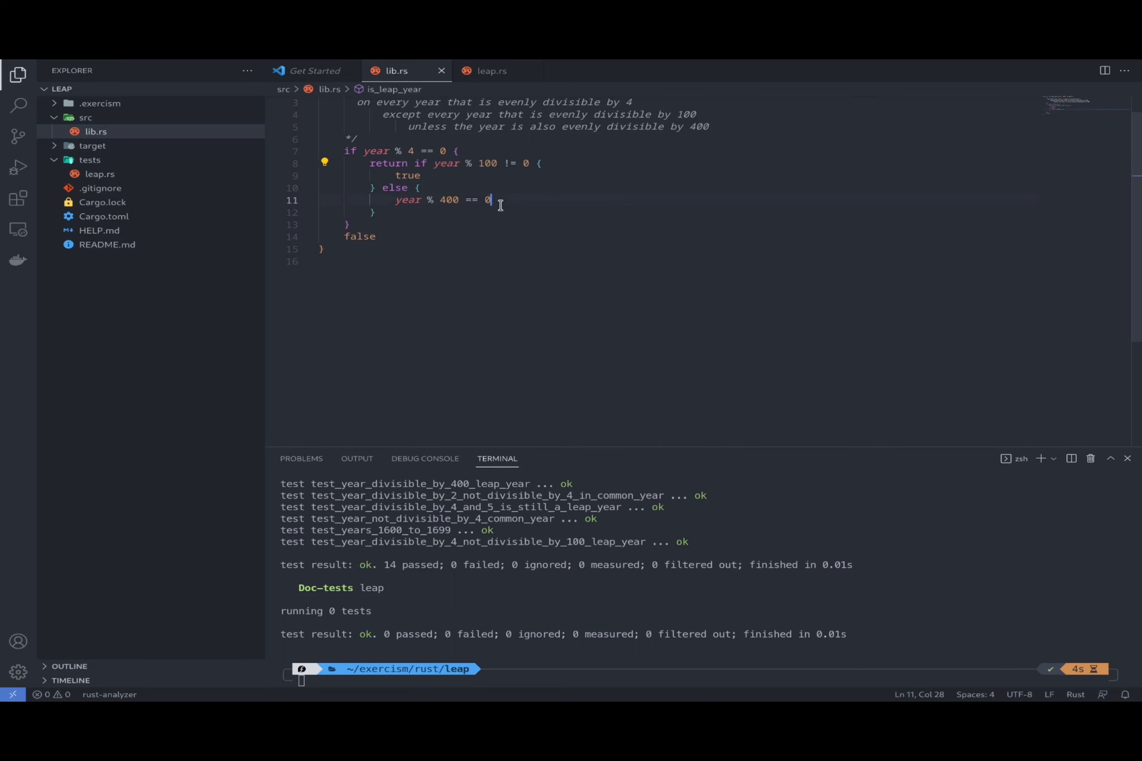
drag(493, 199, 395, 200)
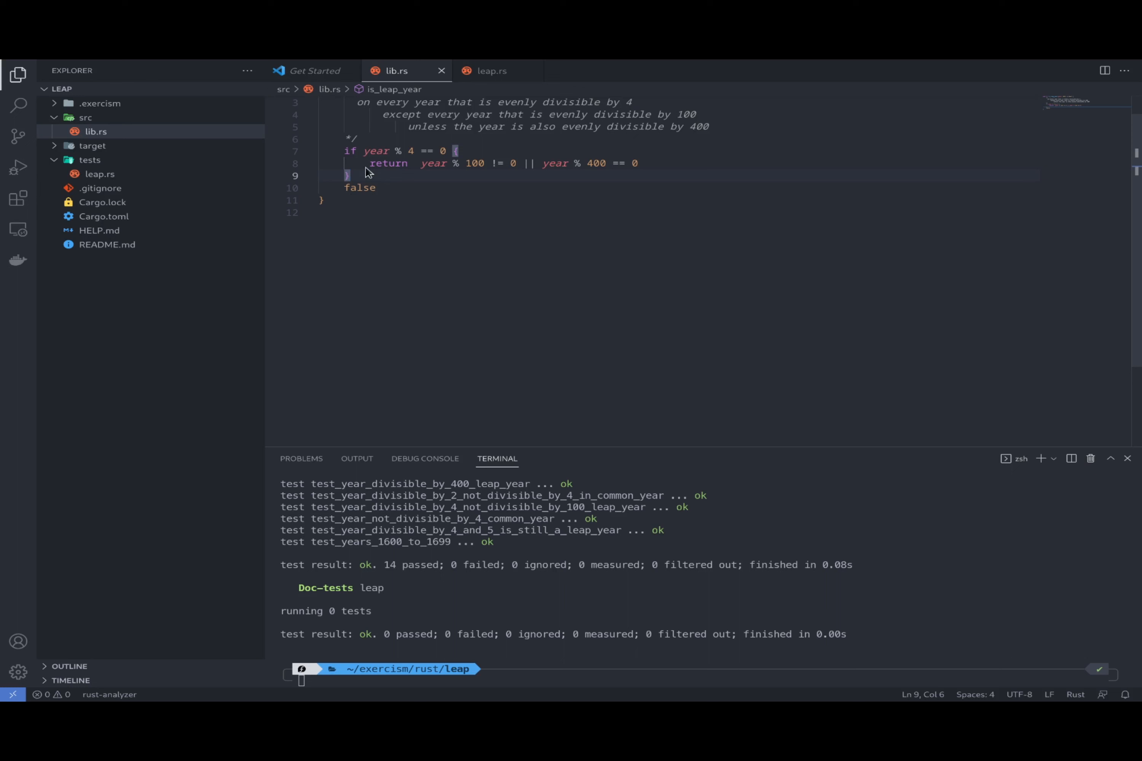
drag(345, 151, 367, 188)
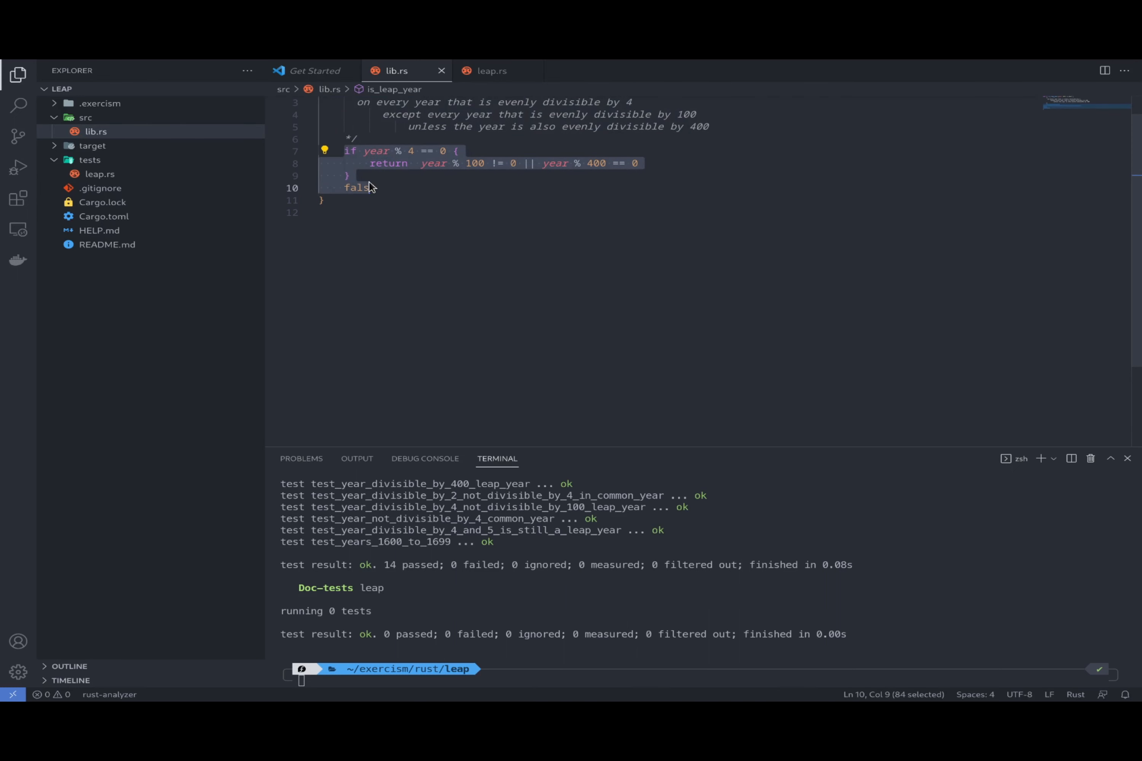
Reduce the body to year % 4 == 0 && (year % 100 != 0 || year % 400 == 0) and run cargo test (14 passed)
text(else)
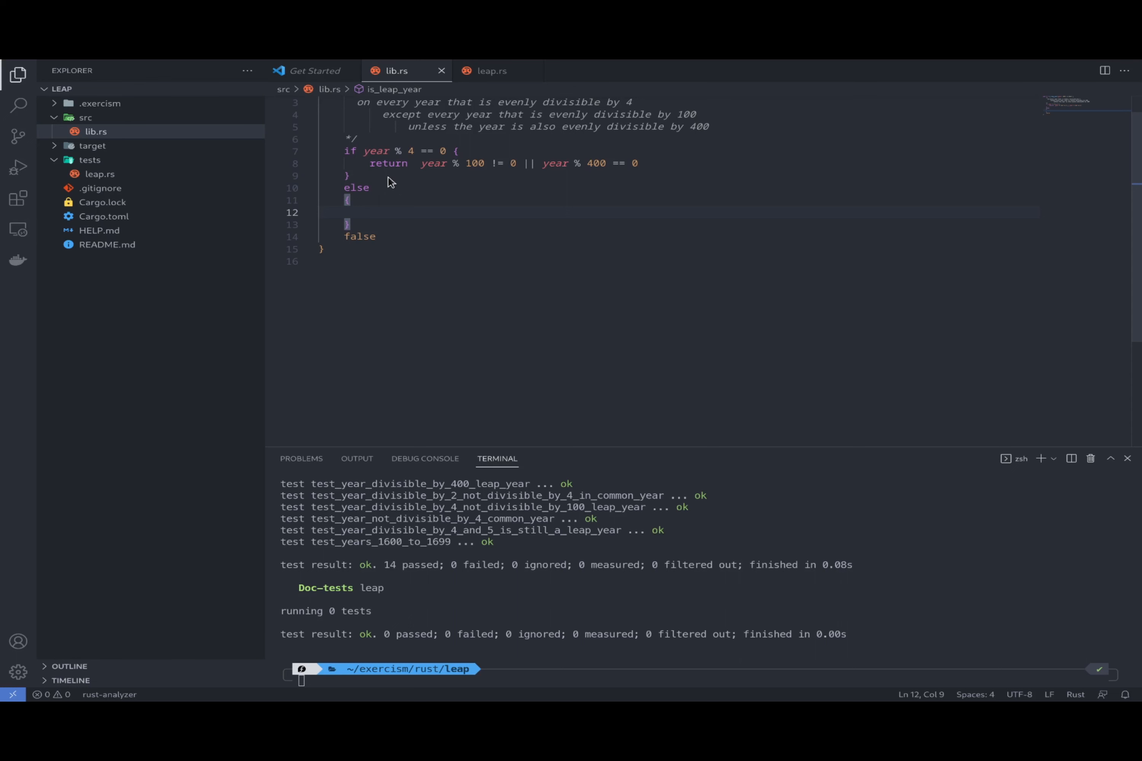
text(false)
click(677, 151)
text(reutn)
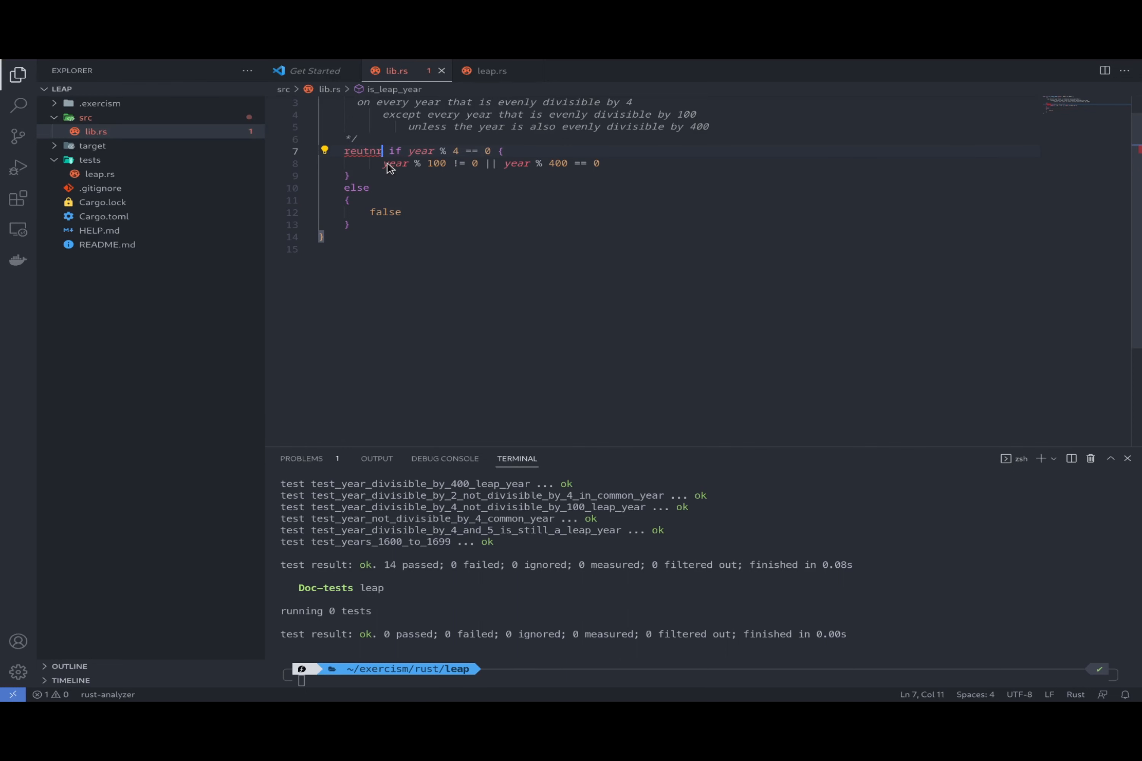
text(return)
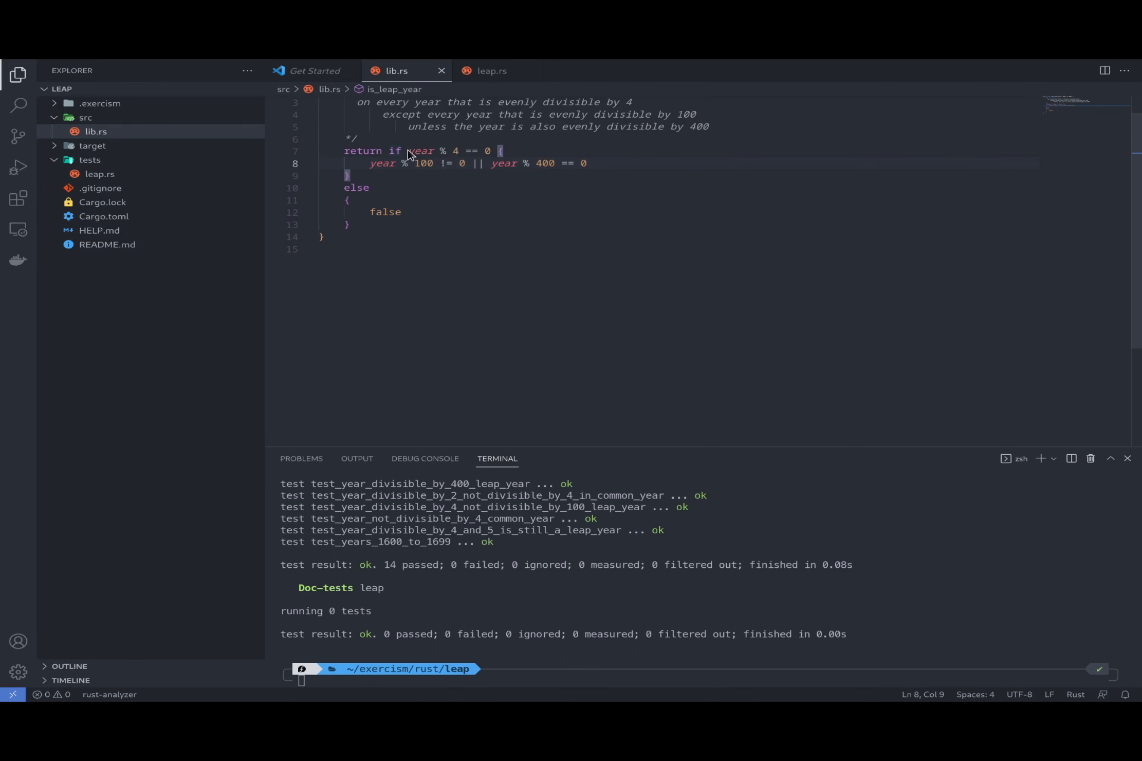
drag(408, 151, 490, 150)
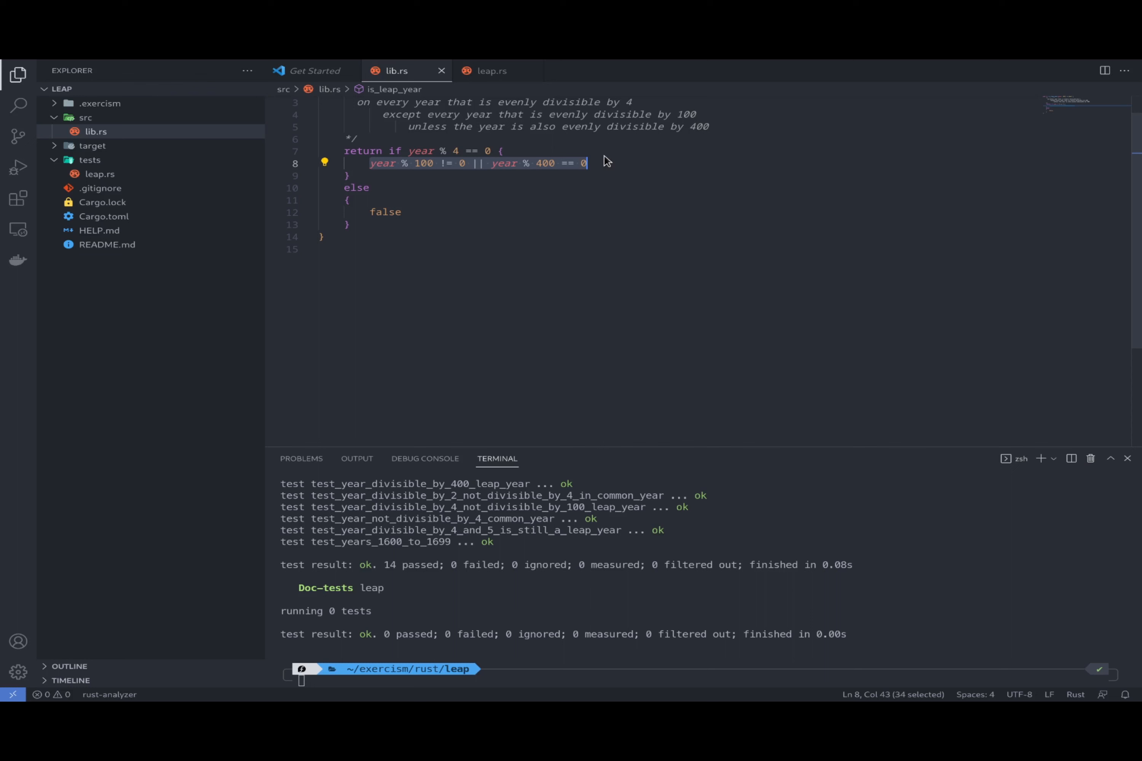
mouse_move(324, 142)
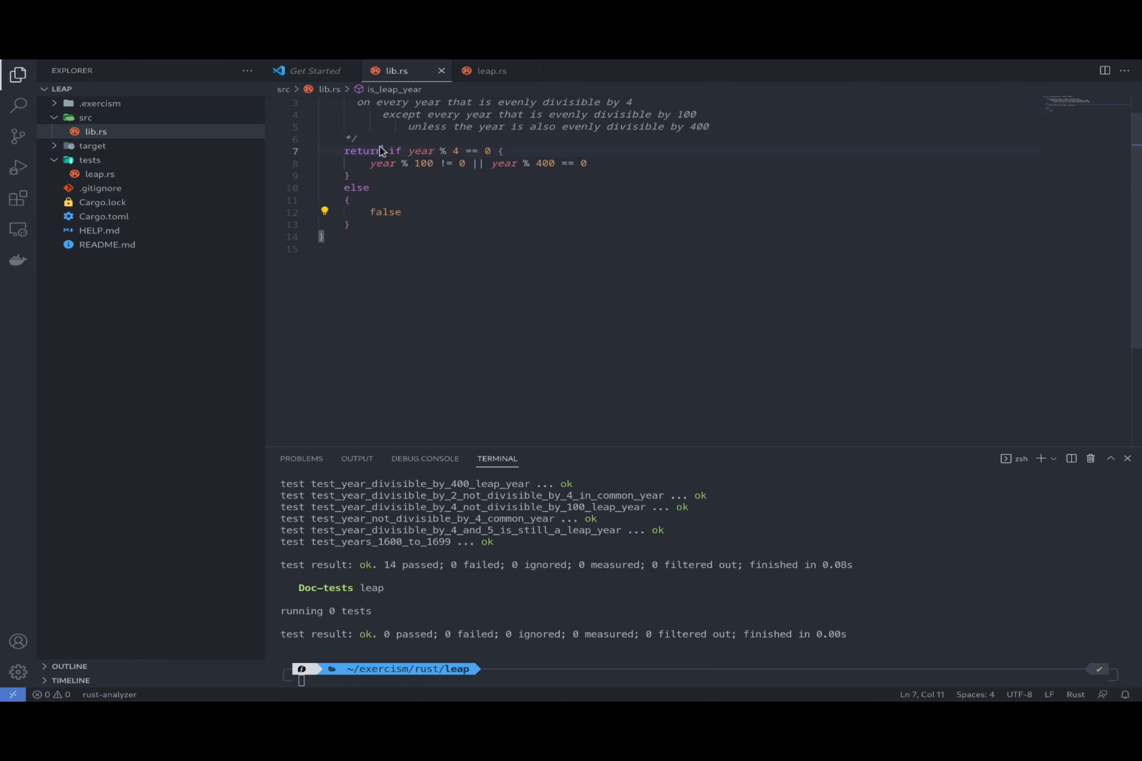
drag(344, 151, 400, 151)
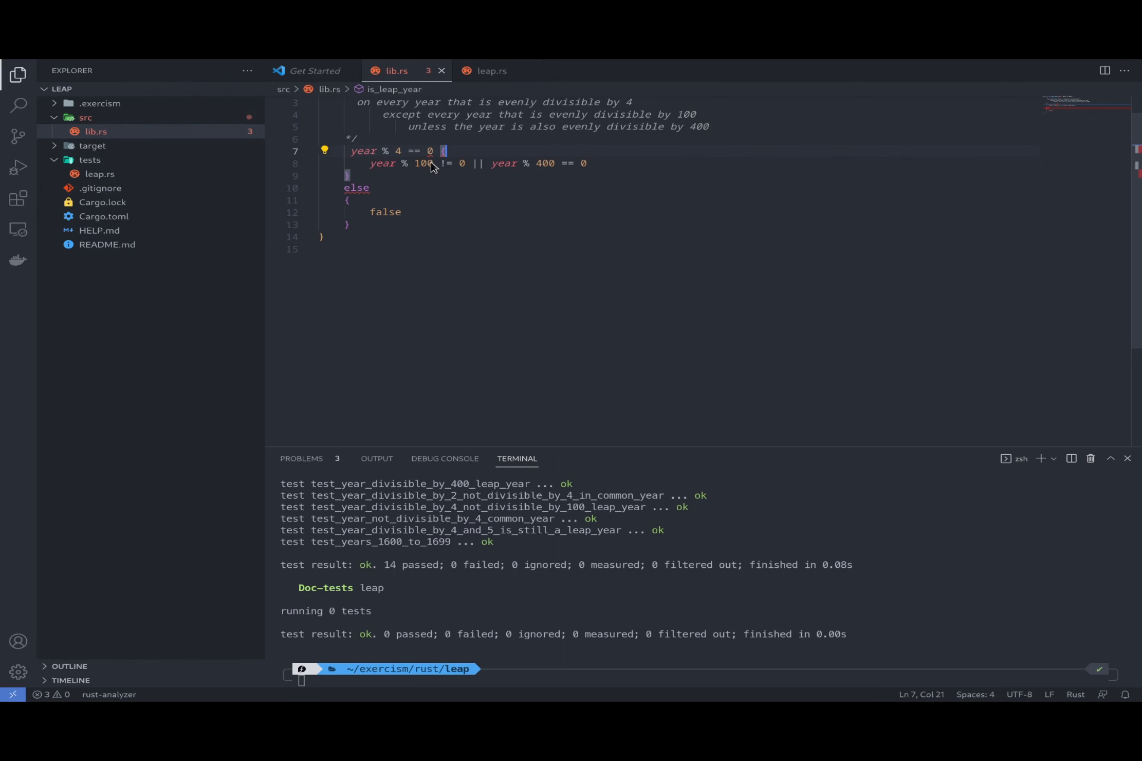
key(Backspace)
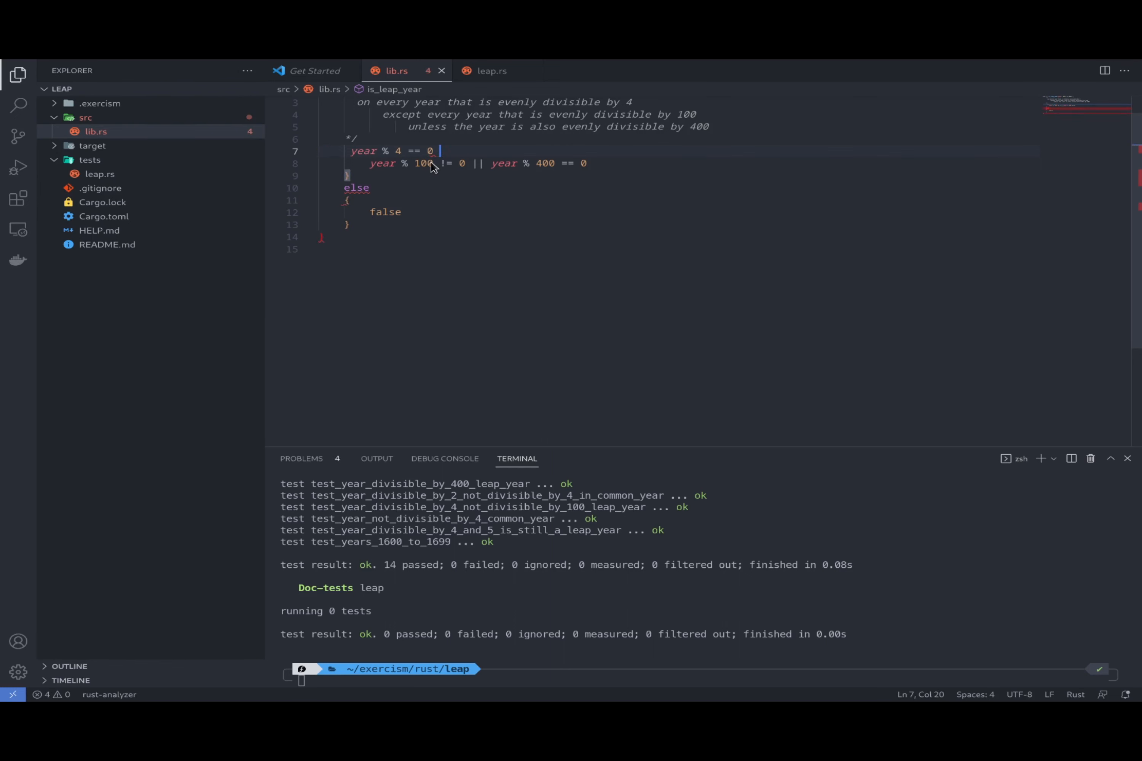
text(&&)
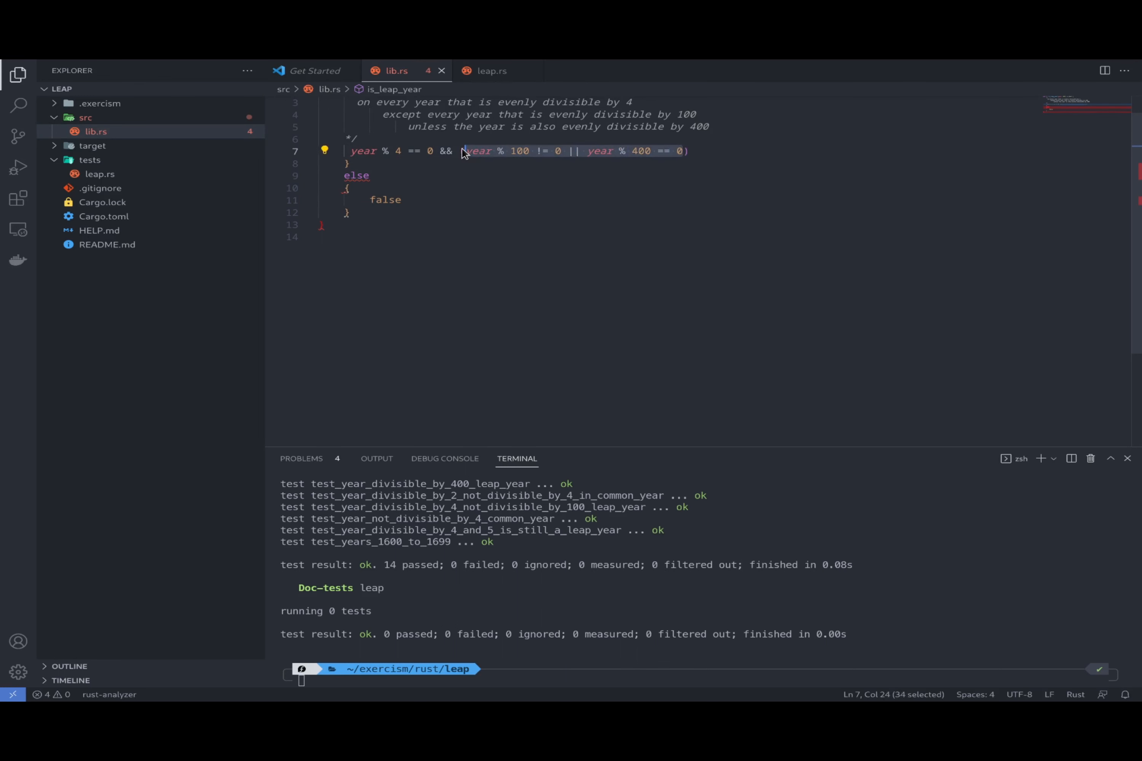
mouse_move(341, 160)
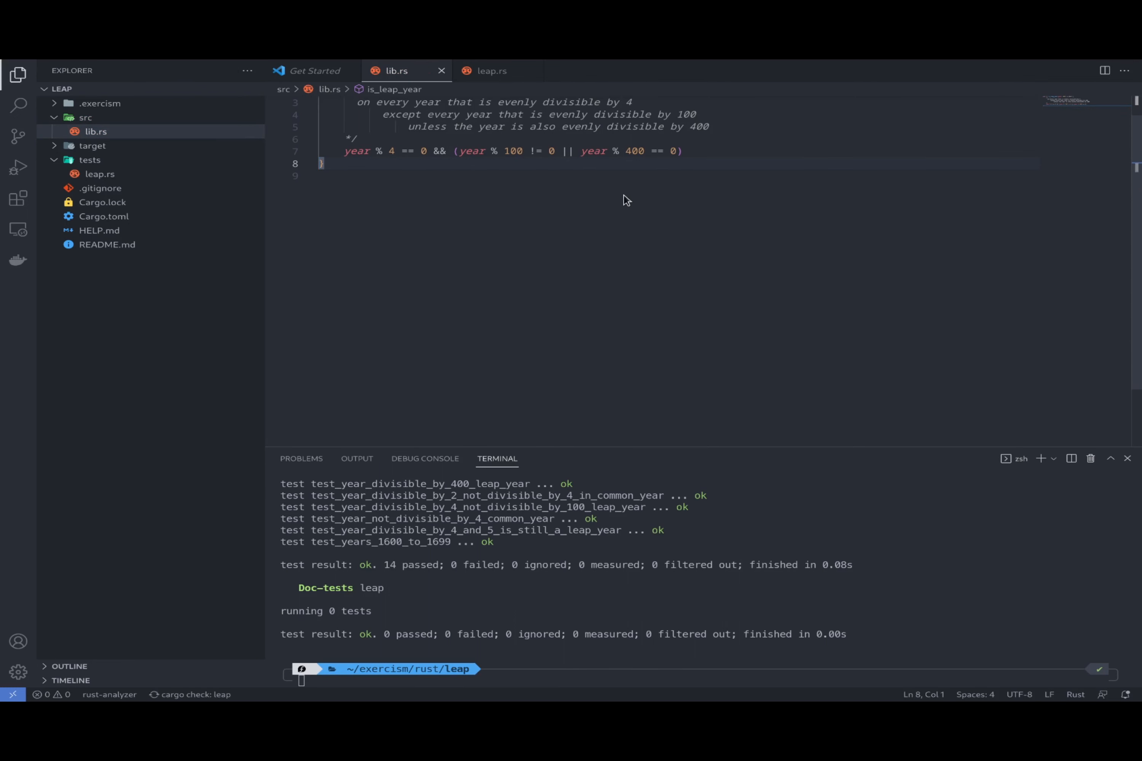
text(cargo test)
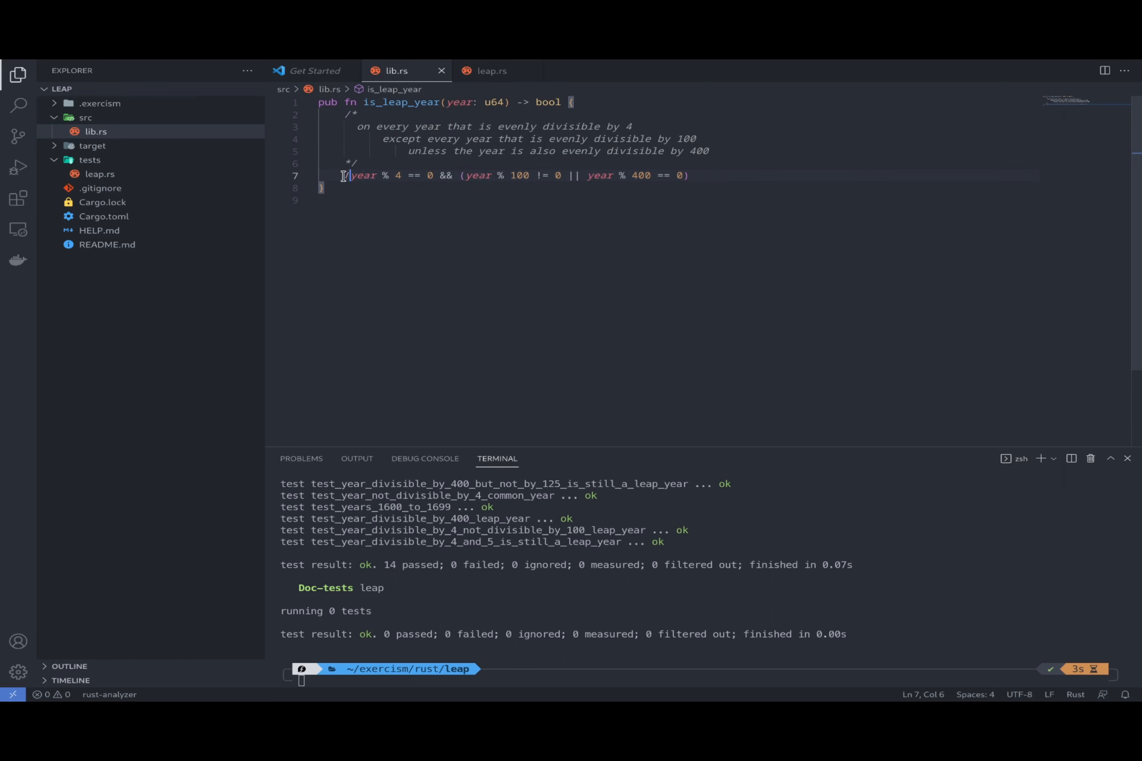
Comment out the boolean expression and start a match on year with the x % 400 == 0 guard arm returning true
text(//)
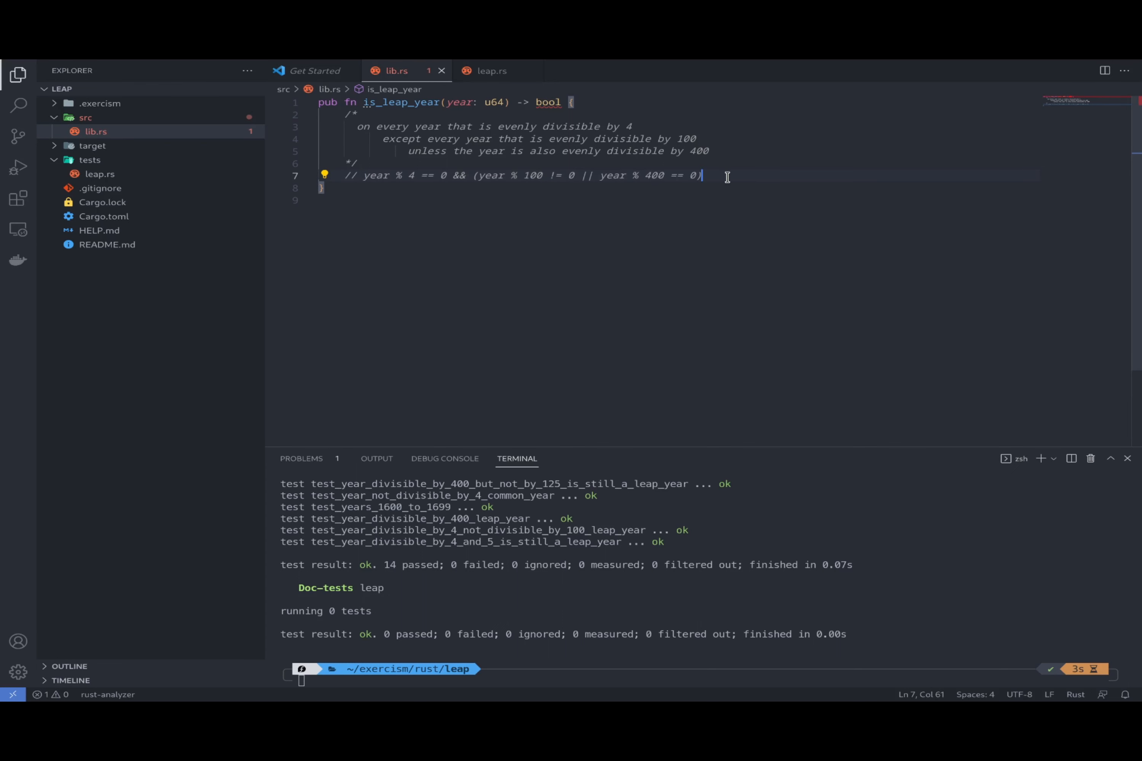
mouse_move(700, 176)
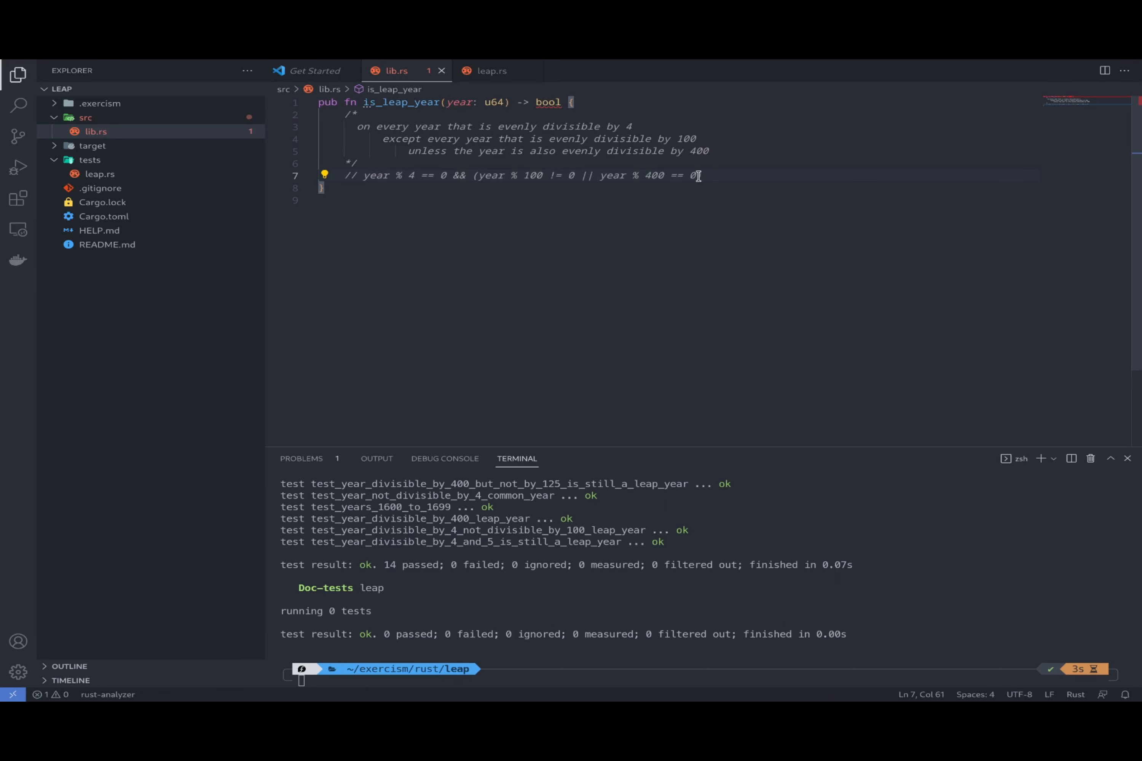
drag(700, 175, 603, 175)
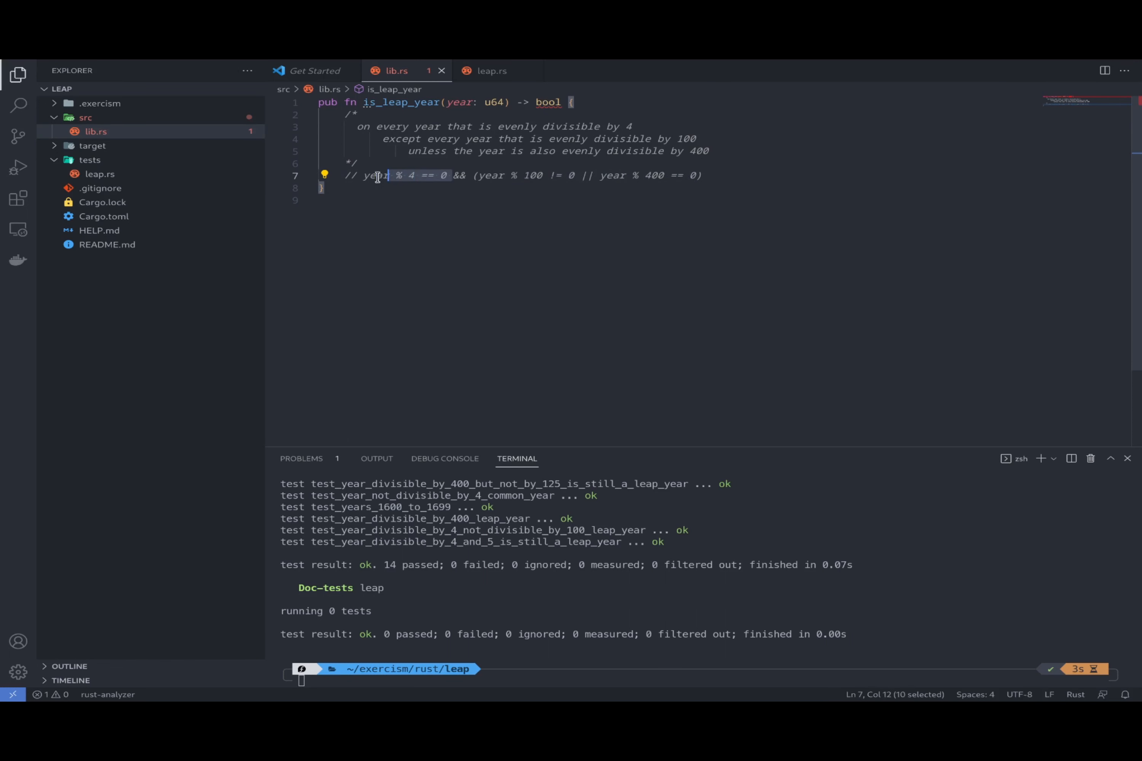
click(704, 175)
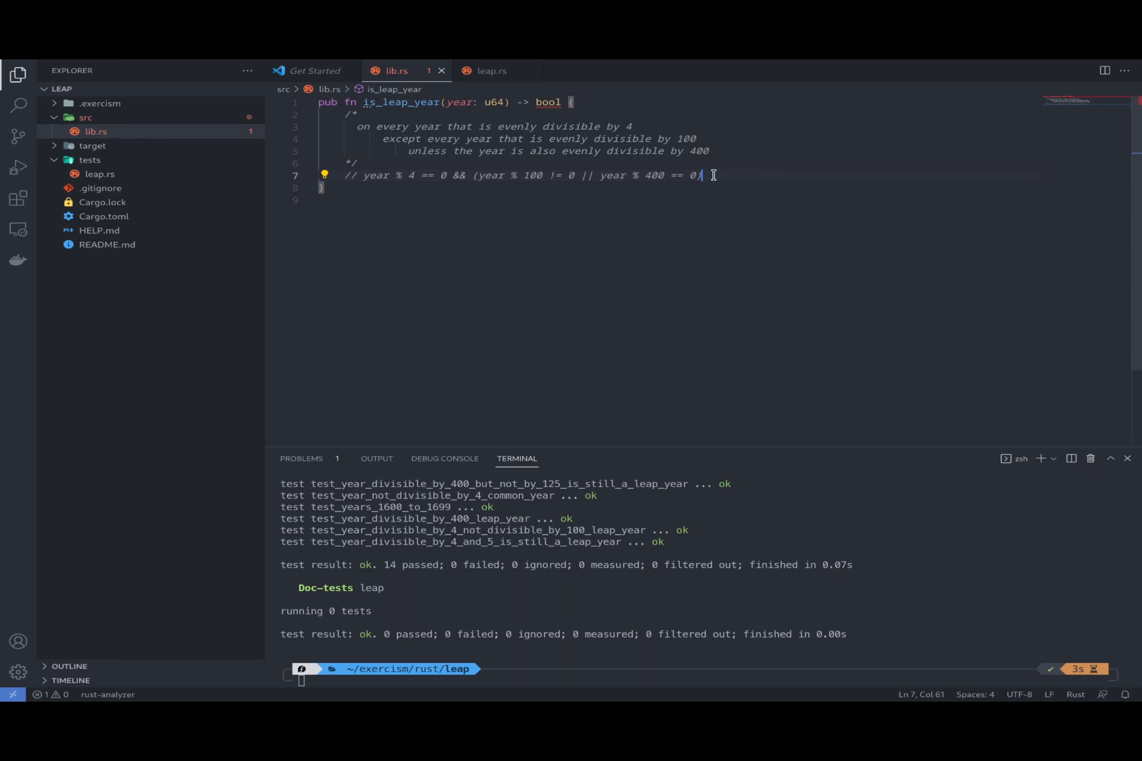
text(match)
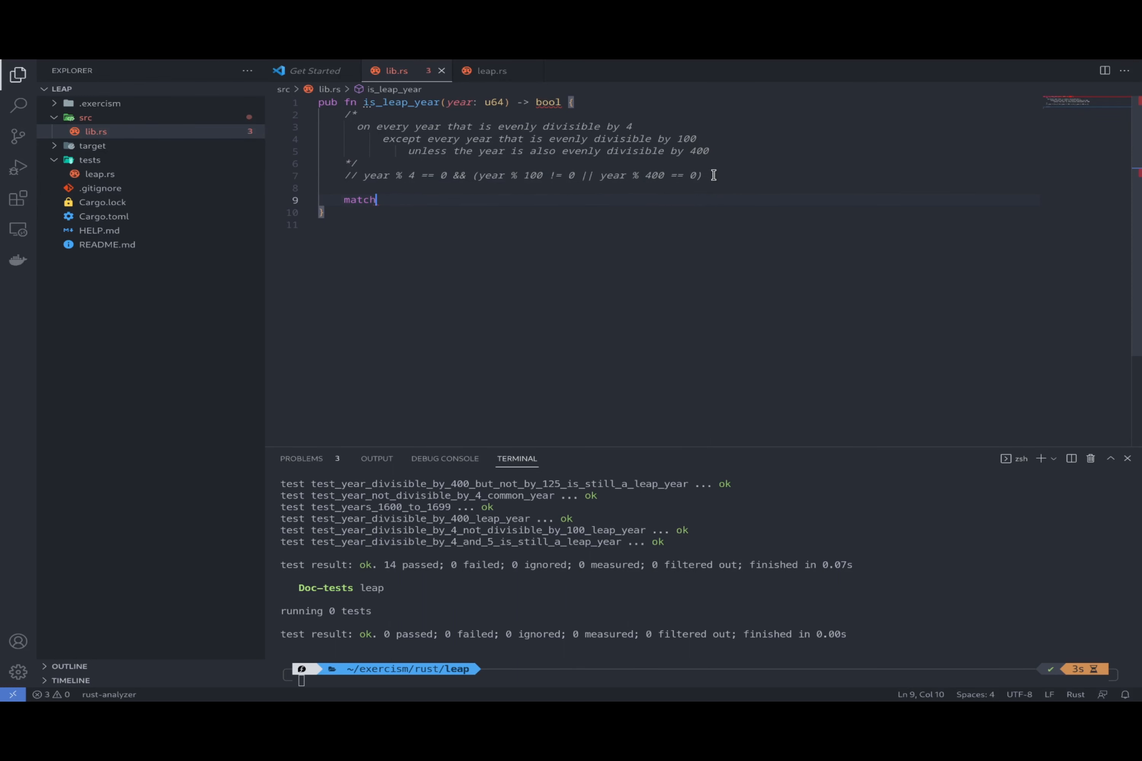
text(year{})
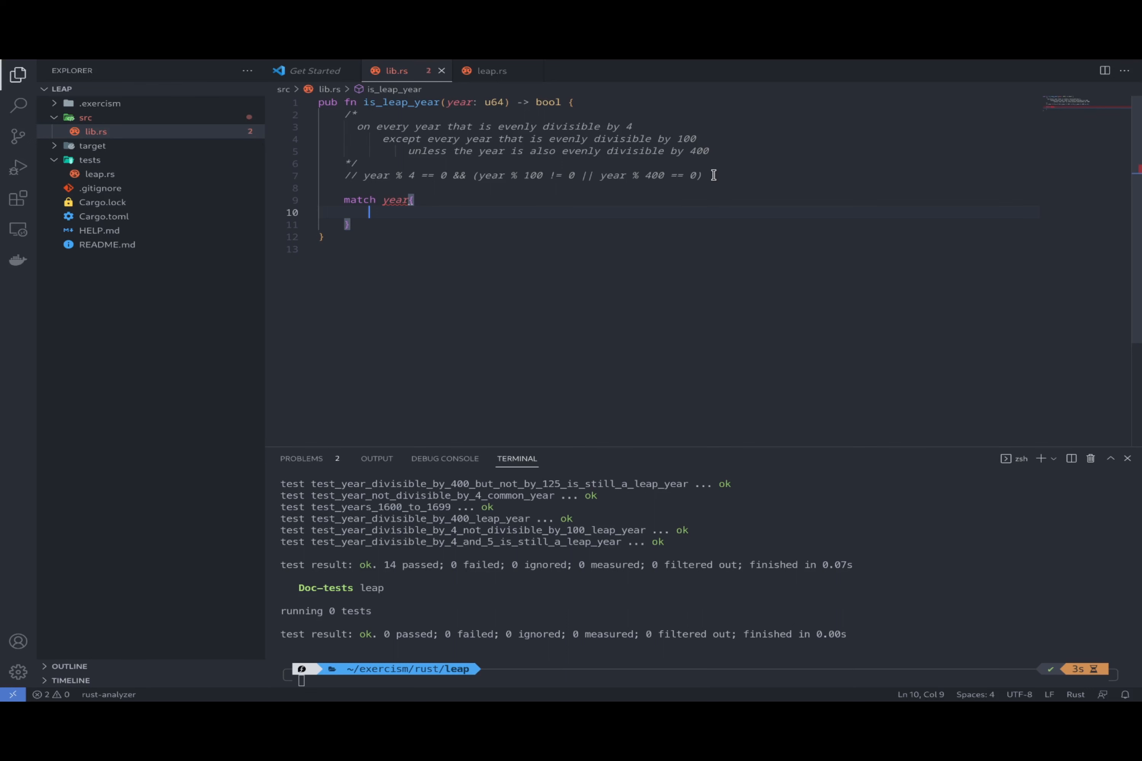
text(x)
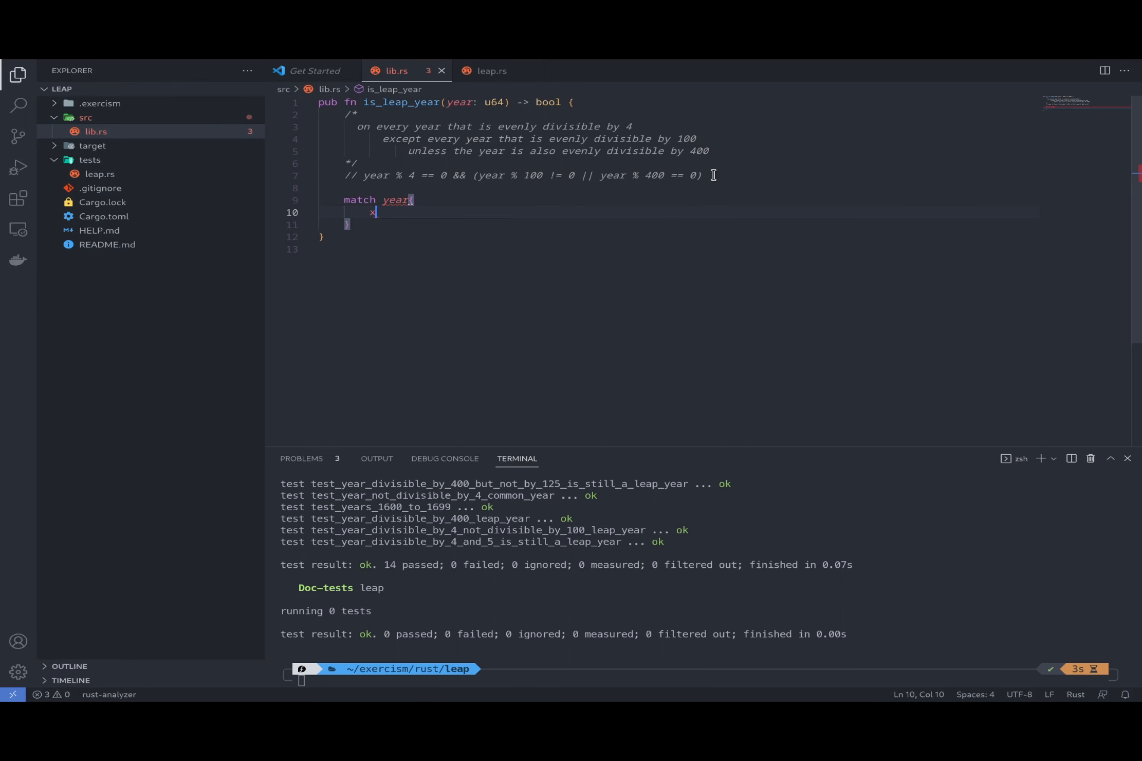
text(: u64 if x % 400 == 0 =)
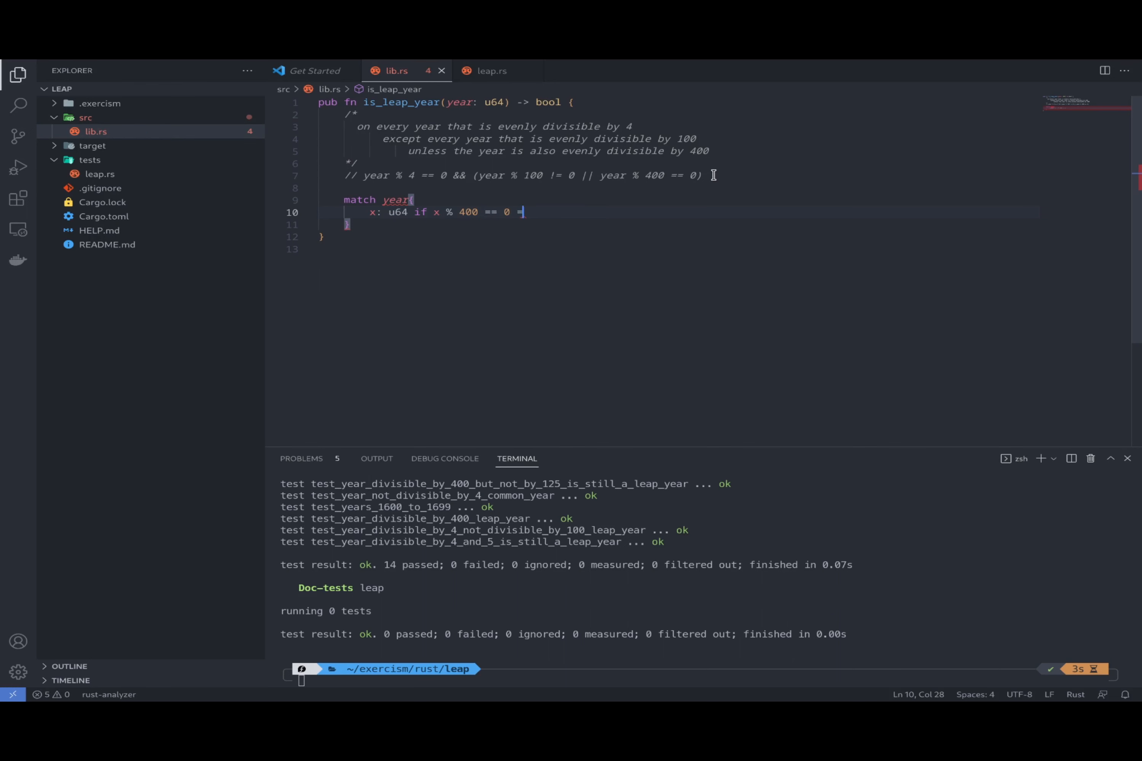
text(> true,)
text(x if)
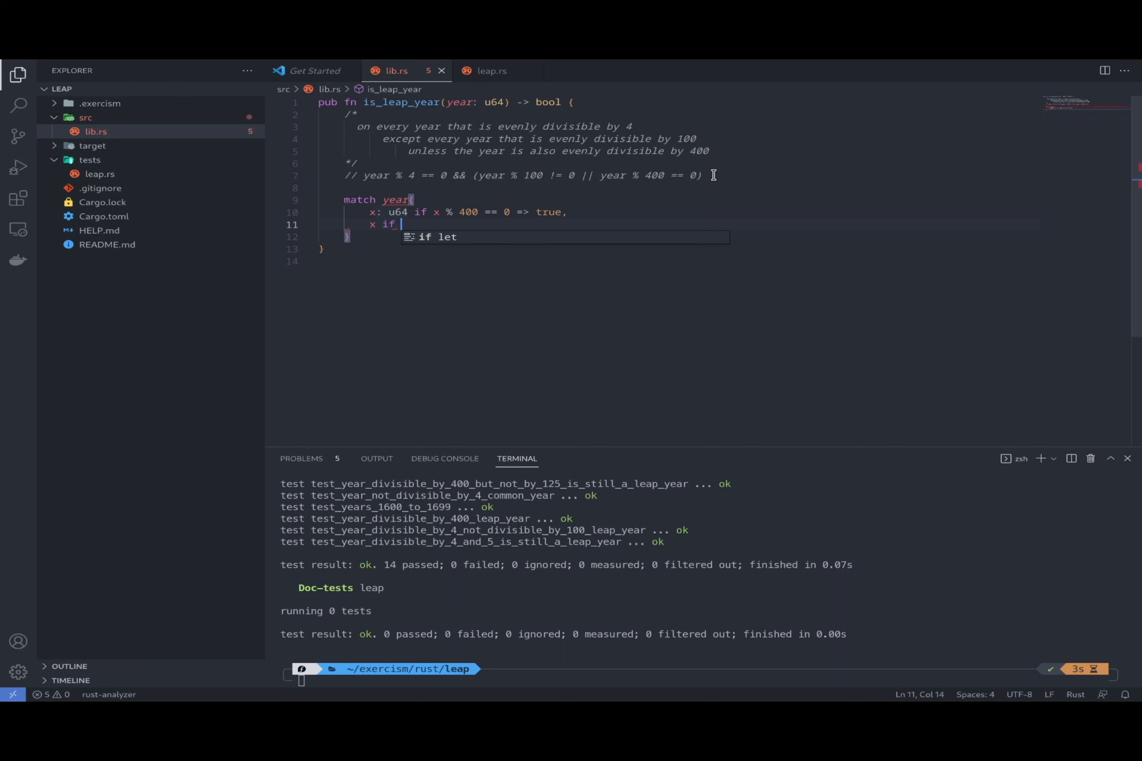
Add the x % 100 and x % 4 guard arms and the catch-all `_ => false,` arm
text(x% 100 == 0 => false,)
text(x if x% 4 ==)
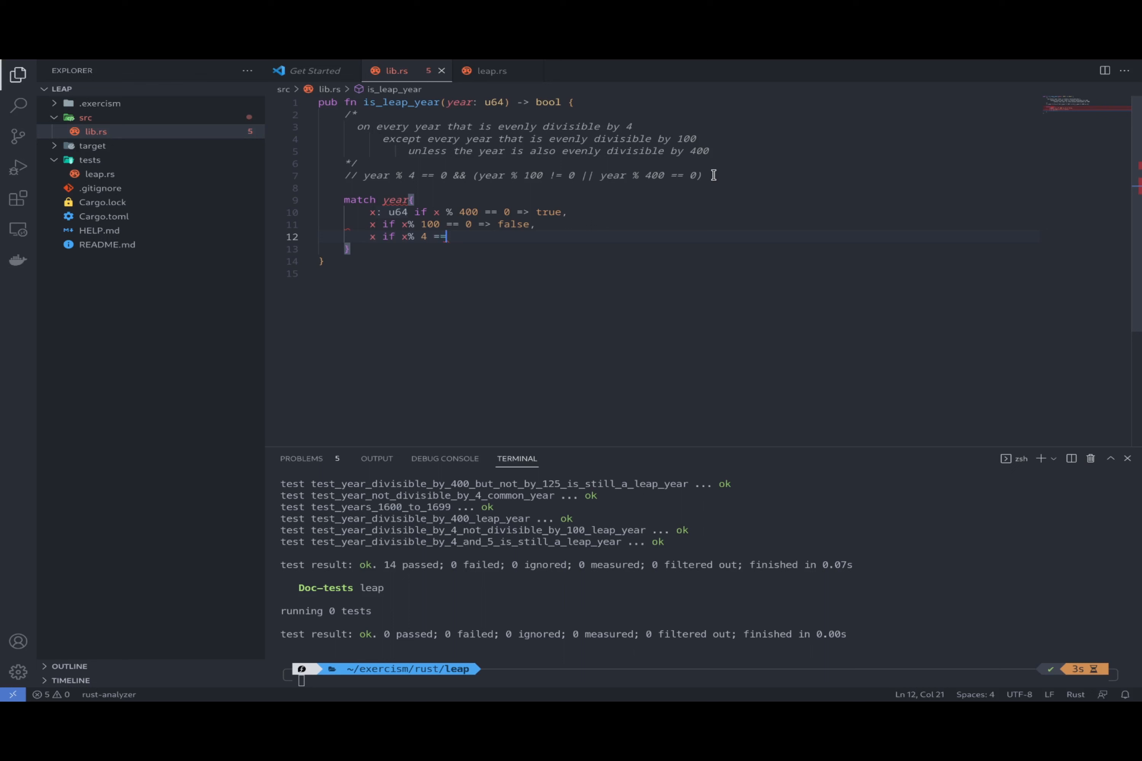
text(0 =>)
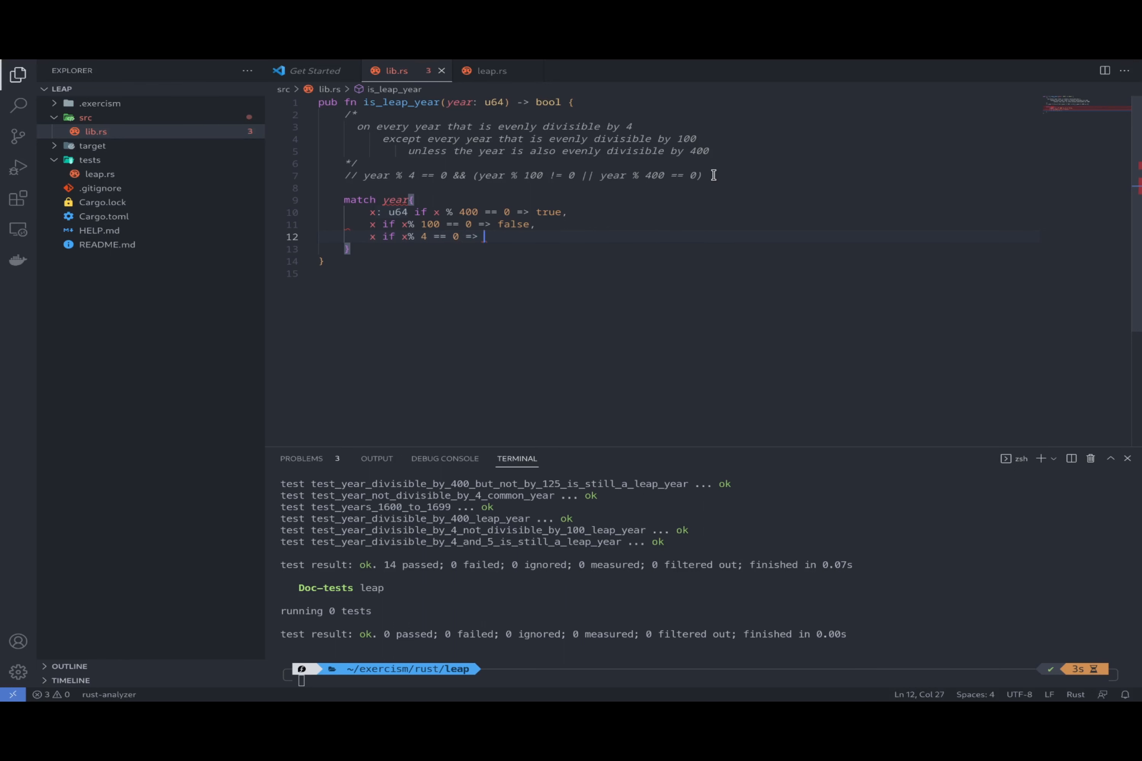
text(true,)
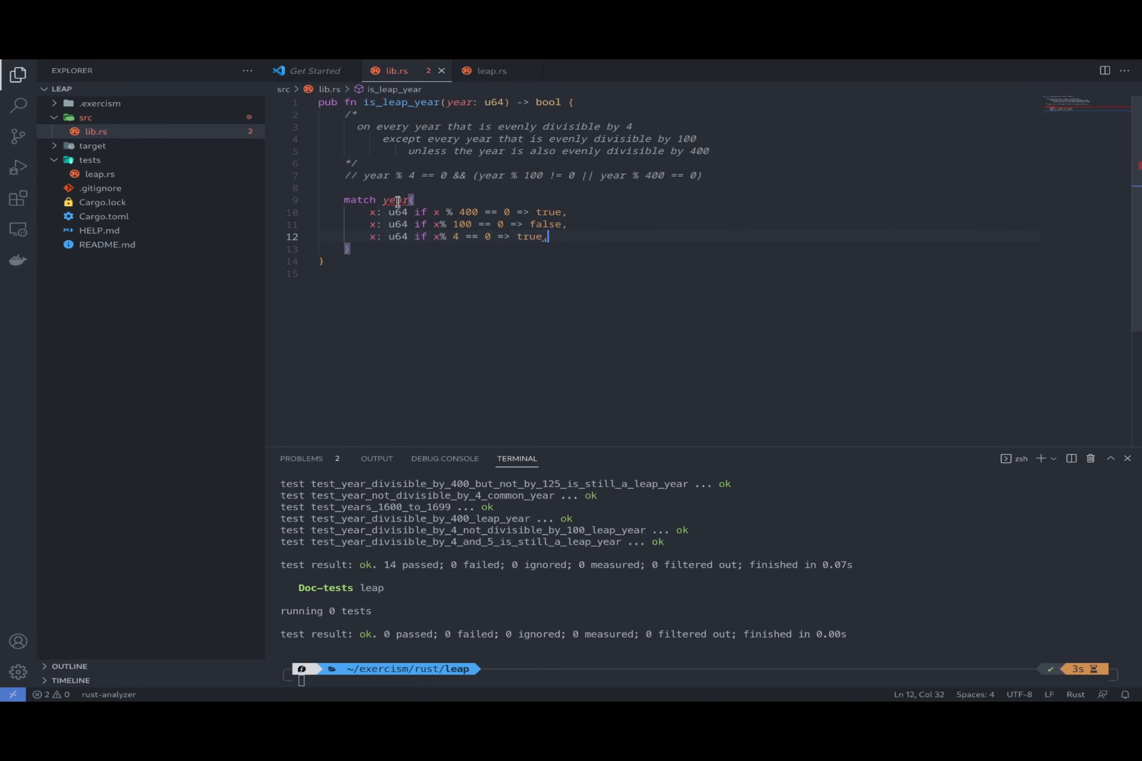
mouse_move(399, 200)
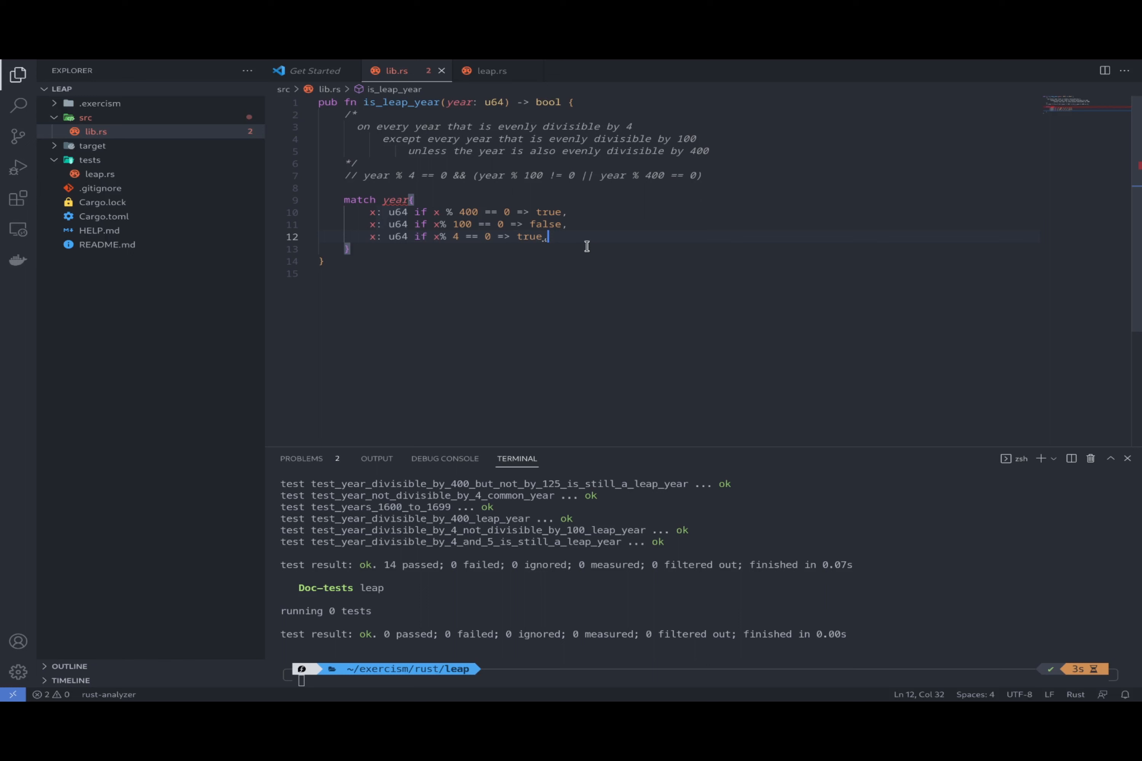
key(Enter)
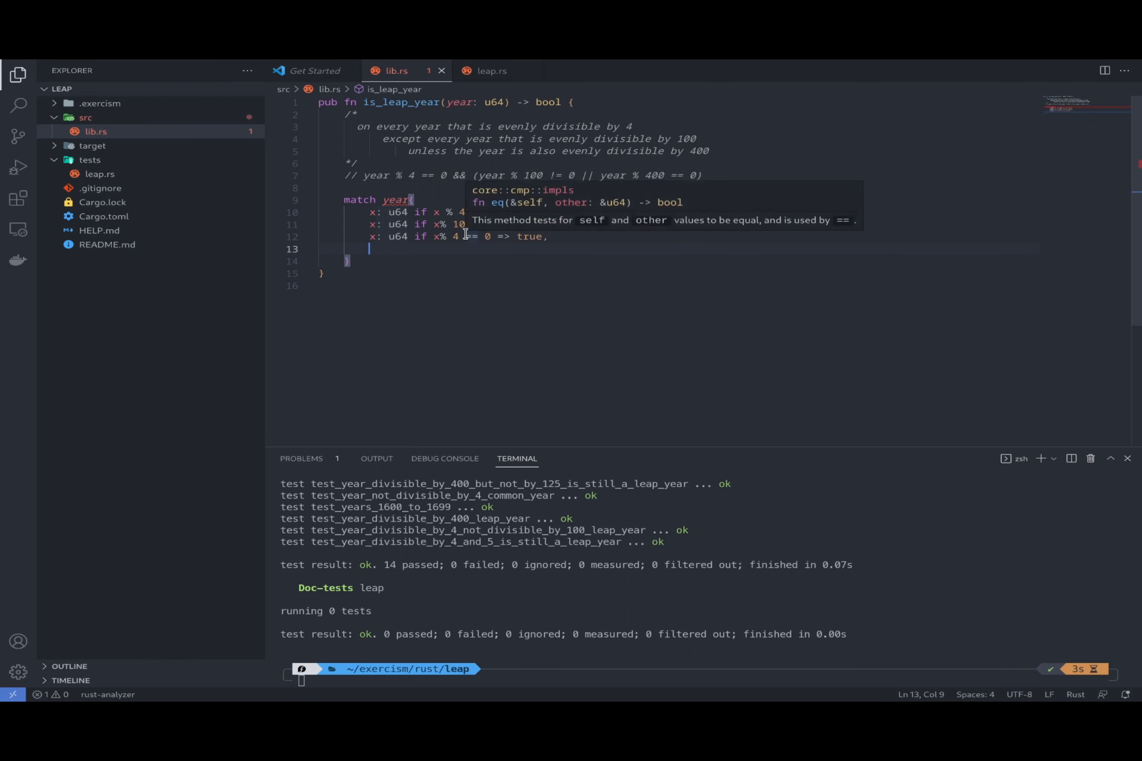
text(_ => fa)
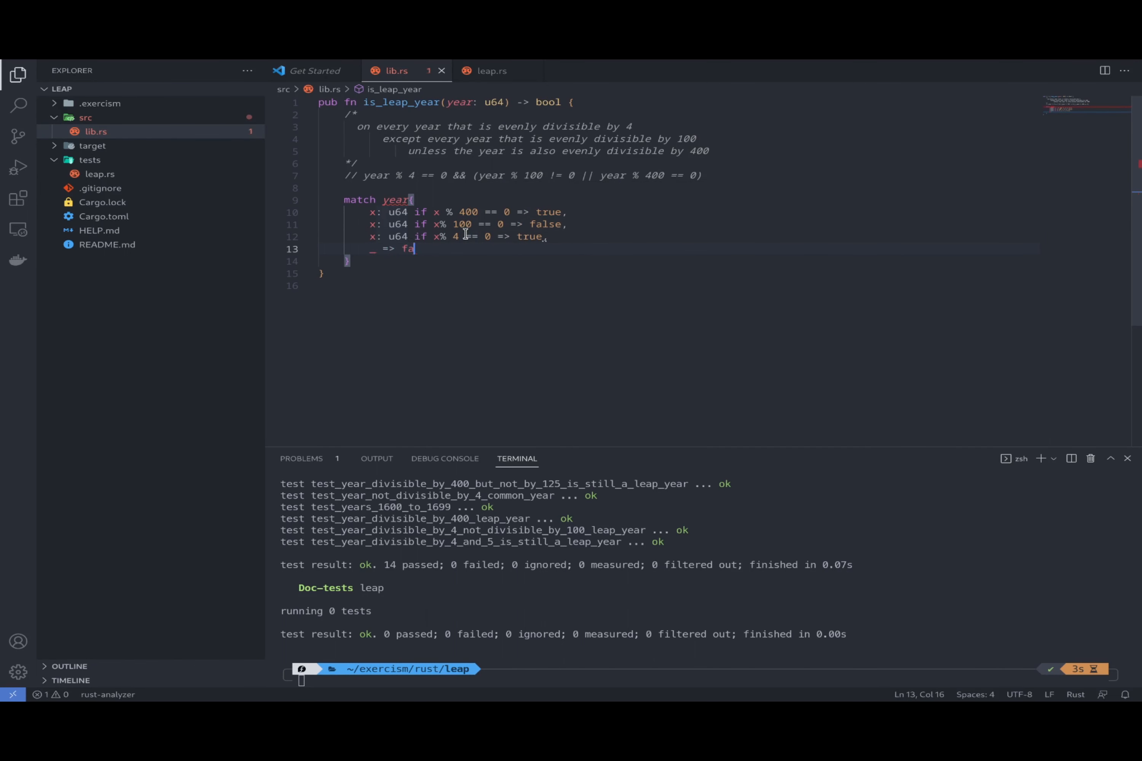
text(lse)
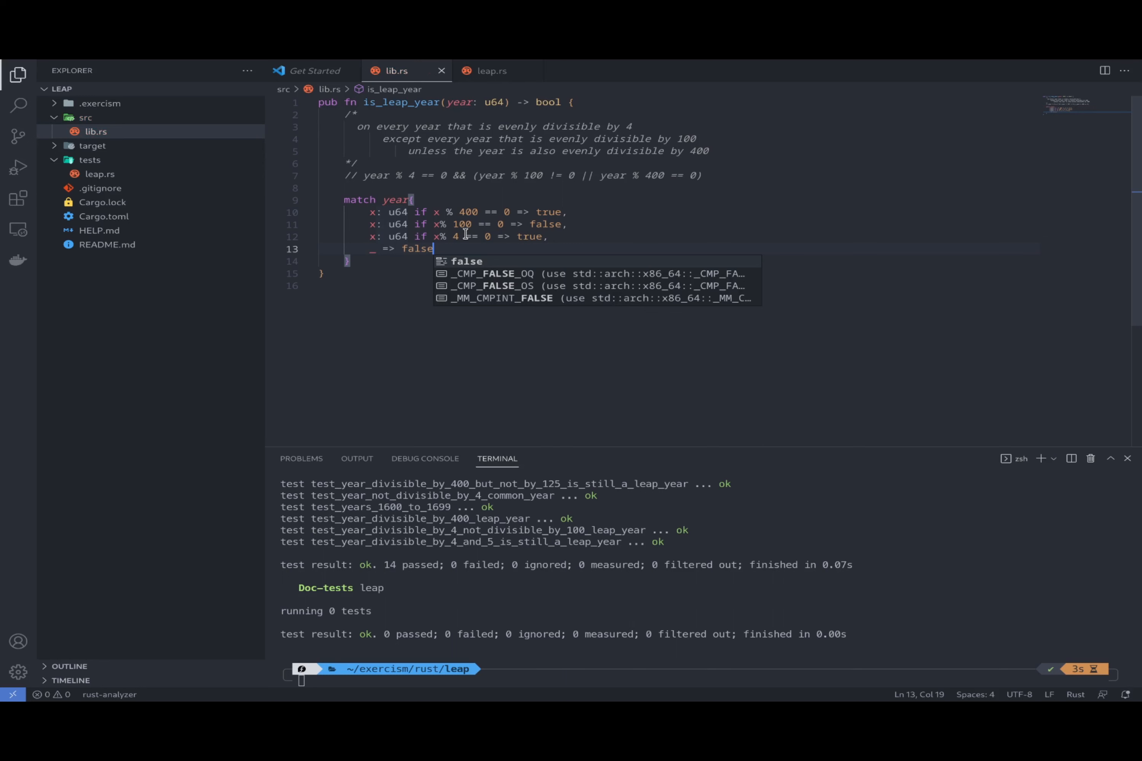
text(,)
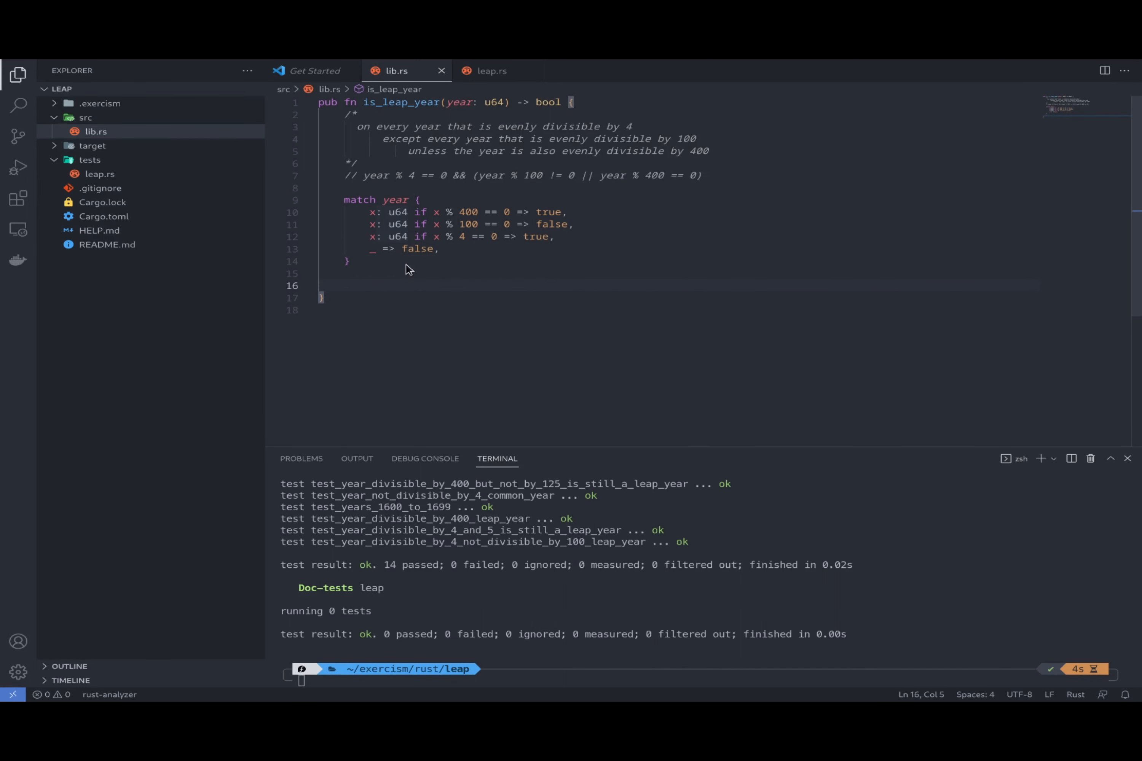
Start a second match on the tuple (year % 400, year % 100, year % 4), discarding a mistaken boolean pattern
text(match)
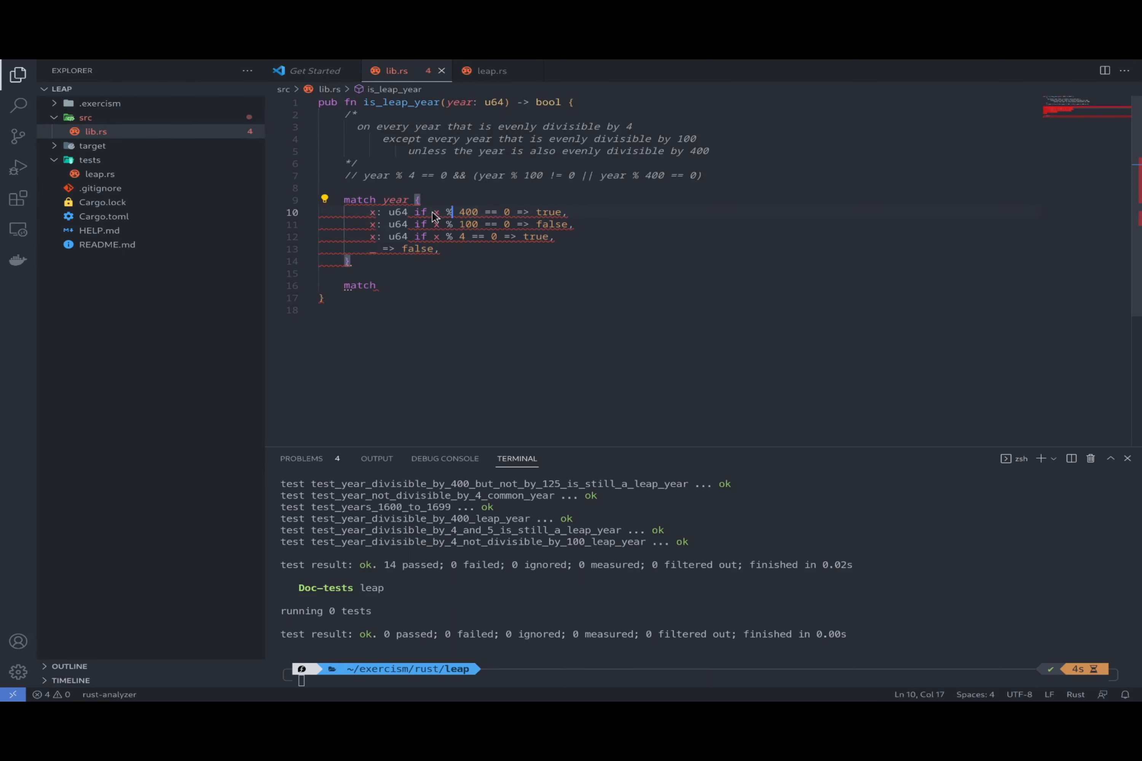
drag(415, 212, 510, 212)
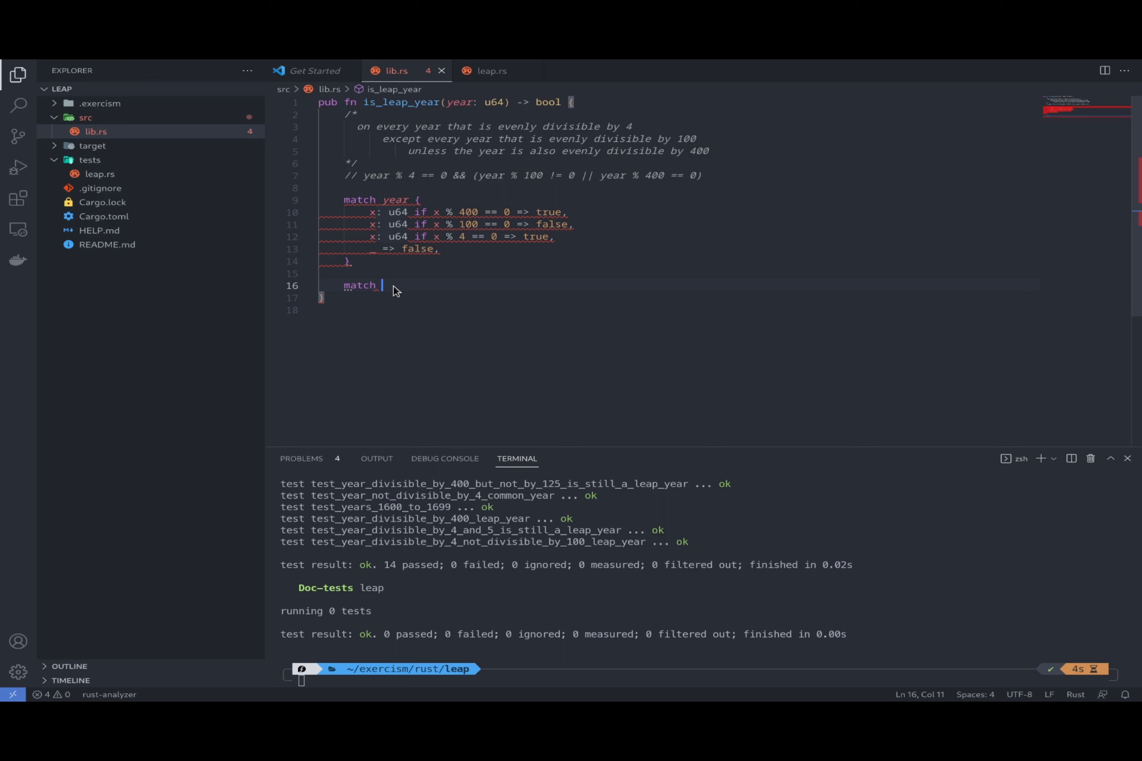
text(())
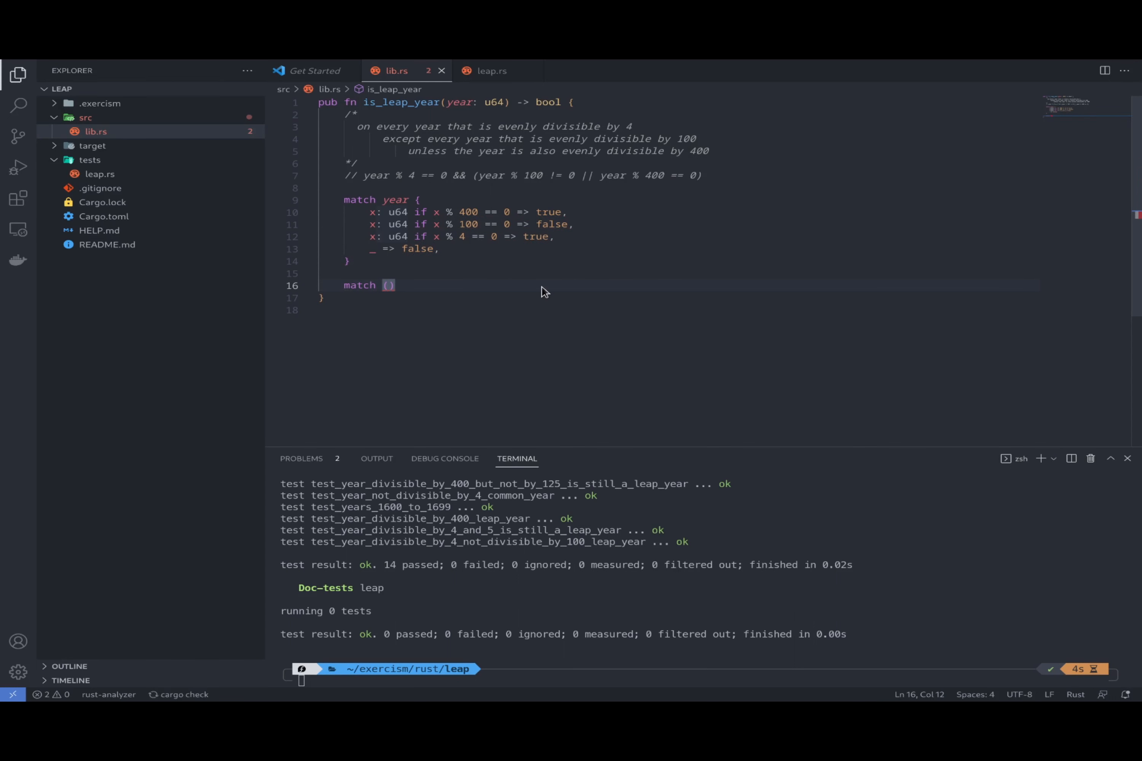
text(year % 400)
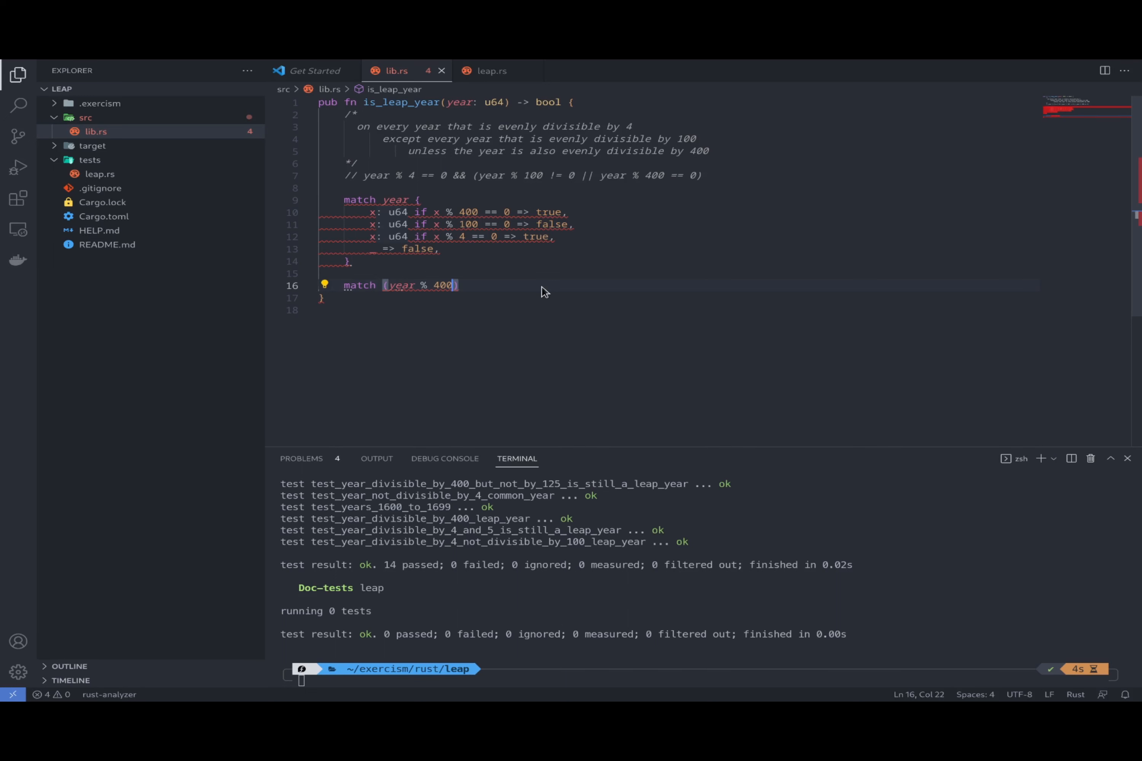
text(, year % 100, year % 4)
text({)
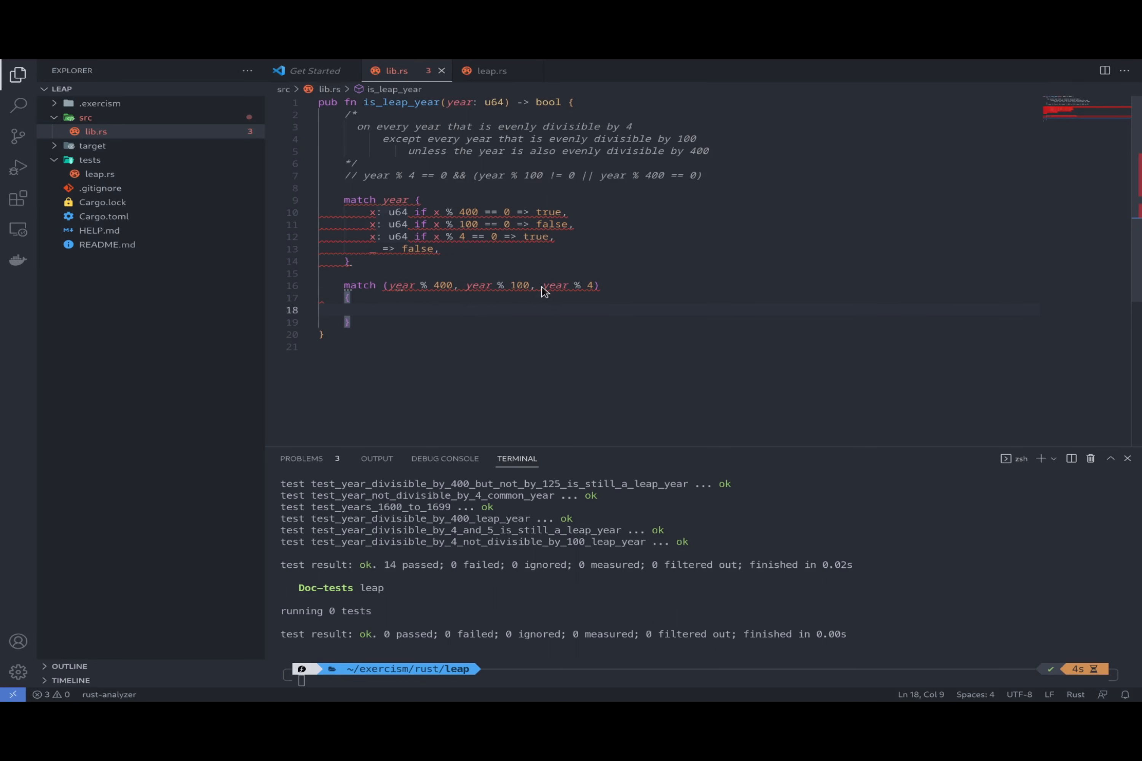
text(())
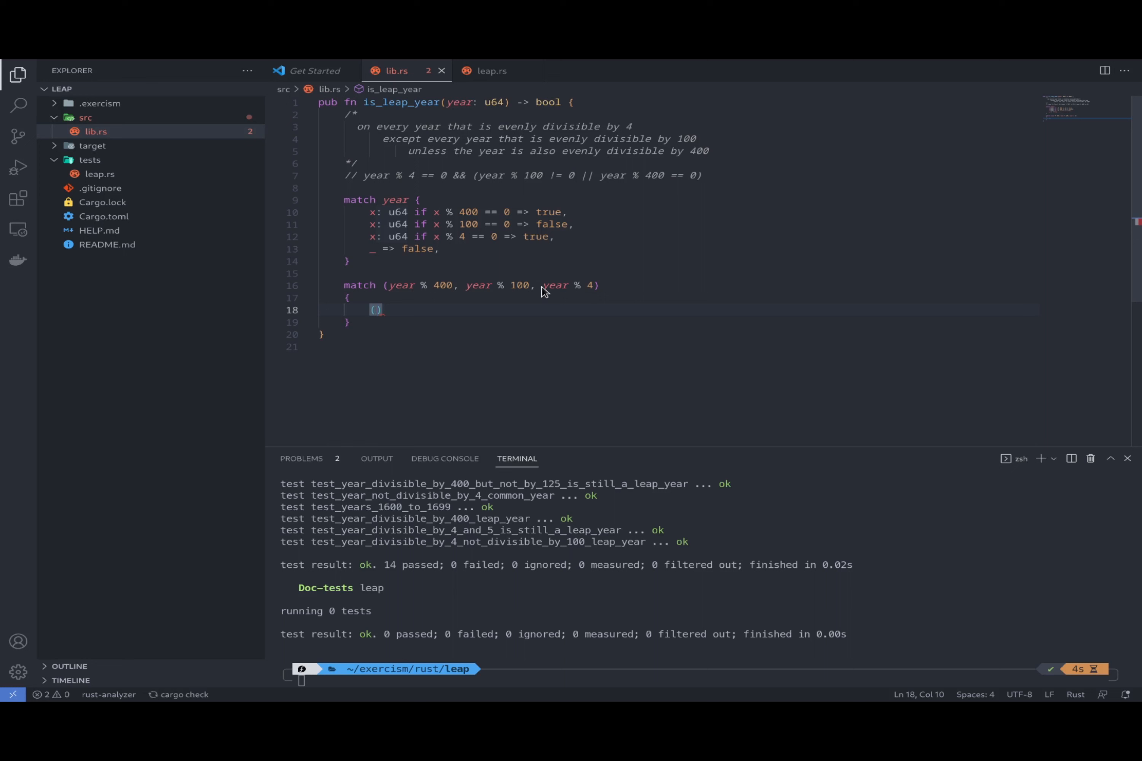
text(true)
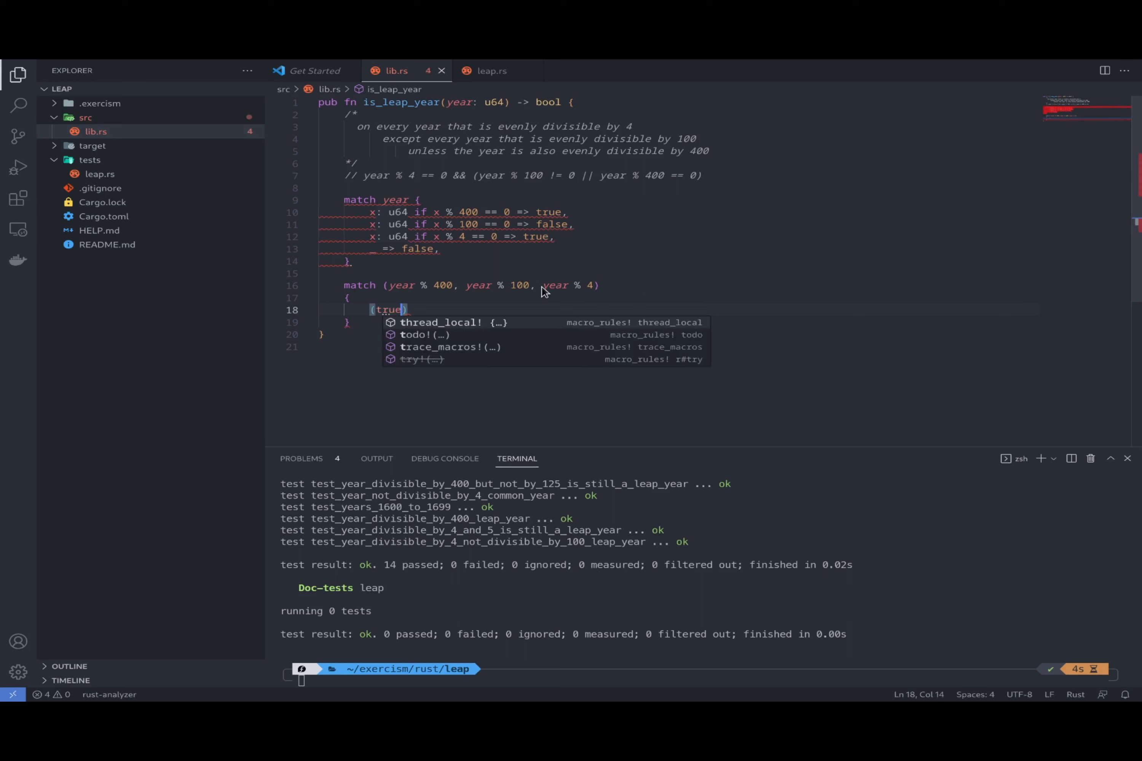
text(,f)
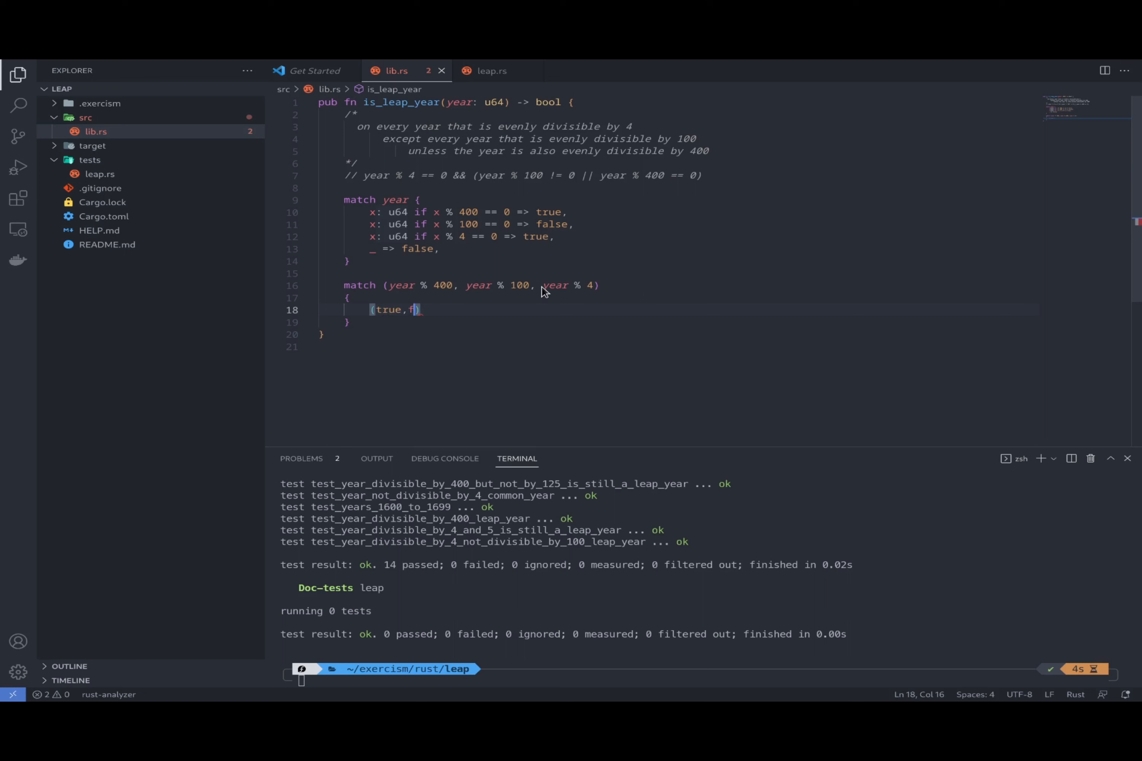
key(Backspace)
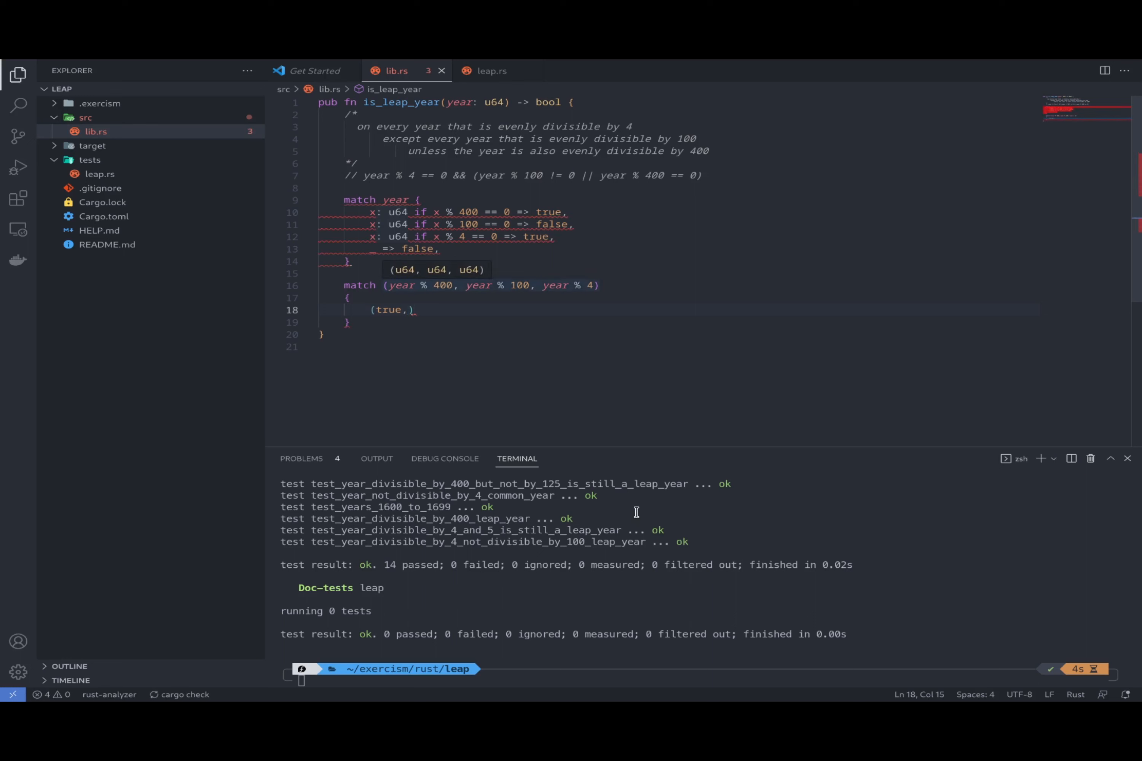
key(Backspace)
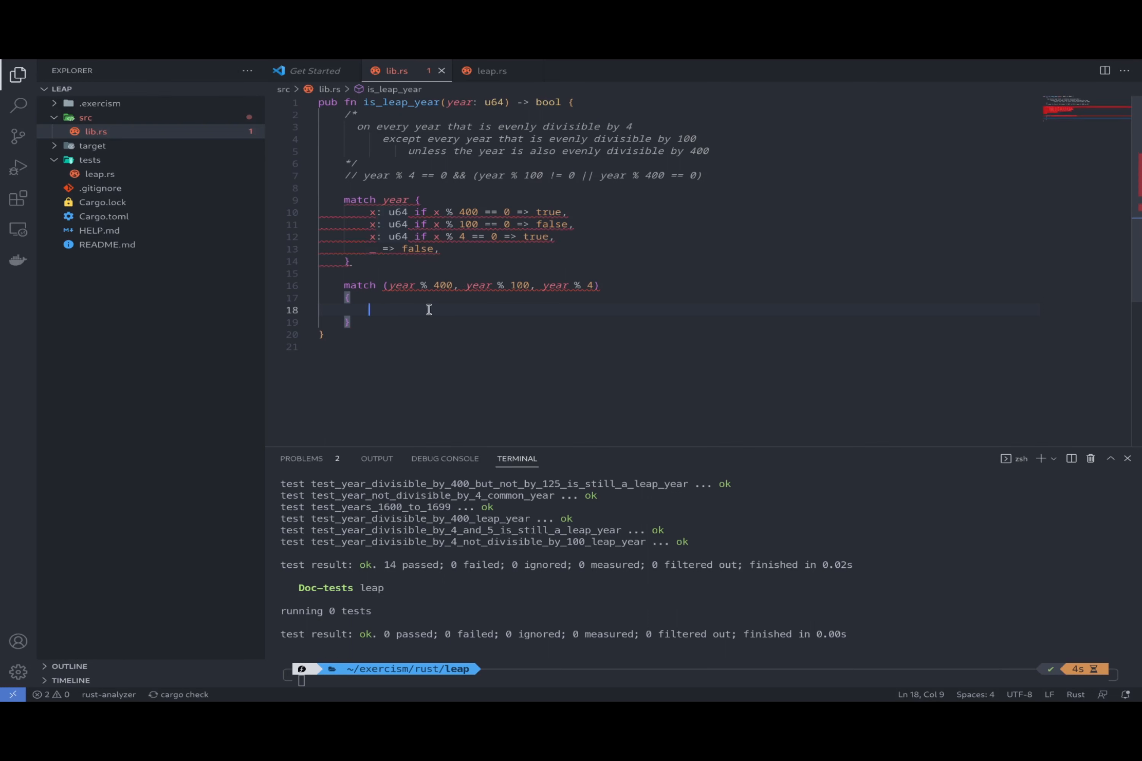
Write the arms (0,_,_) => true, (_,0,_) => false, (_,_,0) => true and (_,_,_) => false
text(())
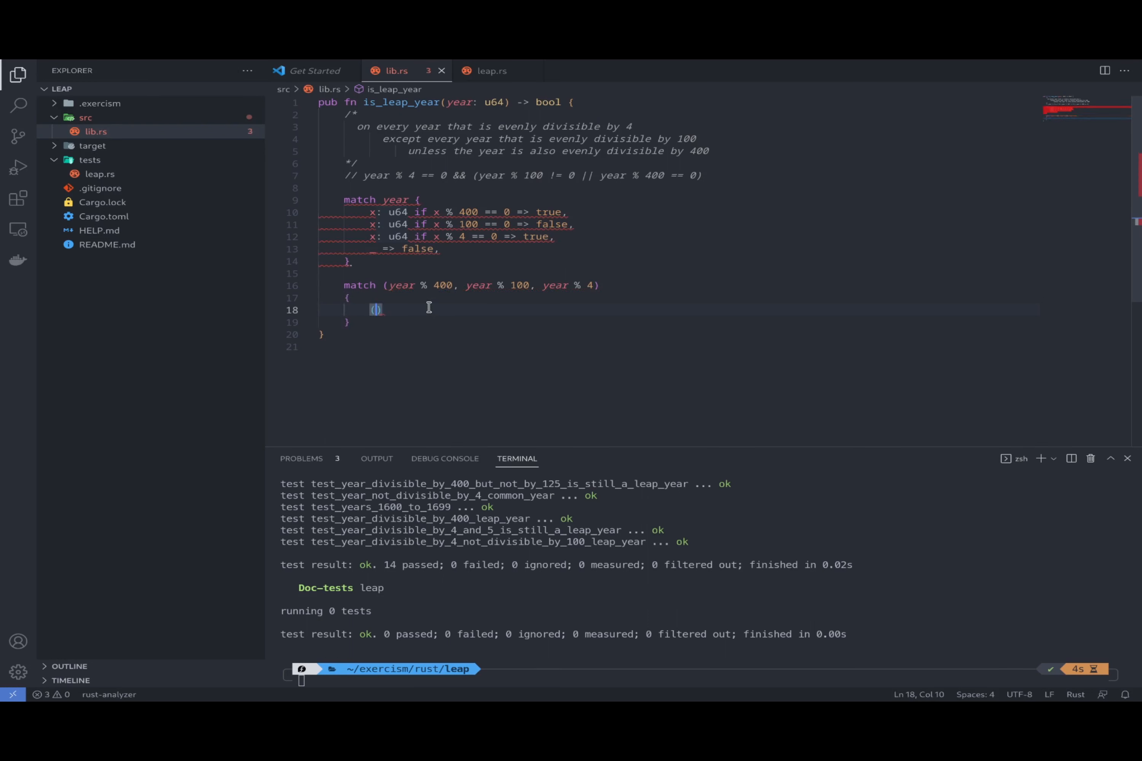
text(0,)
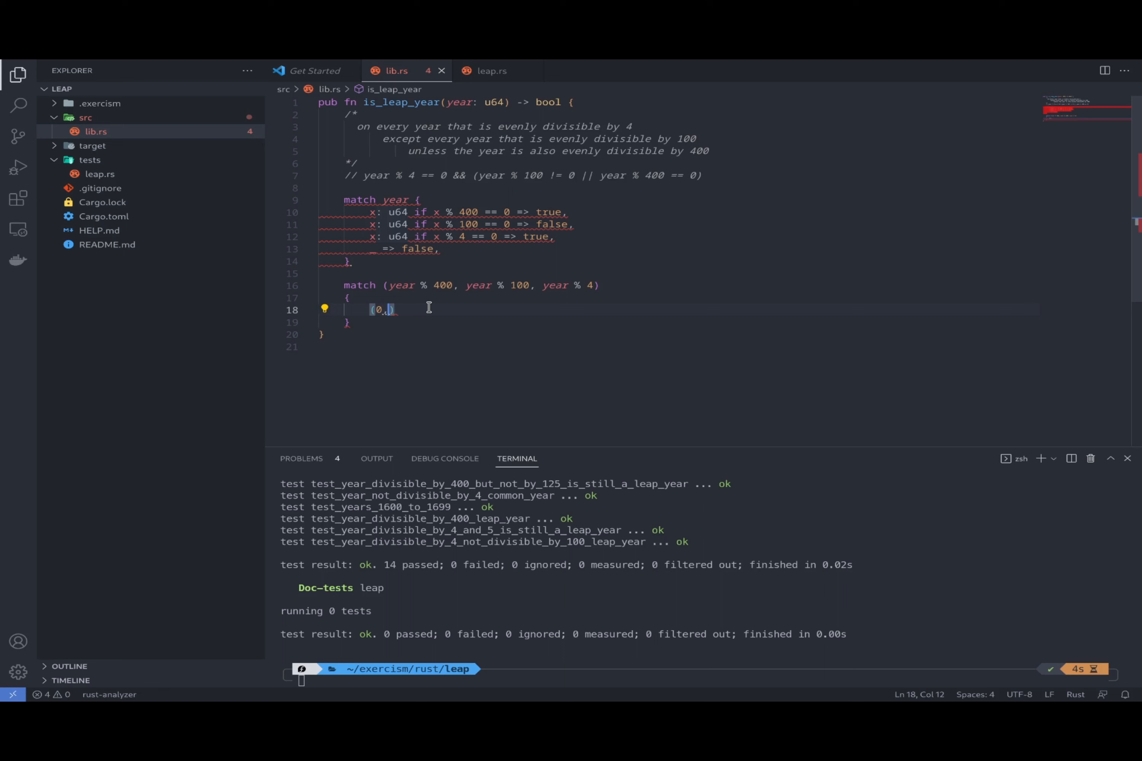
text(_,_)
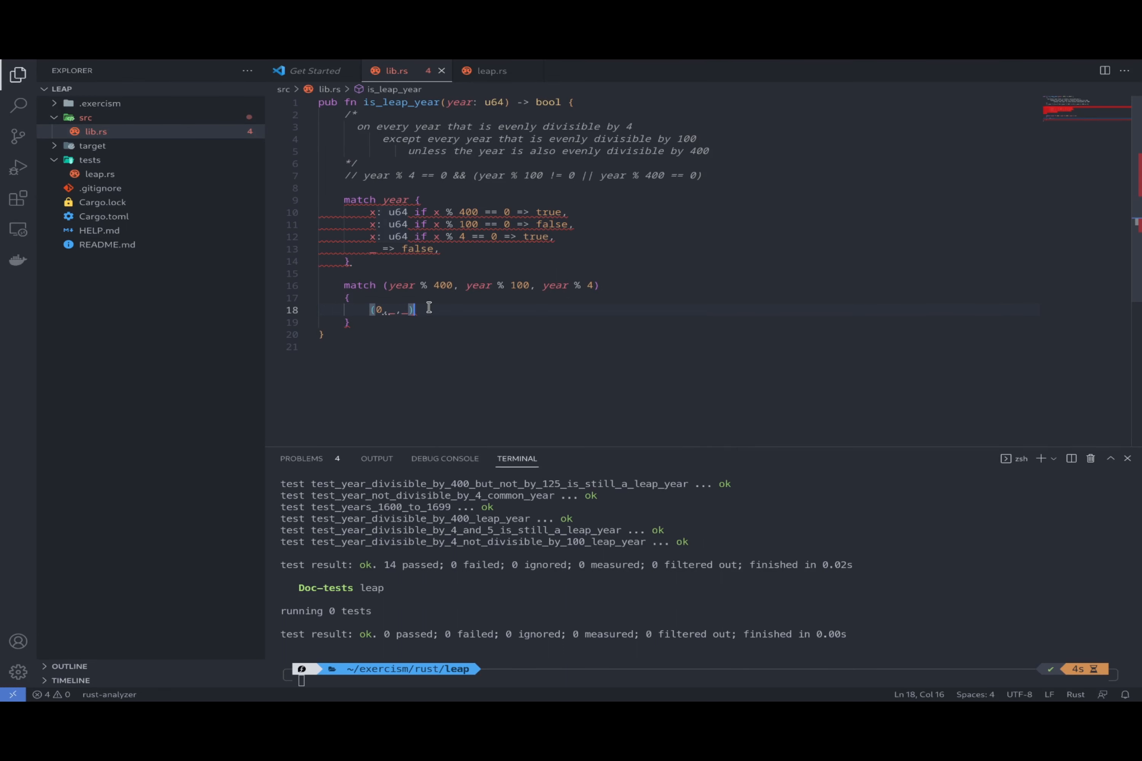
text(=> true,)
text((_,0)
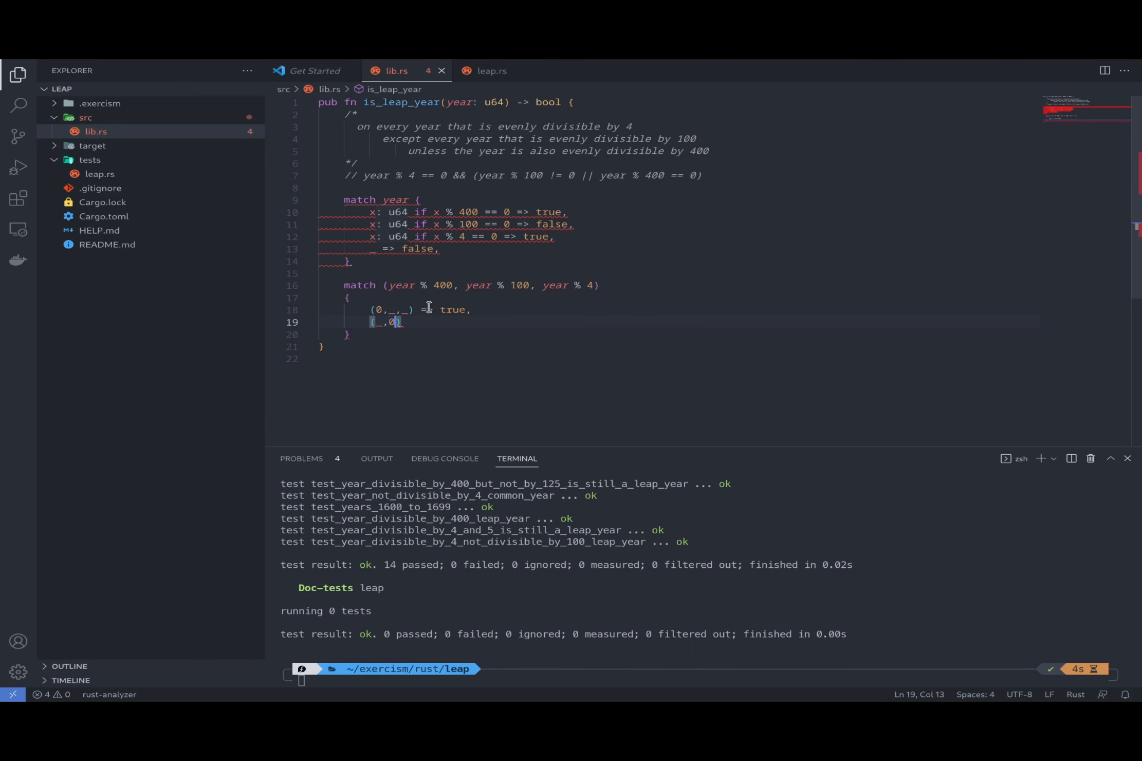
text(,_))
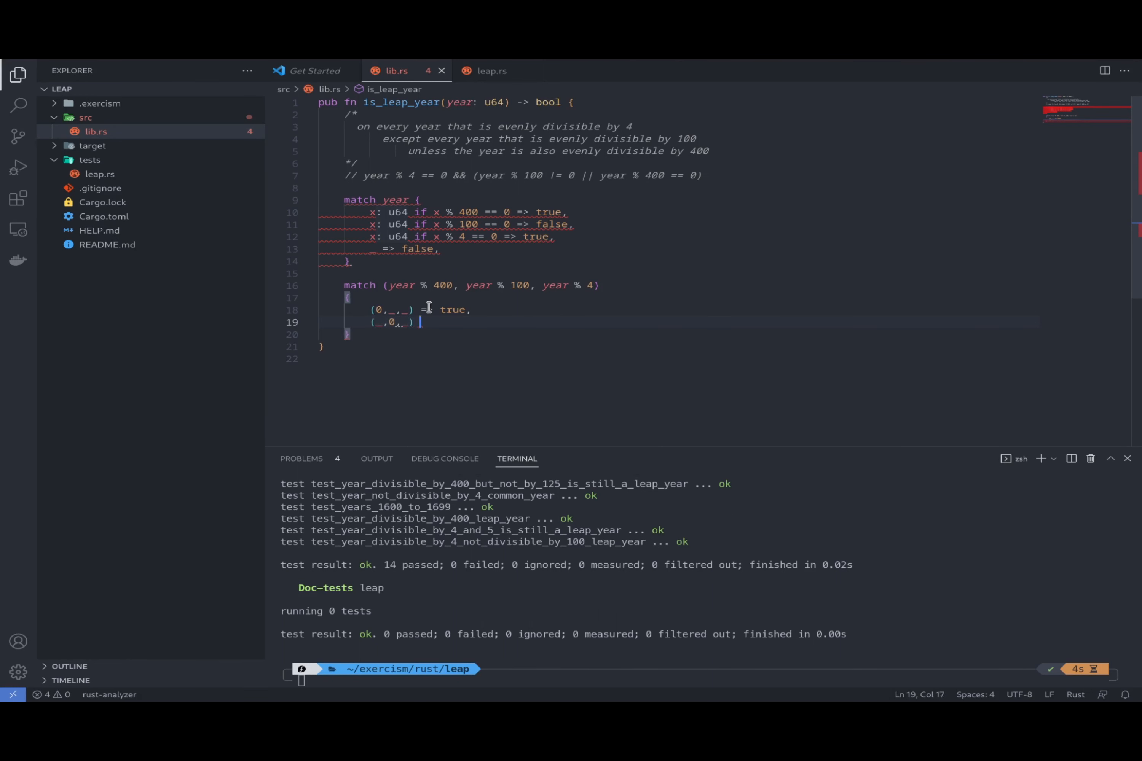
text(=> false,)
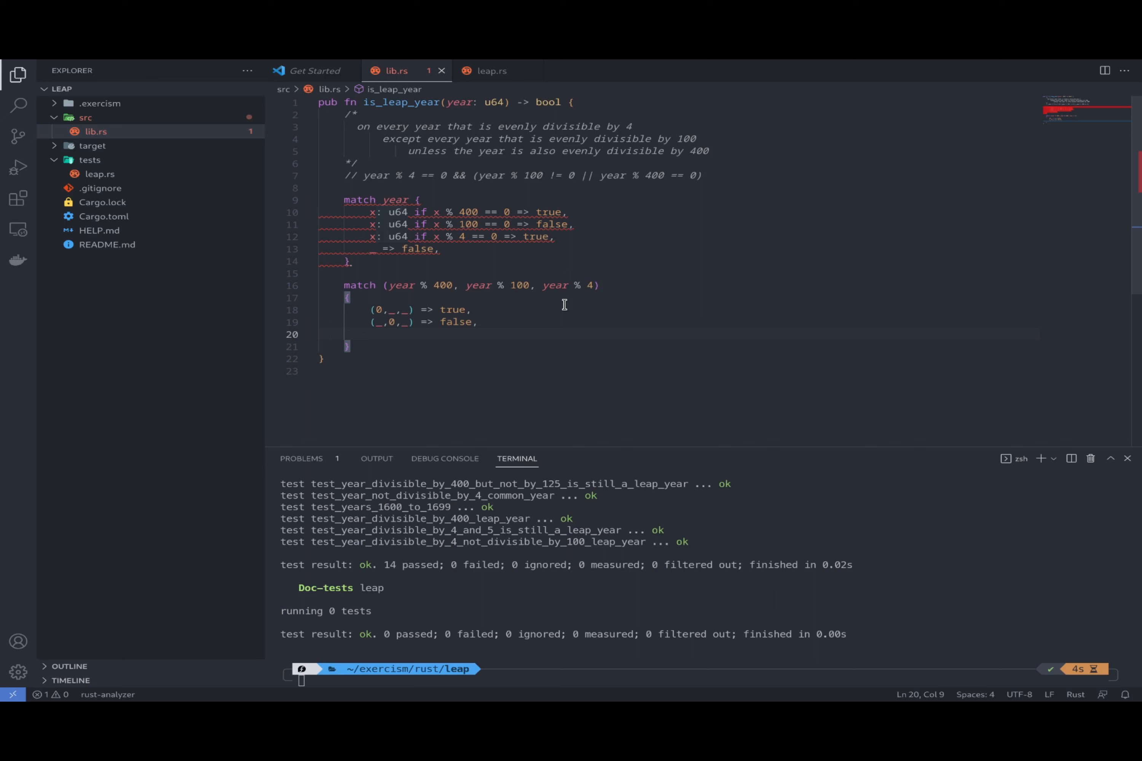
text((_,_))
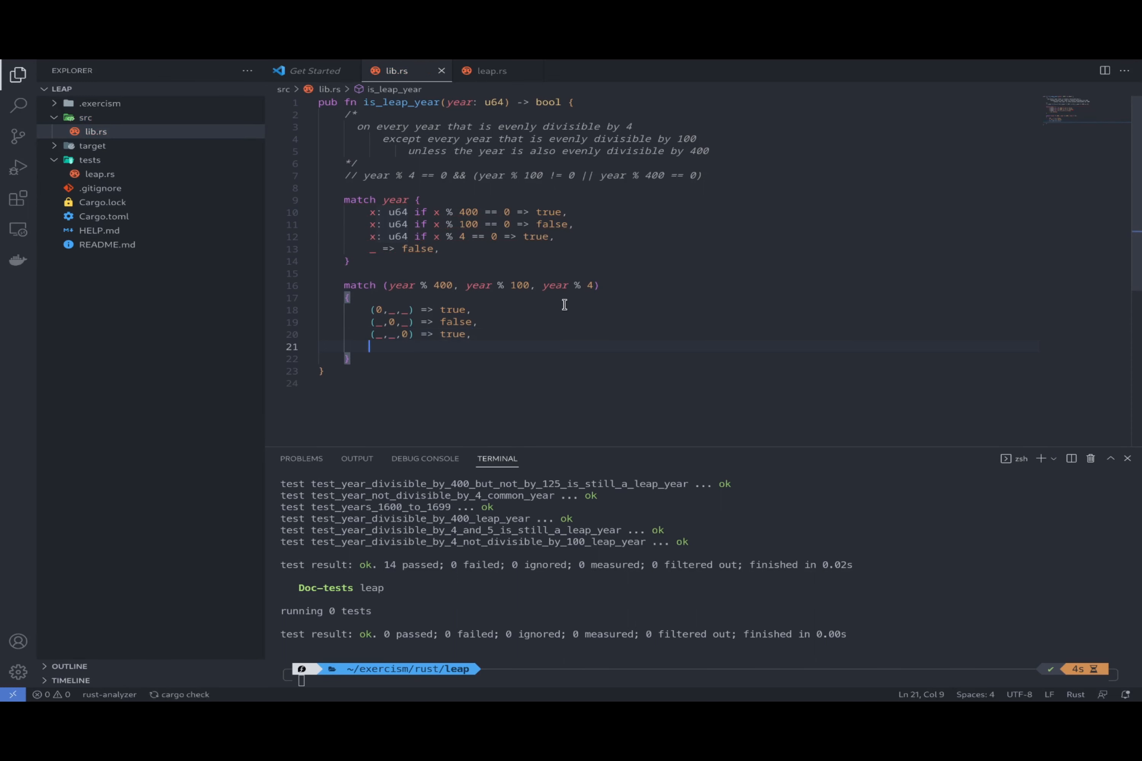
text(())
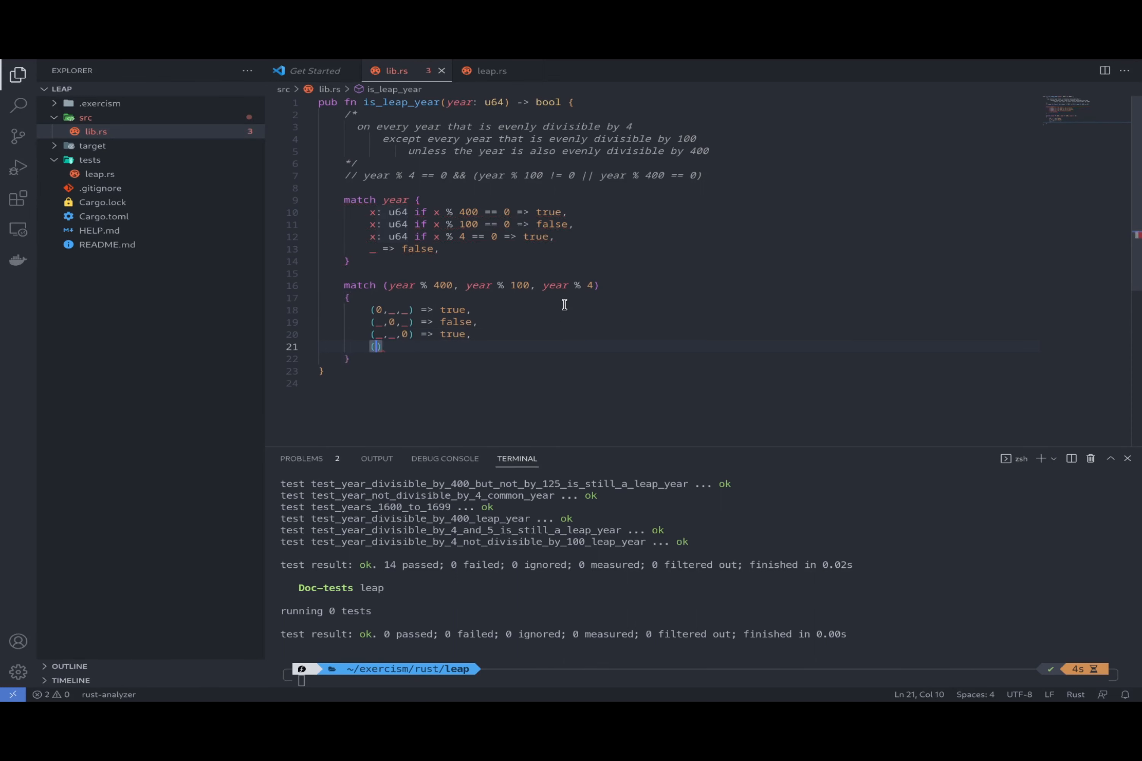
text(_,_,_)
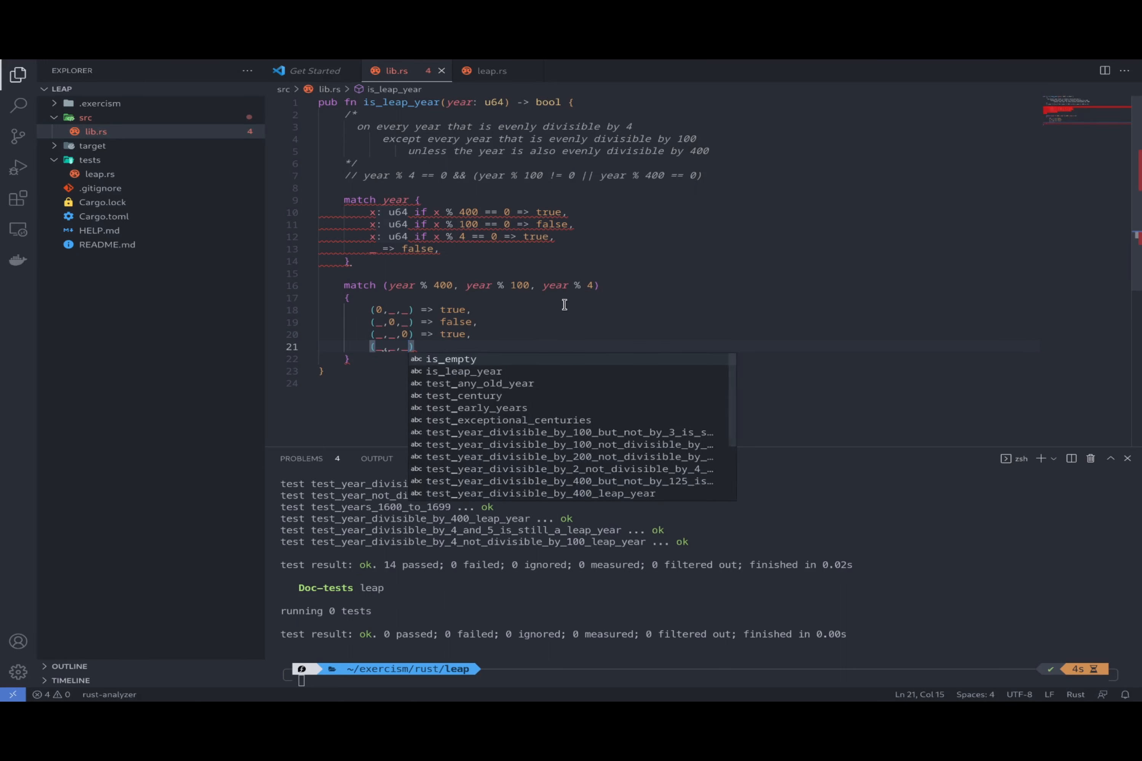
text(=> false)
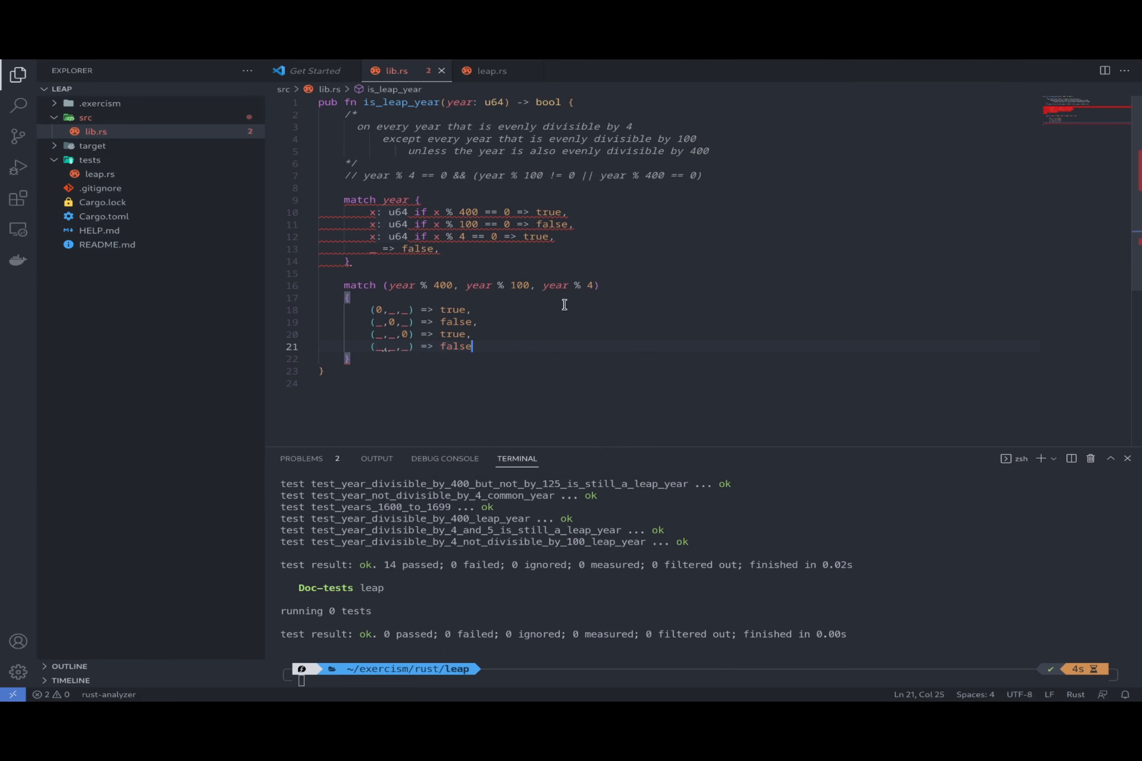